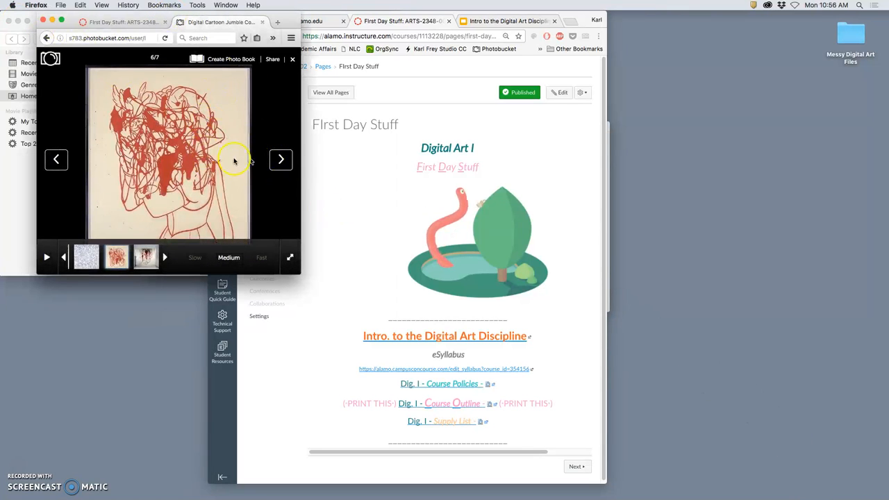
Page back to the previous student artwork image in the Photobucket slideshow.
click(56, 159)
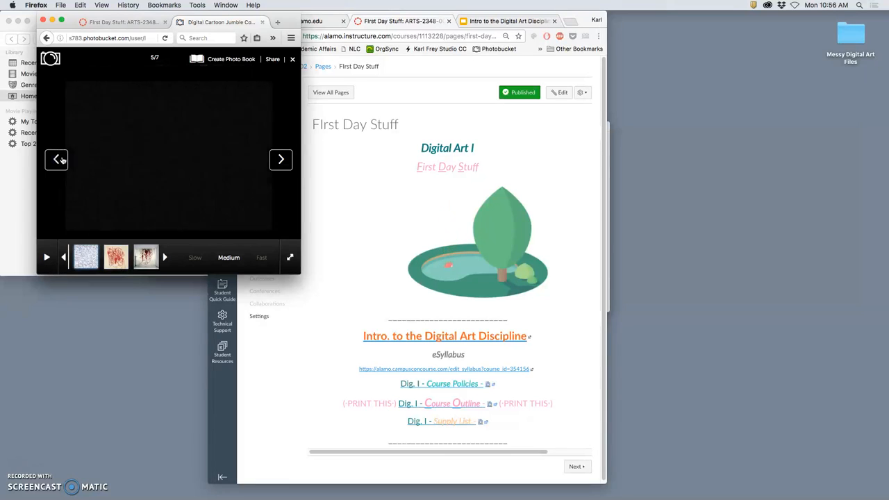
click(56, 160)
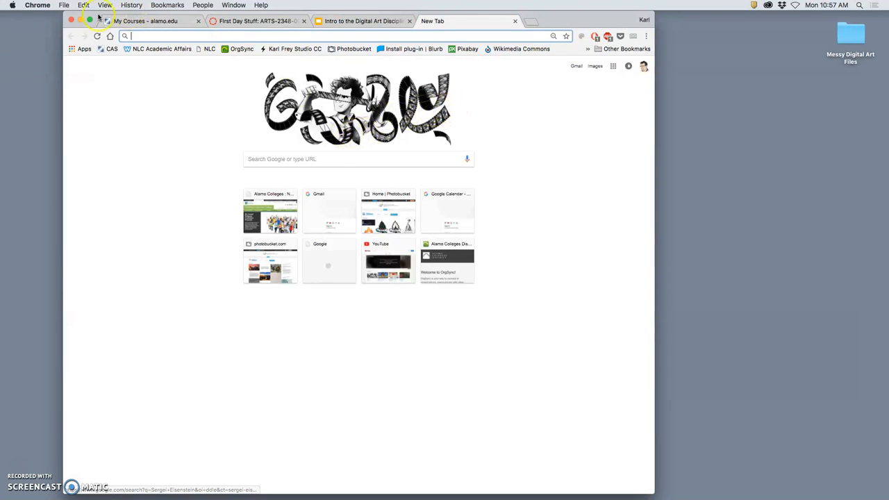
mouse_move(595, 68)
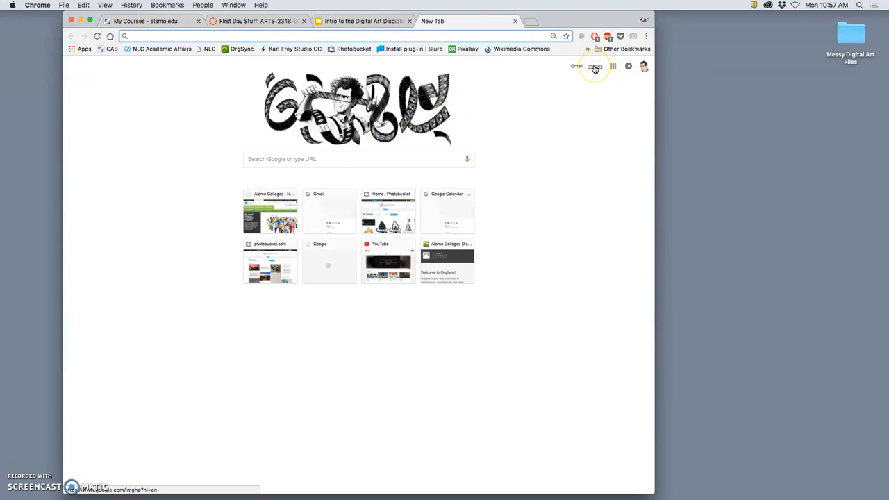
Switch the new tab to Google Images and enter 'conan the barbarian' as the query.
click(593, 66)
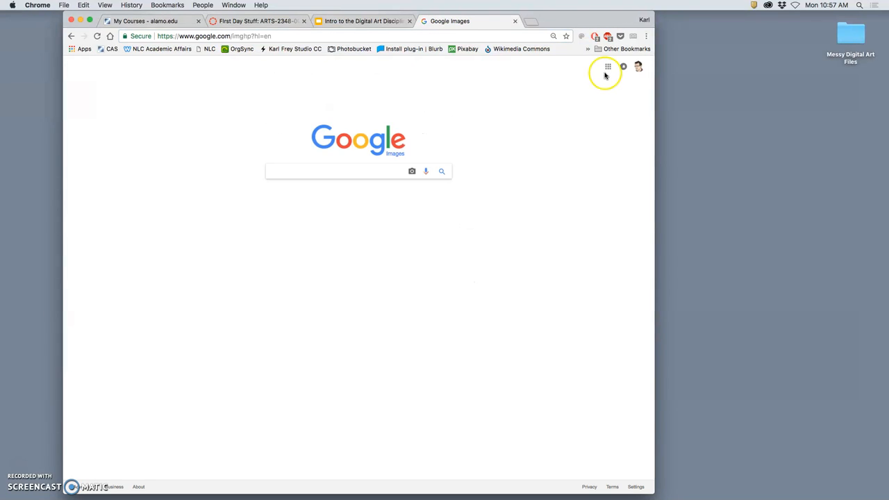
click(340, 170)
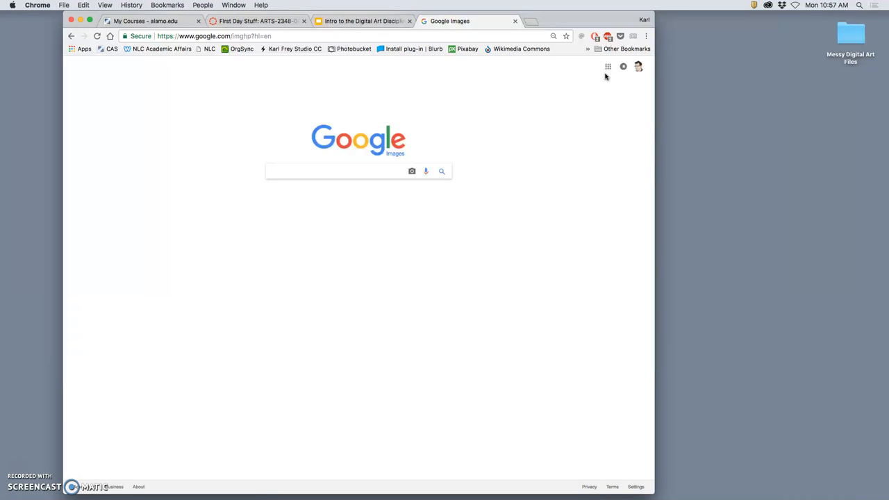
click(337, 171)
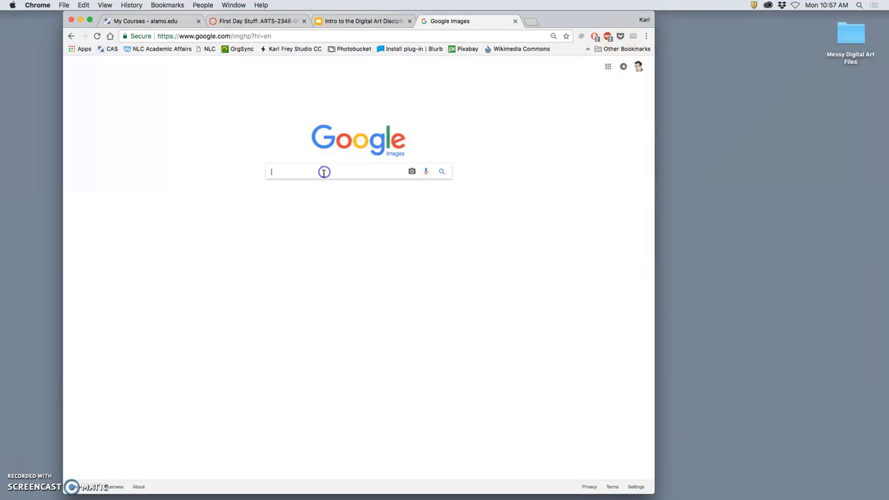
mouse_move(284, 189)
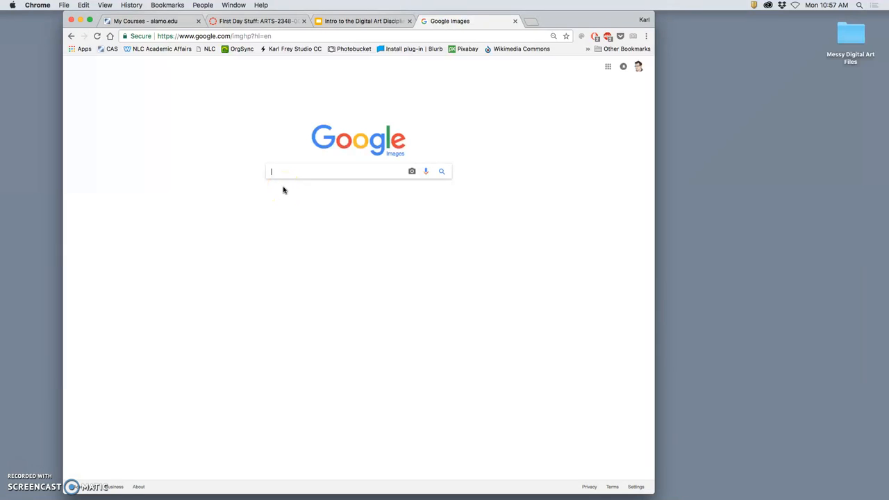
text(conan the barbarian)
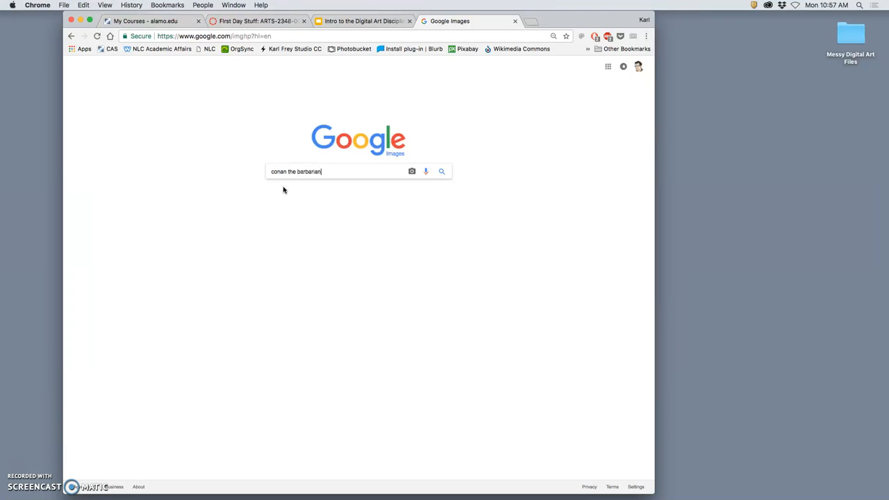
mouse_move(411, 171)
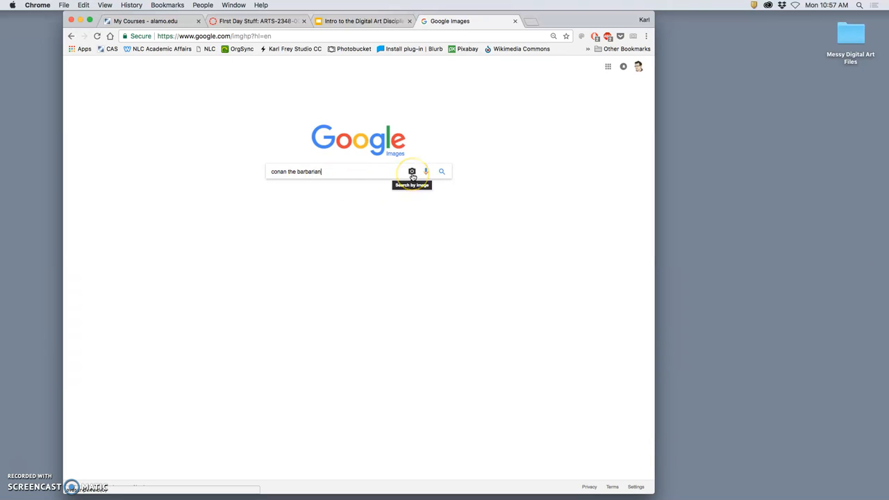
Run the 'conan the barbarian' image search to show the result grid.
click(411, 171)
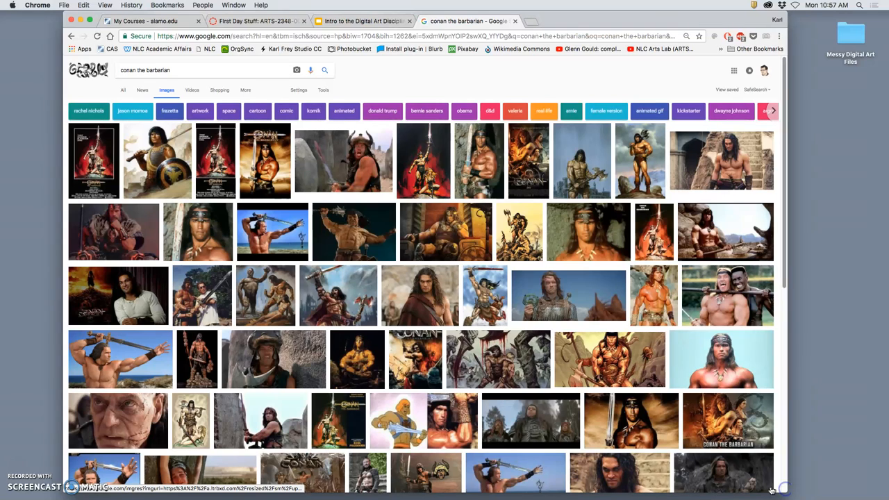
mouse_move(746, 480)
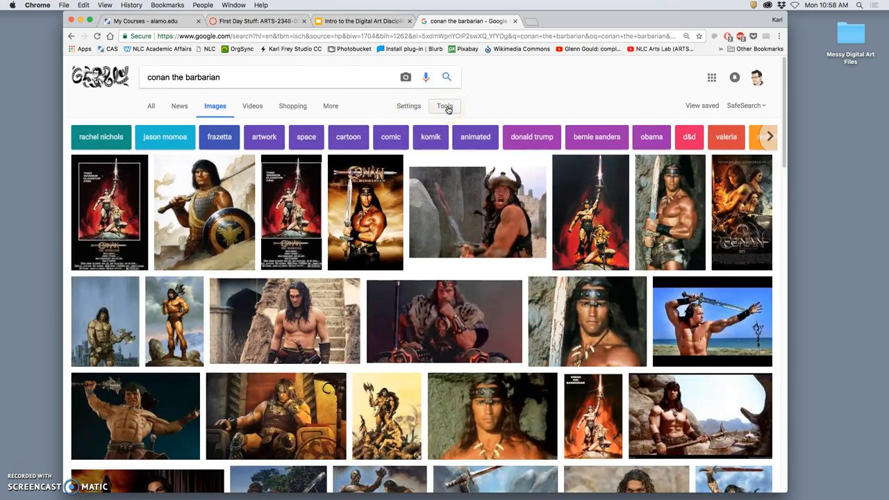
Filter the conan results by size to images larger than 4 MP (2272×1704).
click(444, 105)
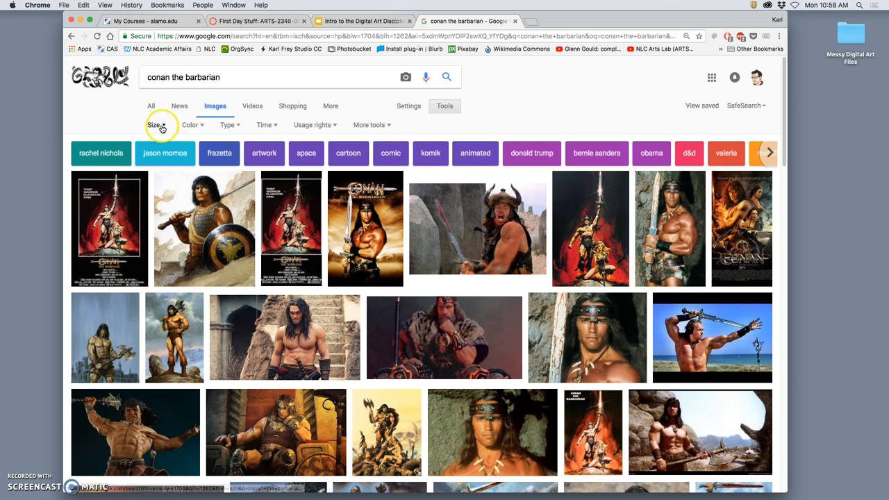
click(158, 125)
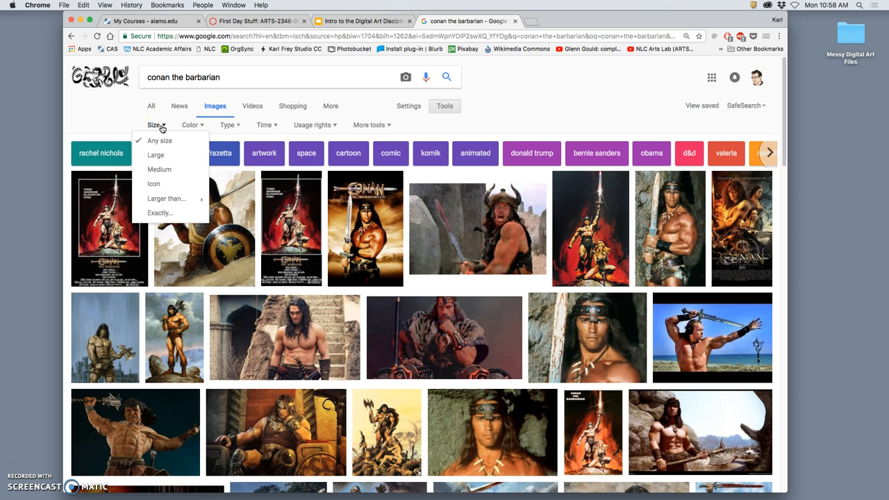
mouse_move(173, 194)
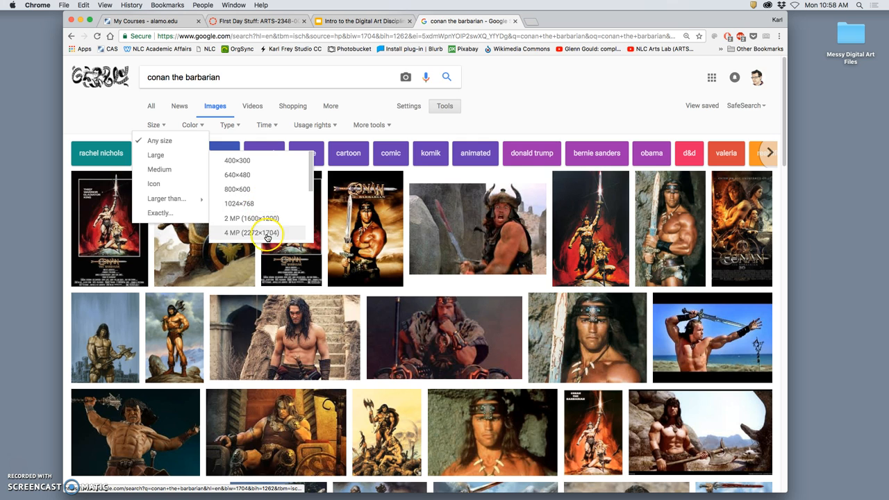
click(254, 232)
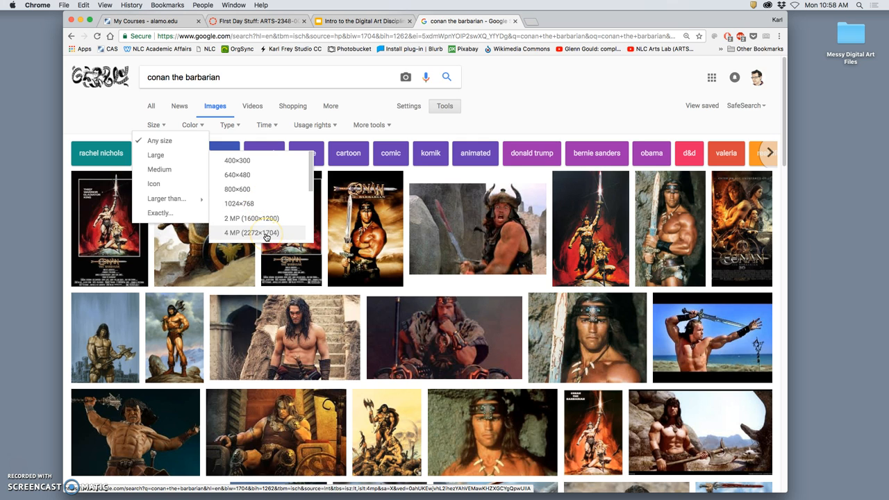
click(266, 233)
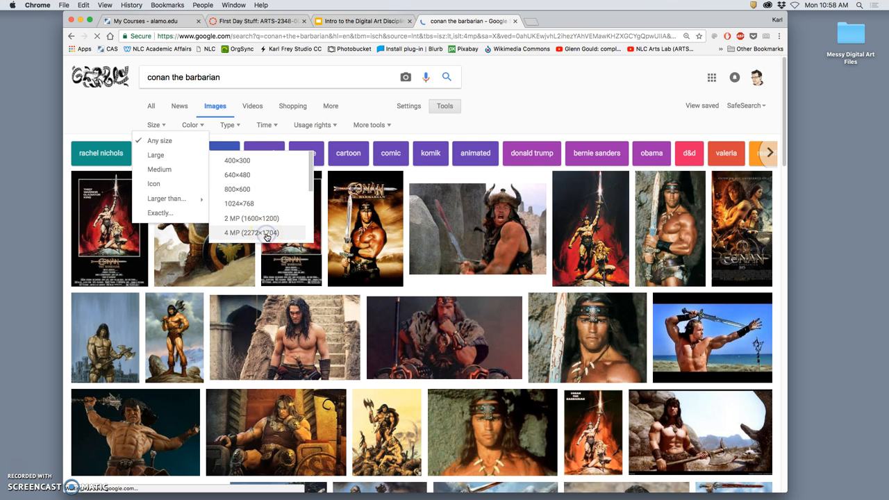
click(251, 233)
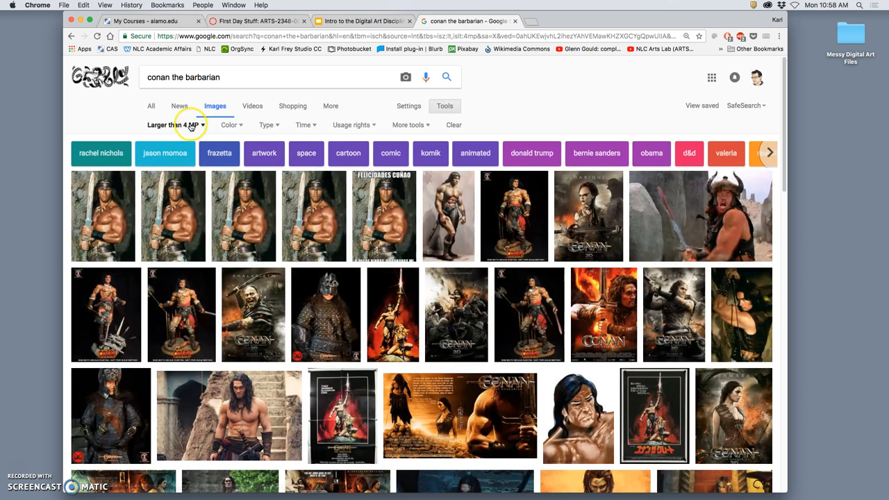
click(173, 125)
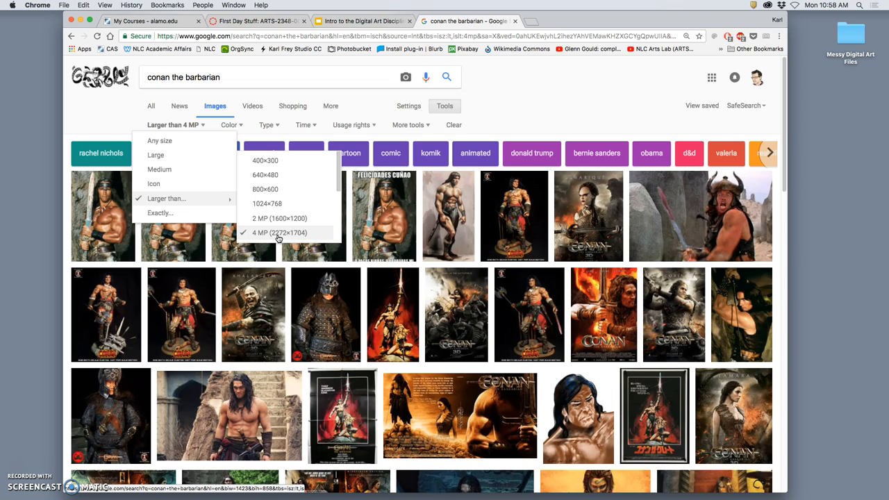
mouse_move(274, 237)
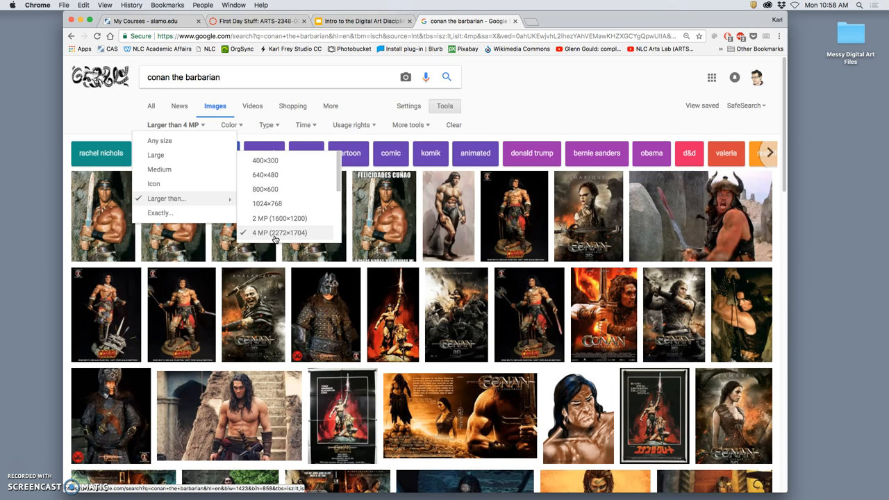
mouse_move(284, 239)
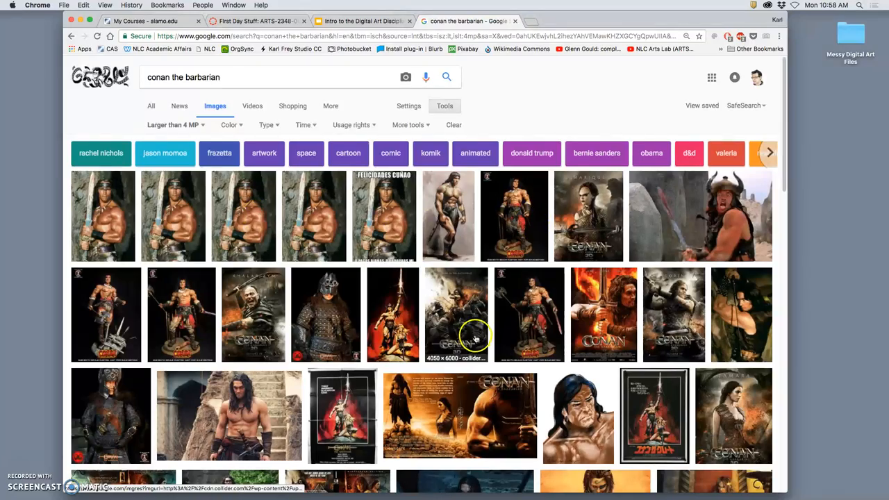
scroll(down, 3)
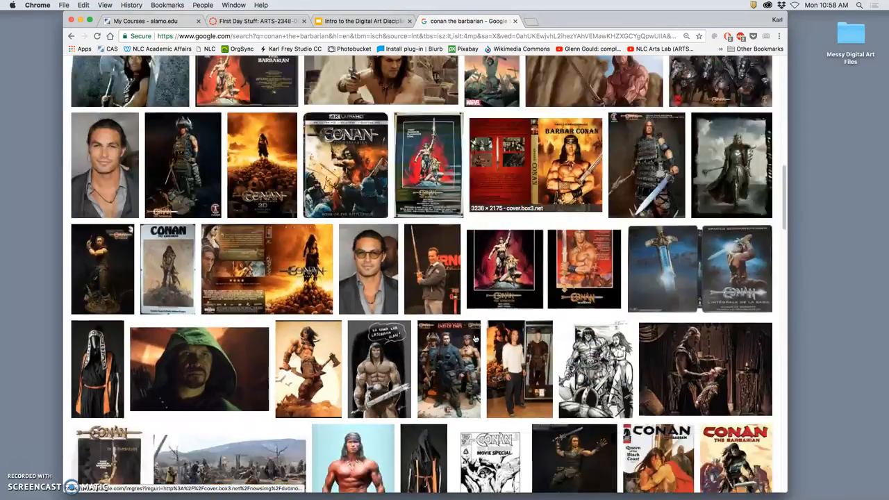
scroll(down, 3)
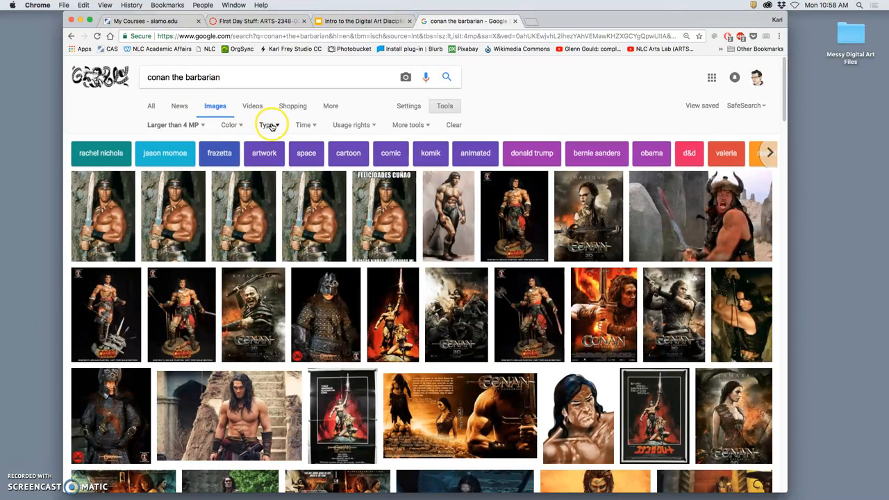
Narrow the results to black-and-white line drawings and scroll through them.
click(229, 124)
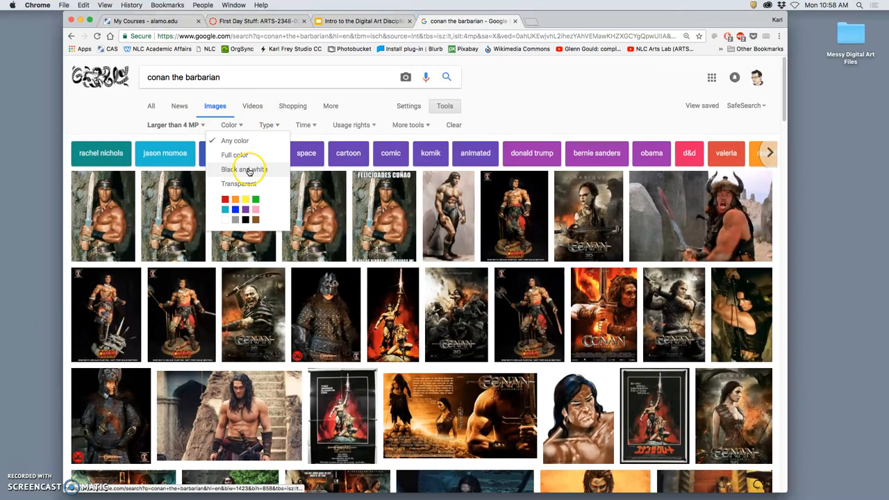
click(244, 169)
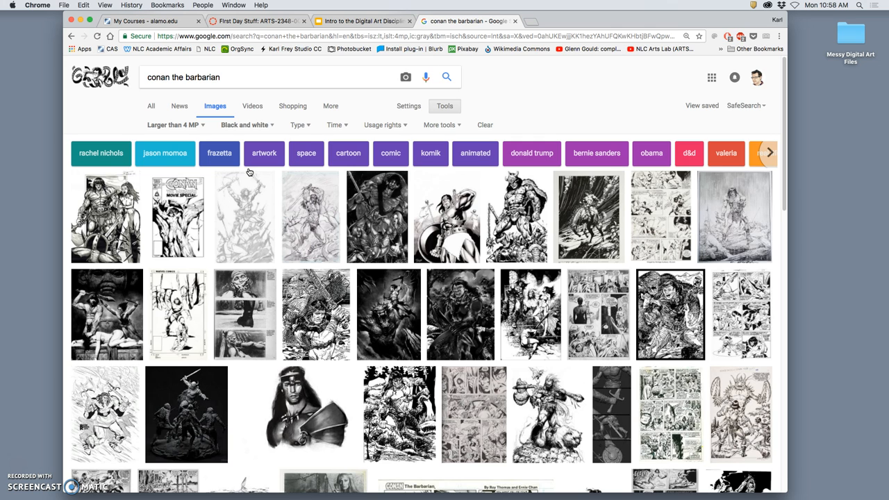
click(298, 125)
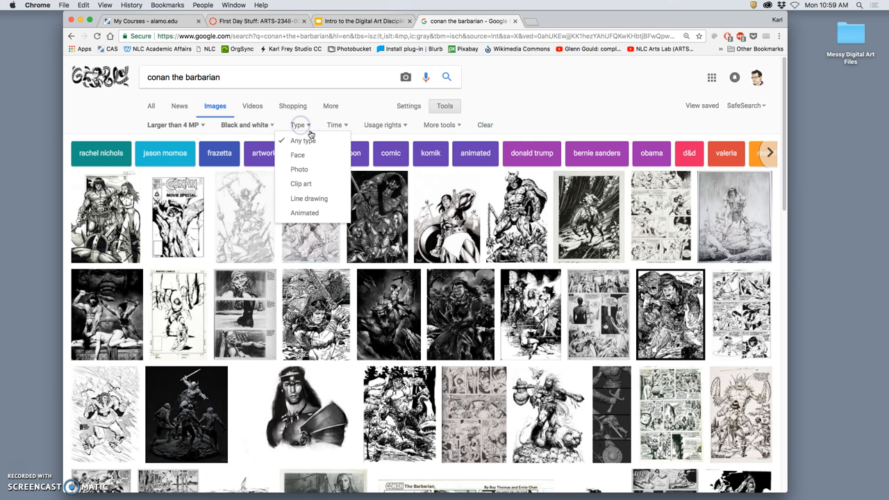
click(308, 198)
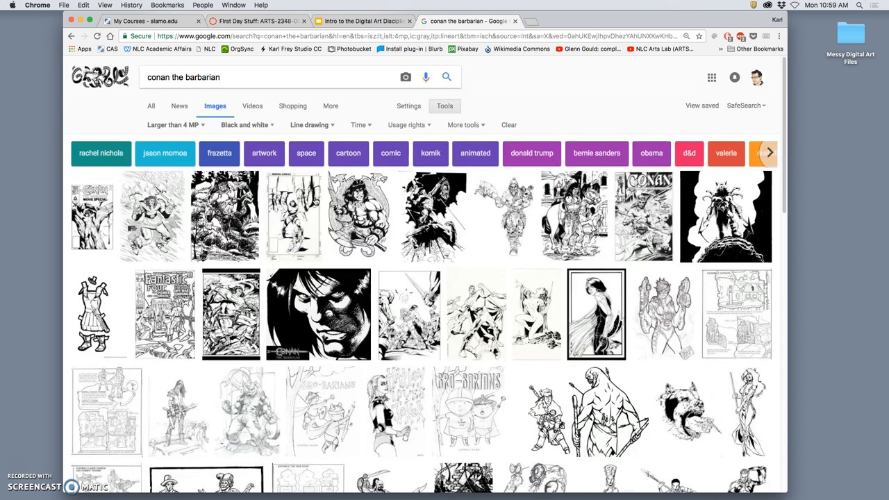
mouse_move(403, 269)
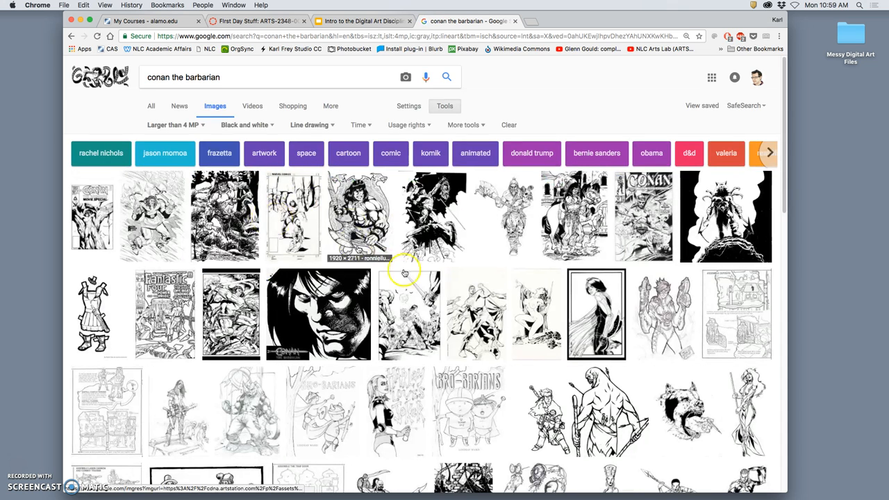
scroll(down, 3)
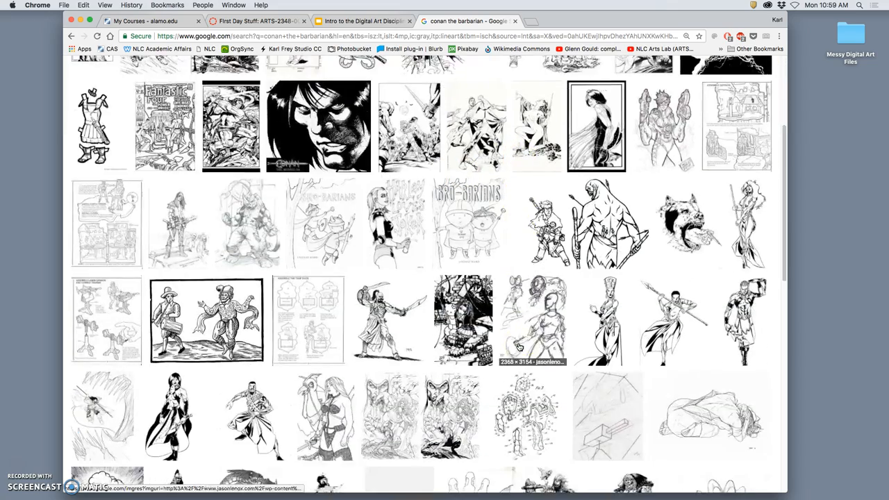
scroll(down, 3)
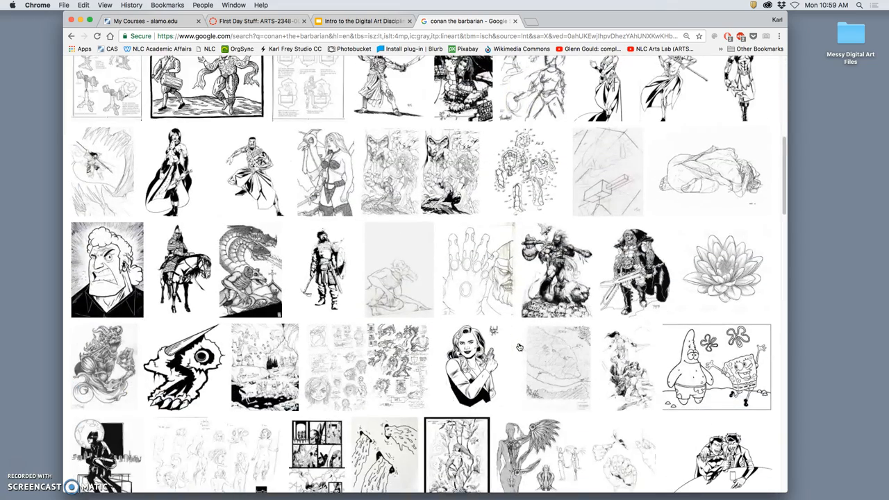
scroll(down, 3)
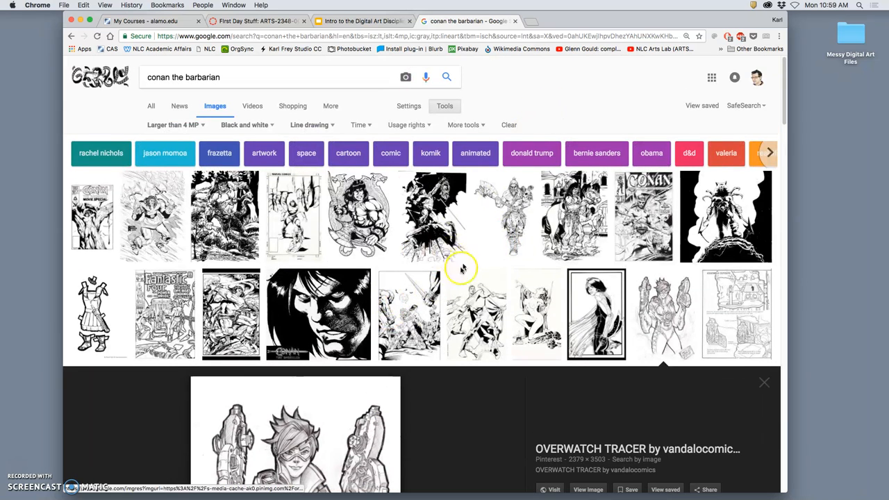
mouse_move(500, 288)
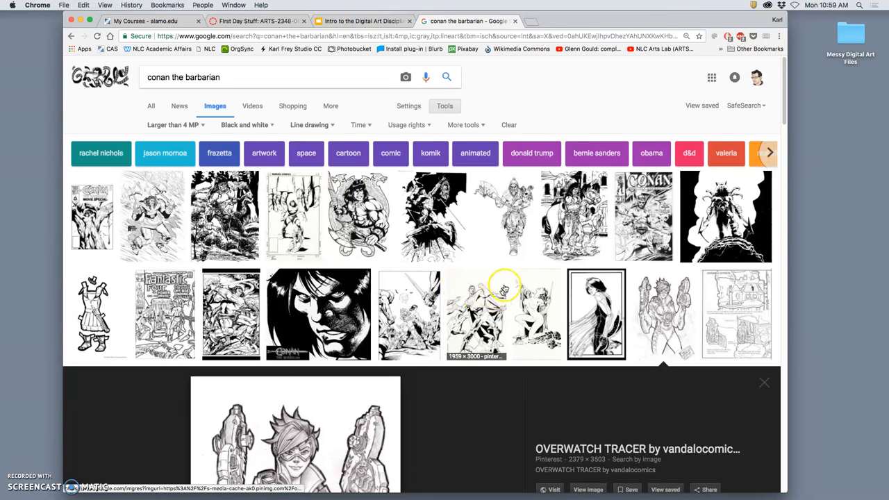
Preview the Barbarian.jpg drawing and open its Pinterest source page in a new tab.
click(506, 285)
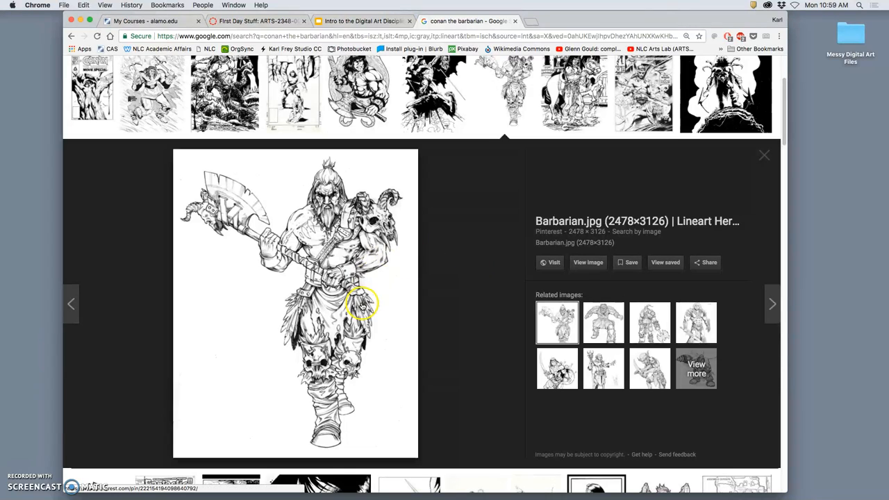
mouse_move(325, 280)
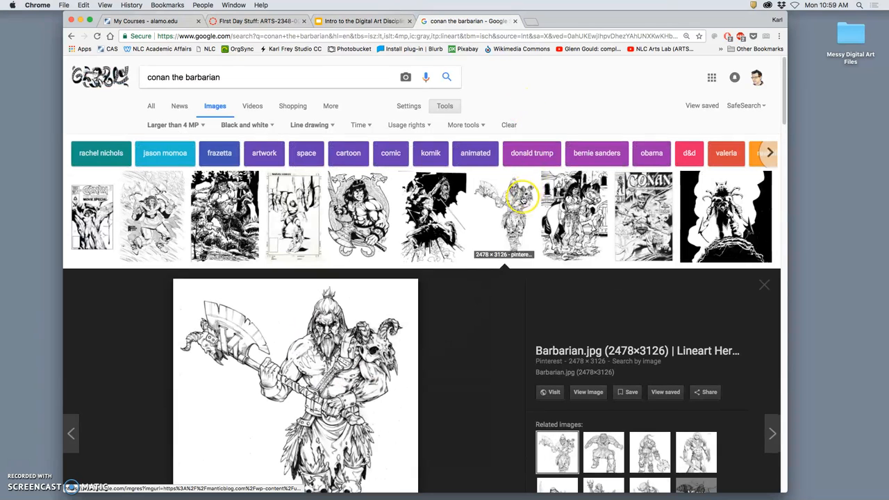
scroll(down, 3)
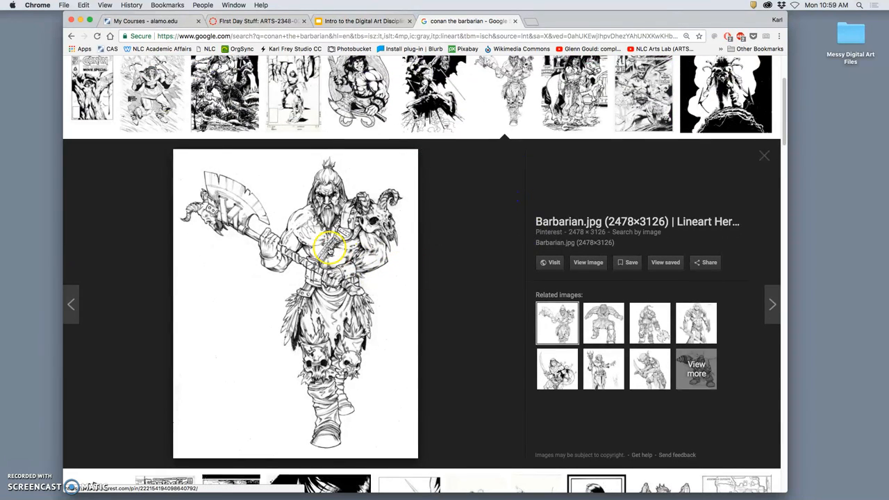
mouse_move(566, 220)
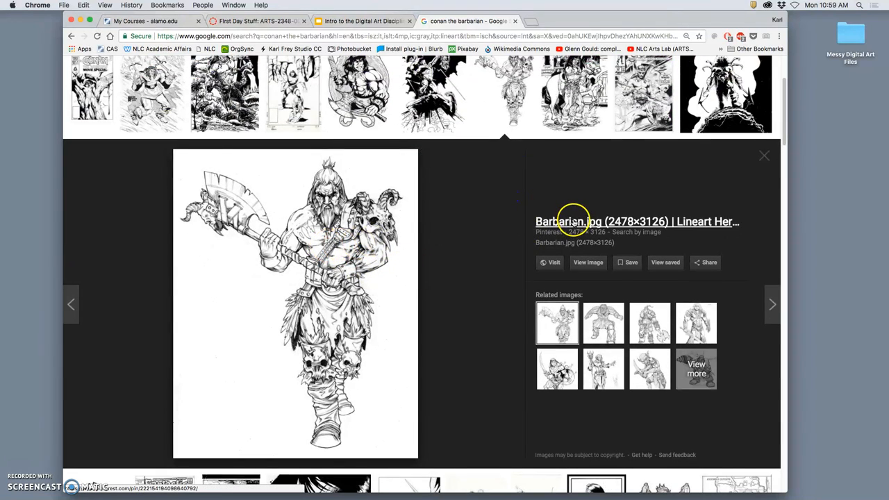
right_click(568, 222)
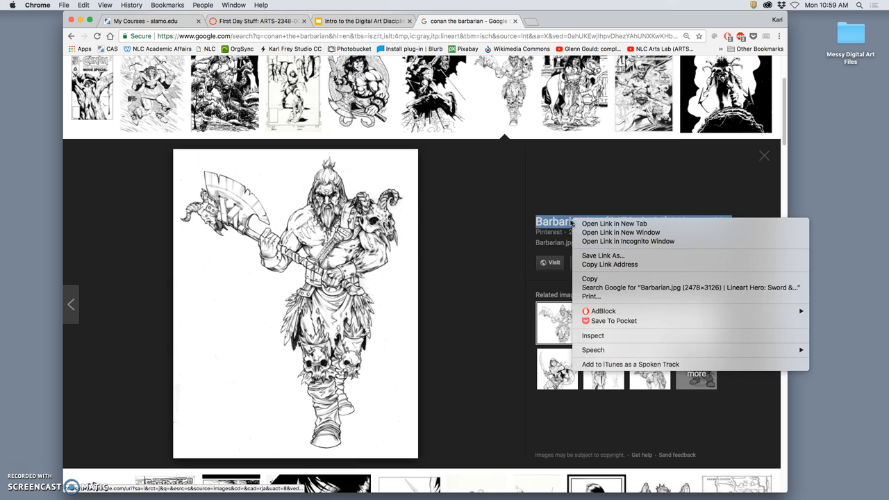
mouse_move(598, 223)
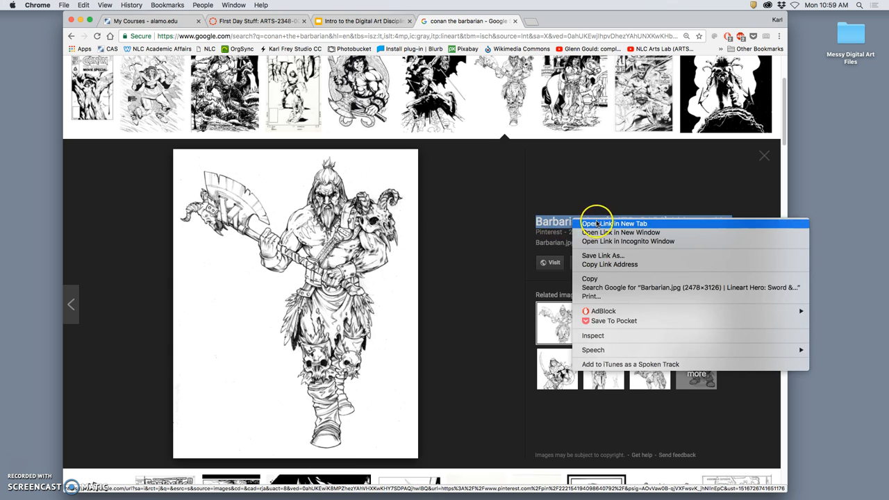
click(611, 223)
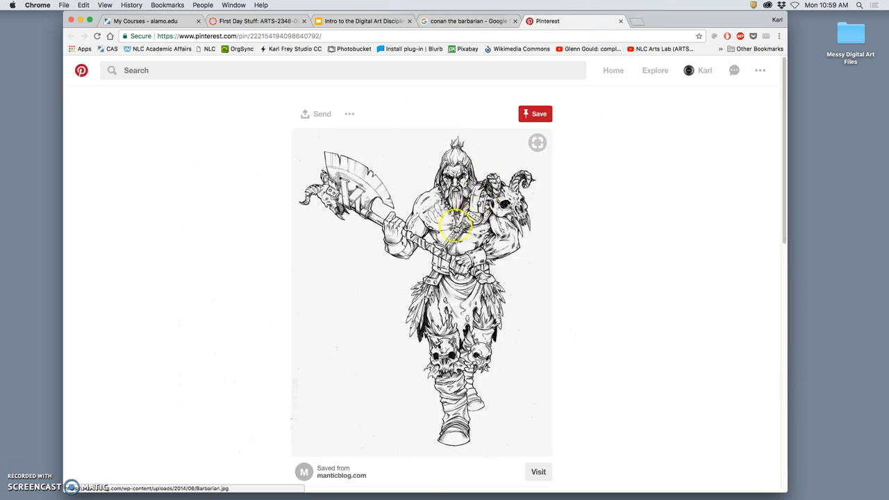
click(468, 21)
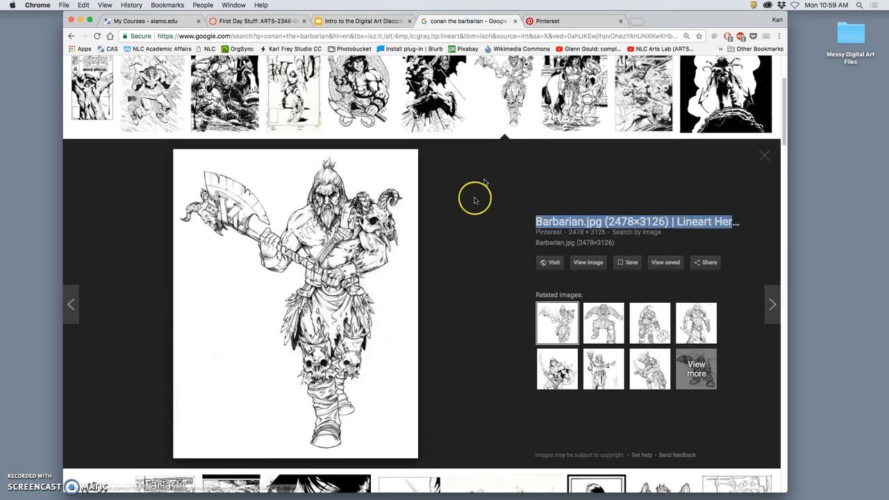
right_click(588, 262)
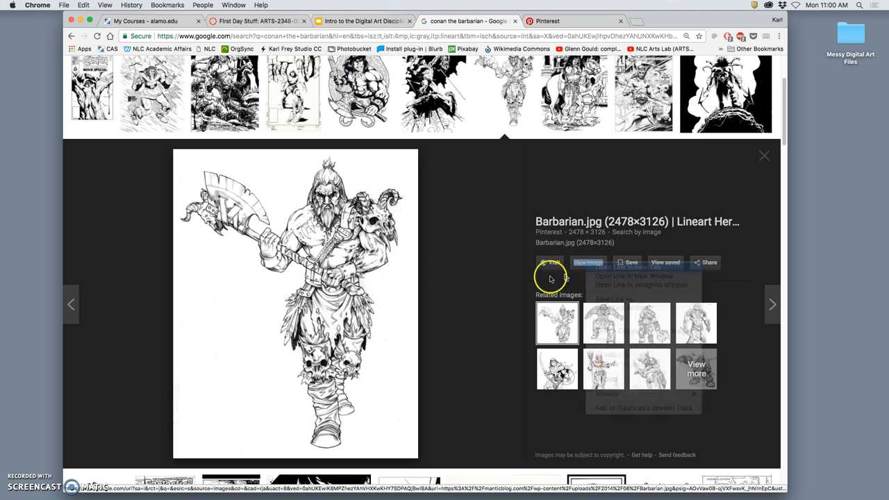
Open the full-size Barbarian.jpg in its own tab and save it to the Desktop.
click(619, 275)
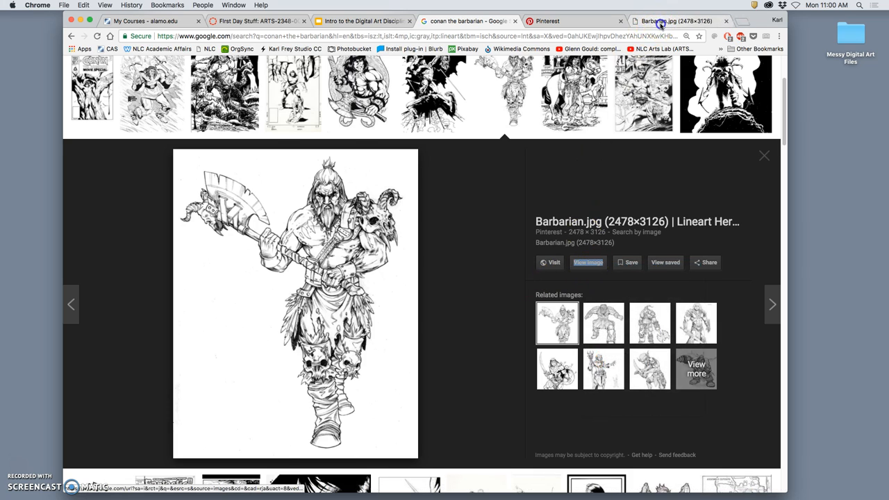
click(588, 263)
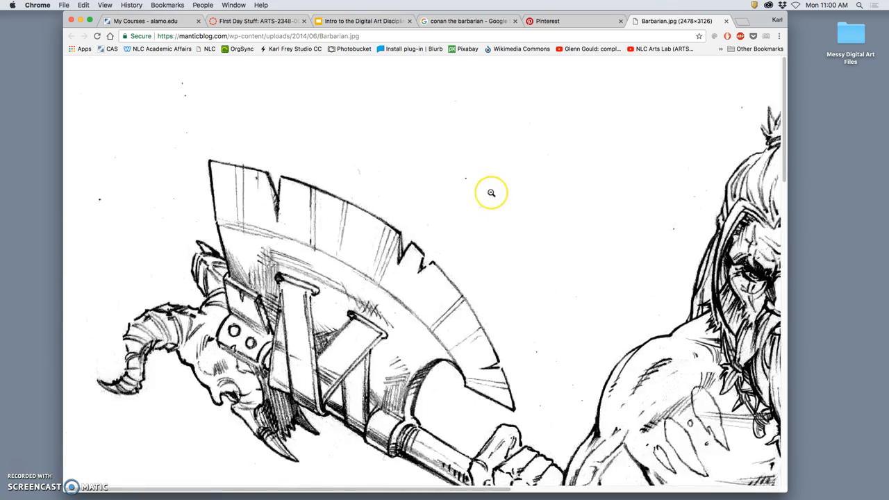
scroll(down, 3)
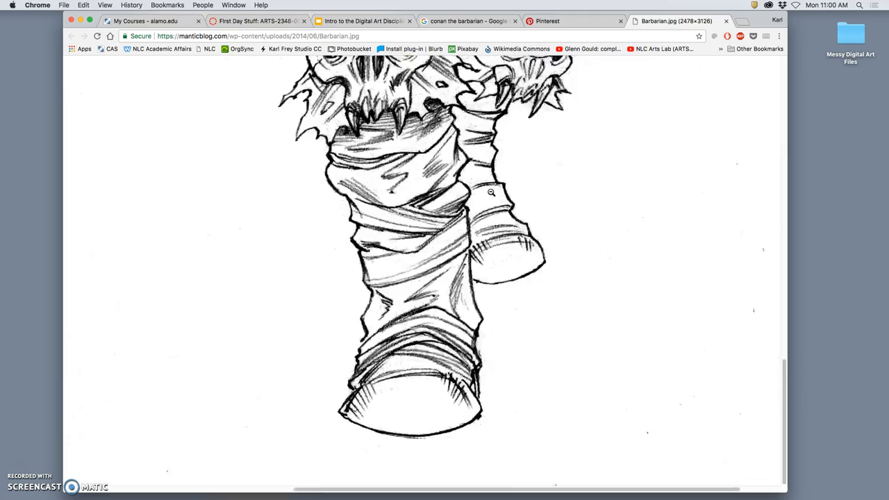
scroll(up, 3)
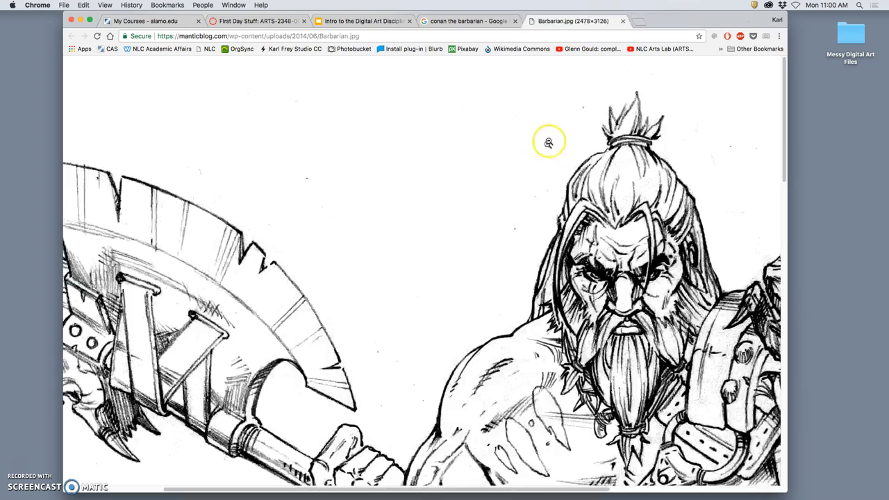
scroll(down, 3)
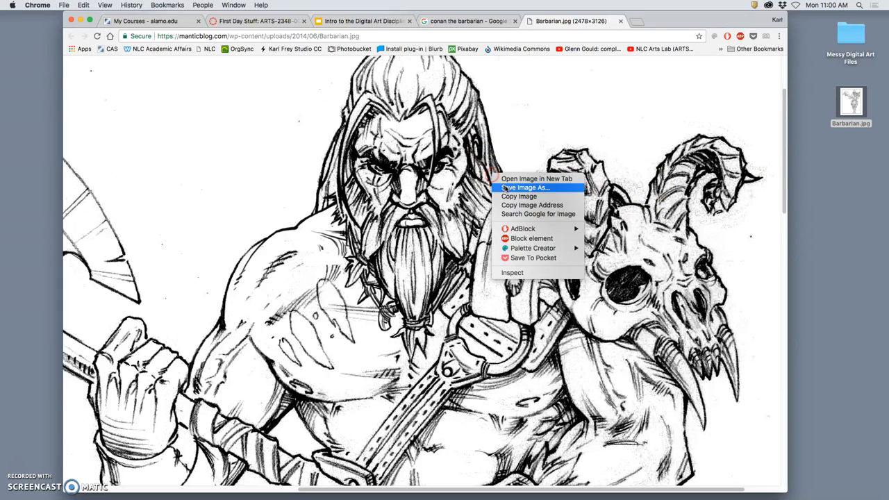
click(527, 188)
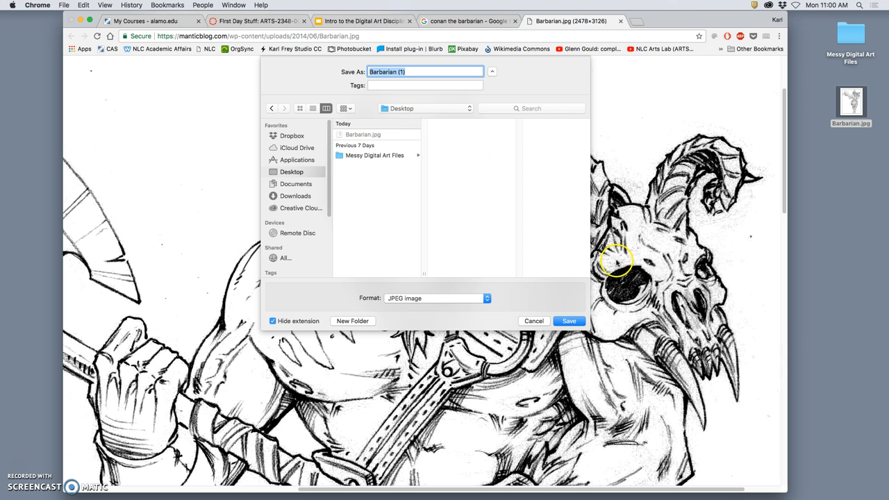
mouse_move(574, 296)
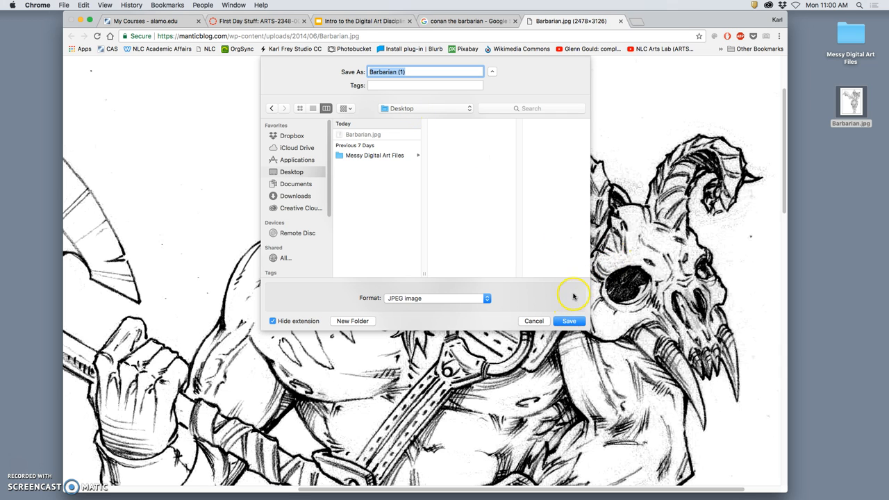
click(570, 321)
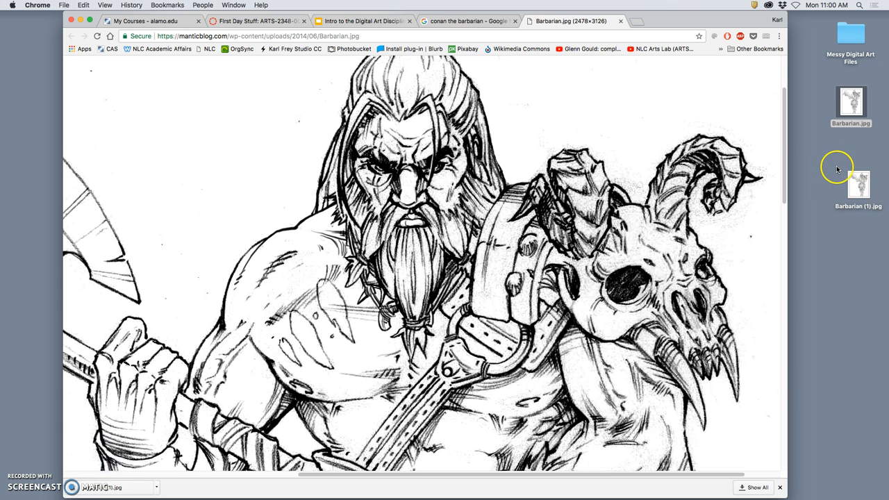
Save the full-size snarling dog drawing to the Desktop and close its tab.
right_click(857, 183)
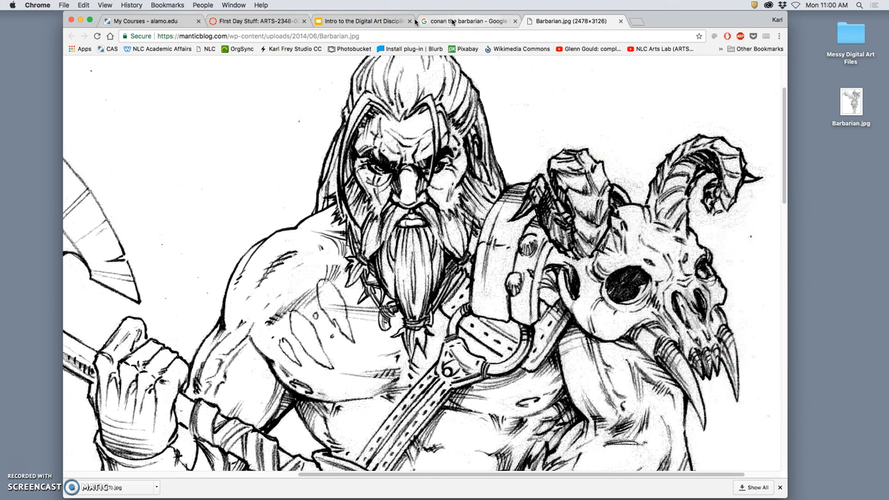
click(472, 20)
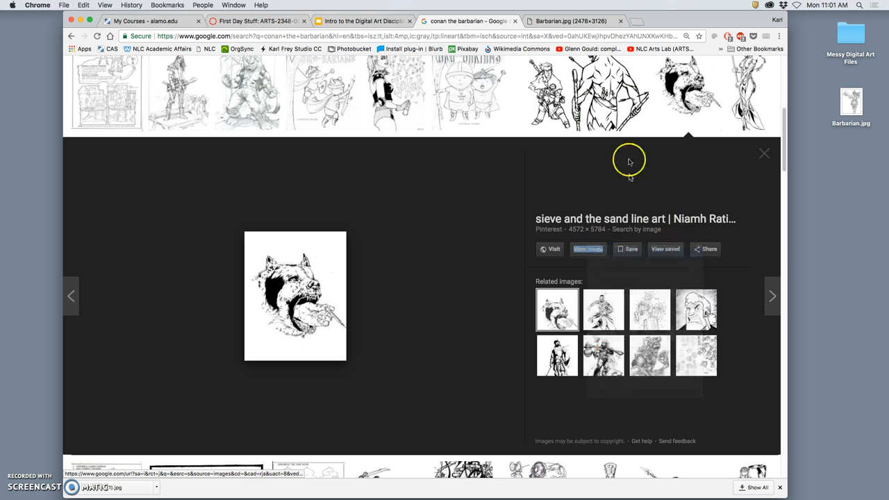
click(294, 303)
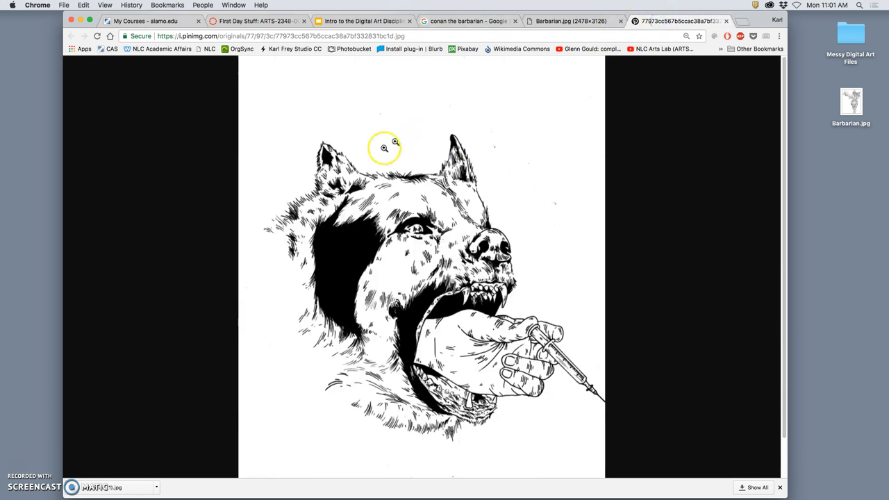
click(385, 147)
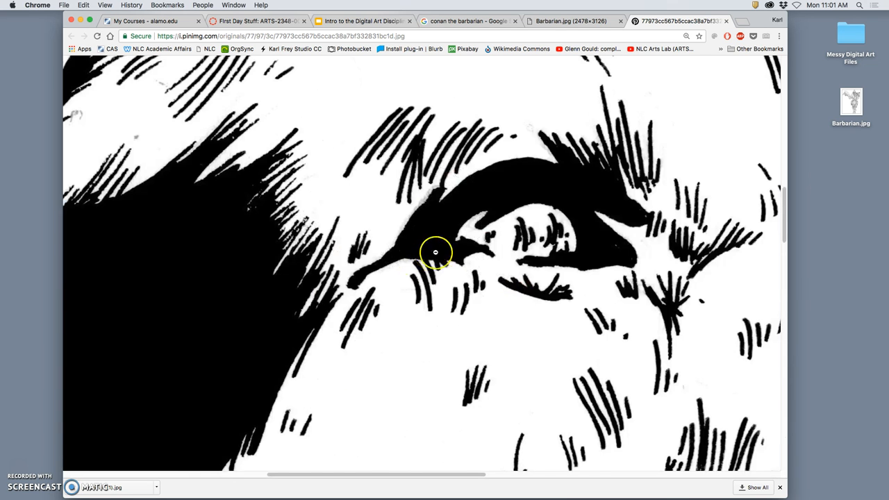
scroll(down, 3)
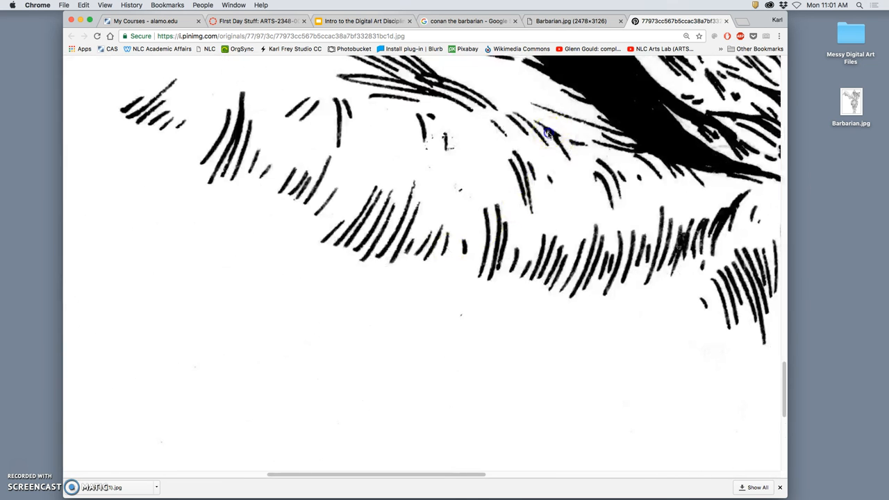
click(750, 24)
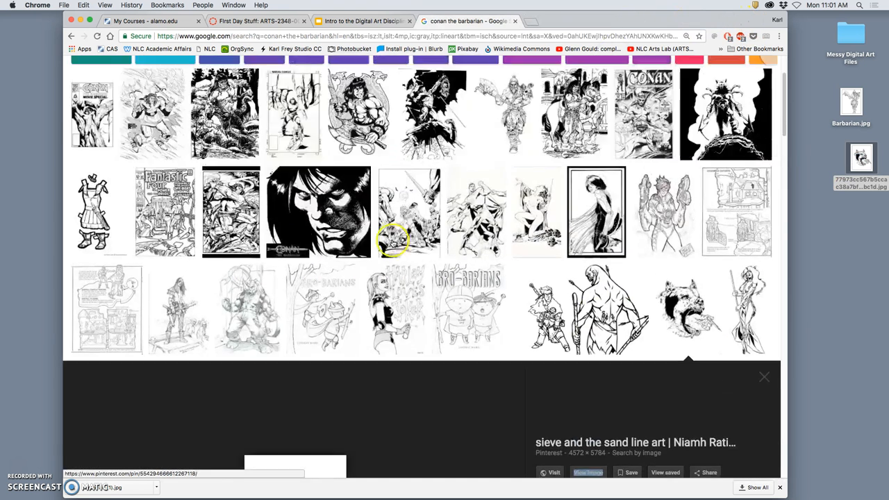
mouse_move(467, 292)
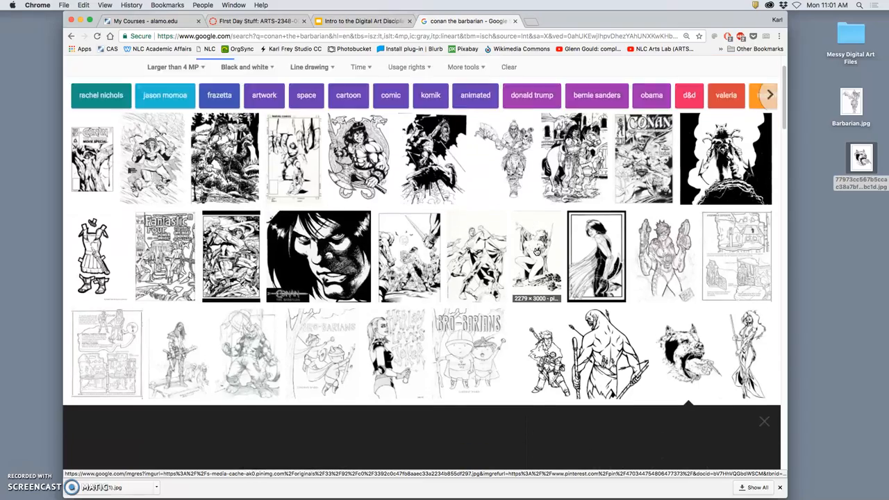
Scroll further down the results and preview the hunnic warrior drawing.
scroll(down, 3)
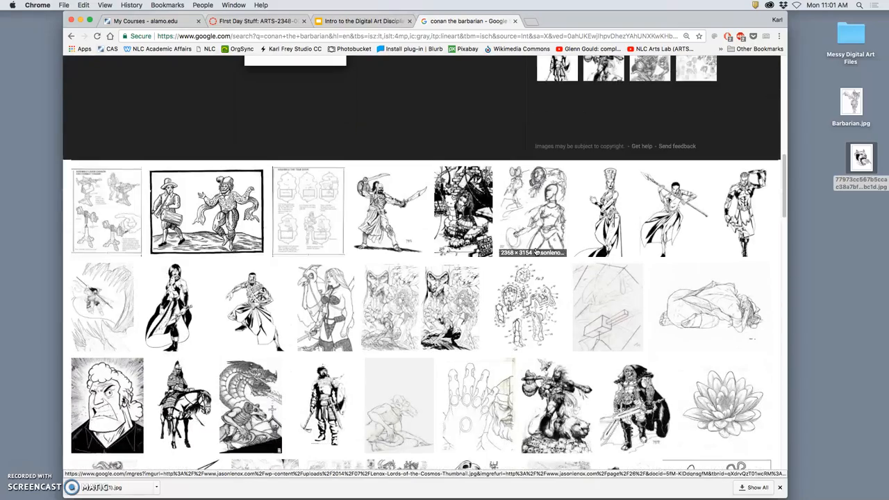
scroll(down, 3)
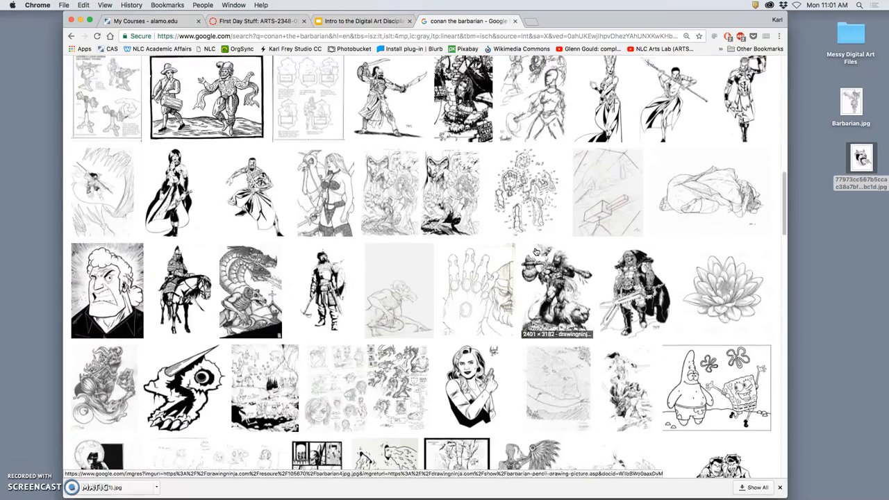
scroll(down, 3)
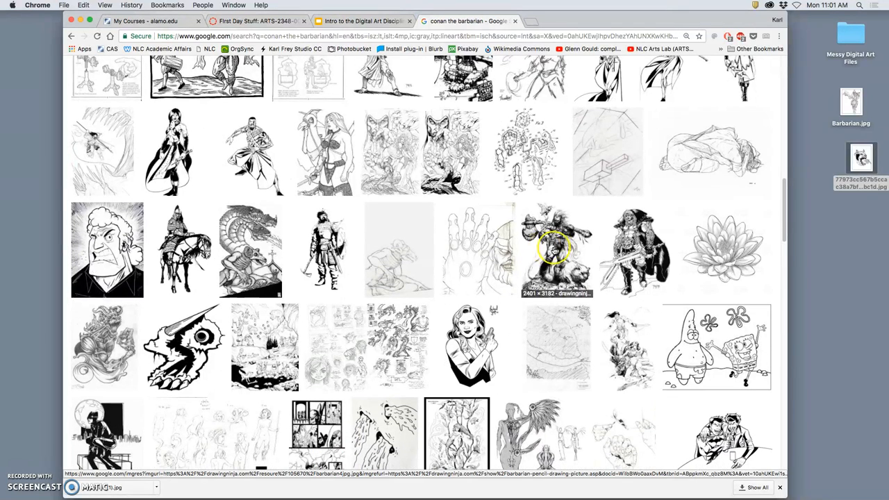
mouse_move(635, 247)
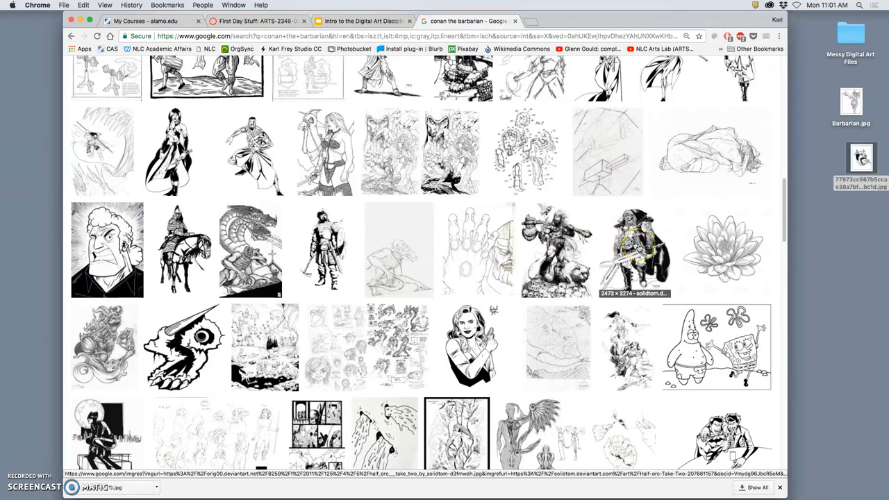
right_click(327, 250)
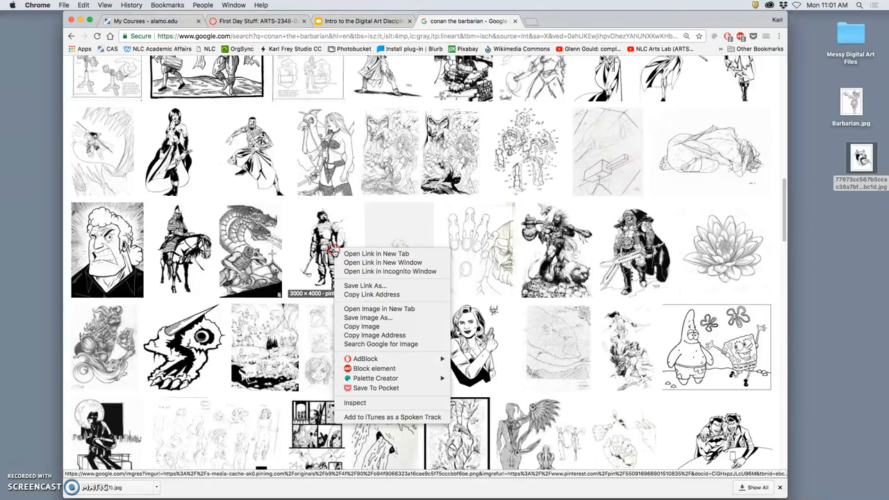
click(311, 250)
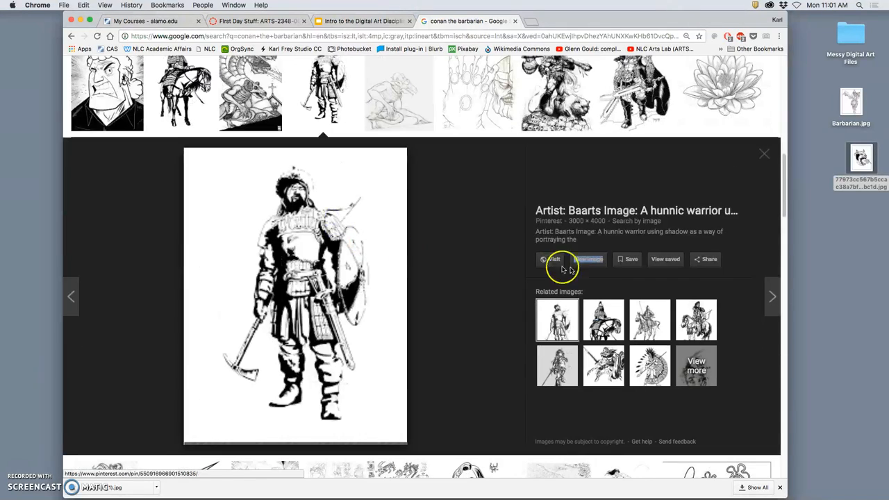
right_click(585, 259)
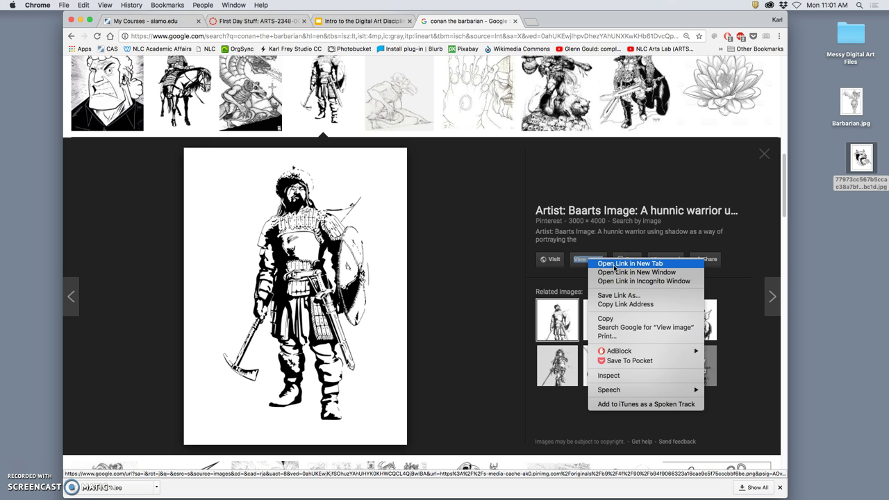
mouse_move(495, 142)
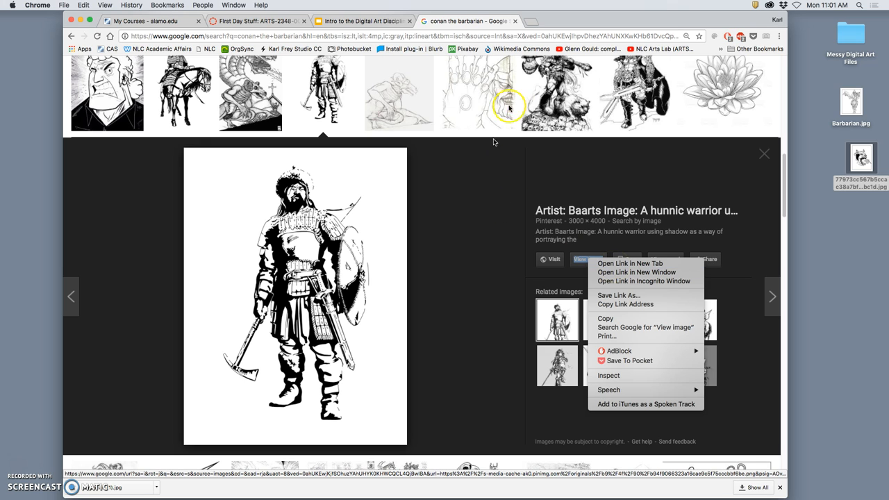
Open the full-size Half orc and Windborn drawings in new tabs.
click(625, 93)
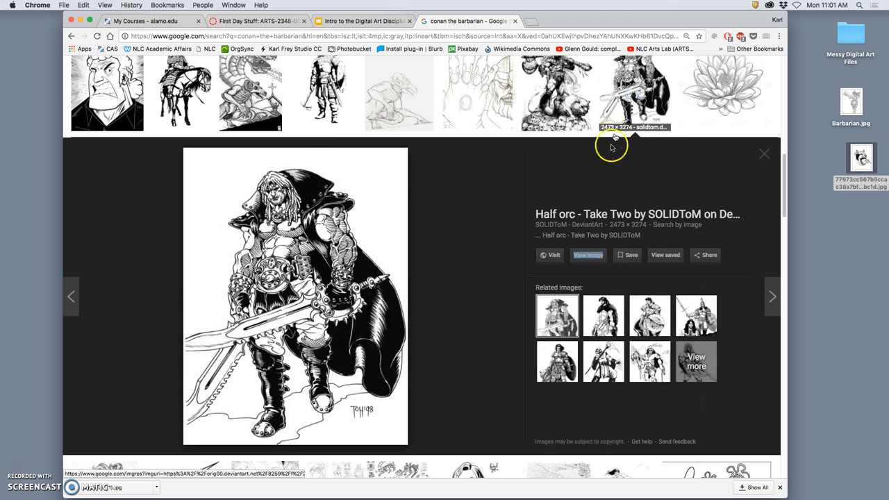
mouse_move(478, 222)
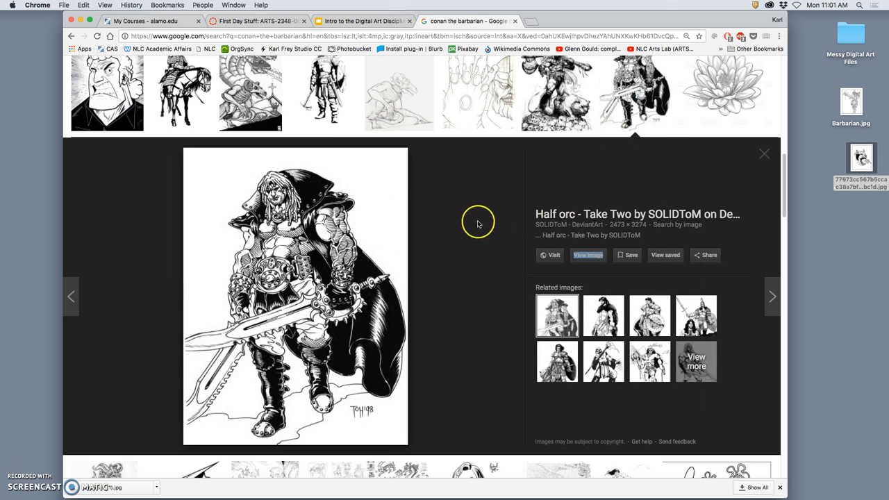
right_click(587, 255)
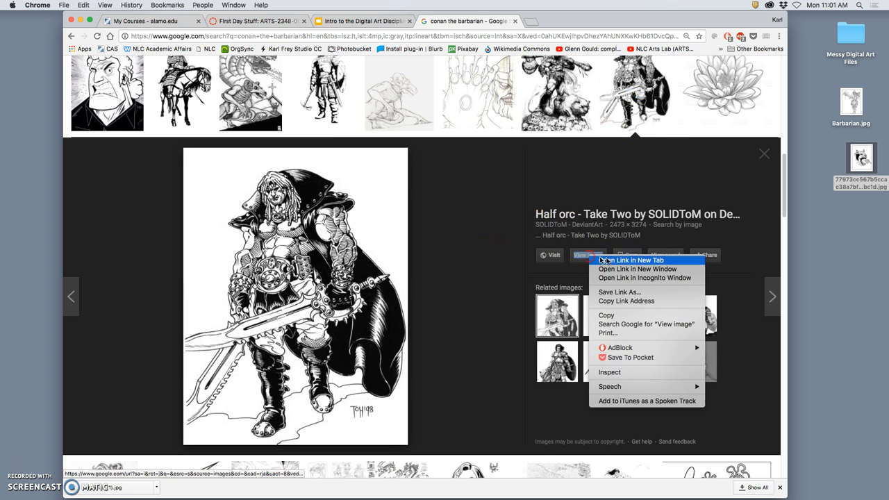
click(632, 259)
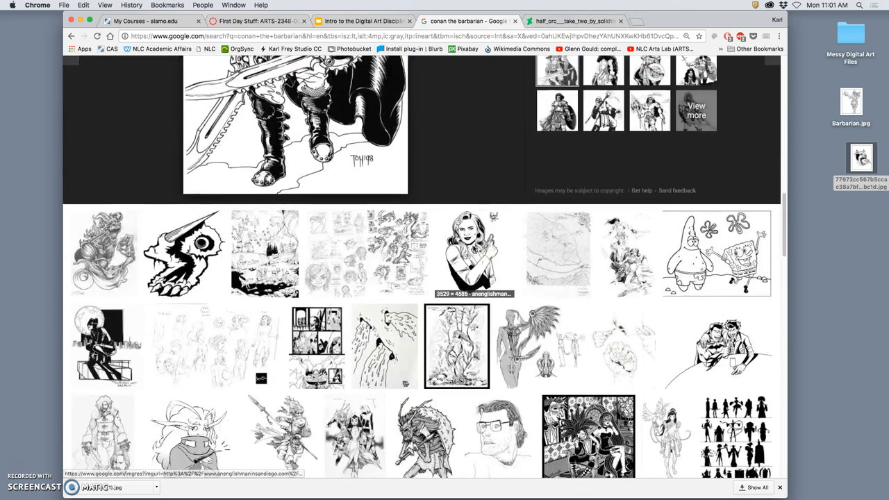
scroll(down, 3)
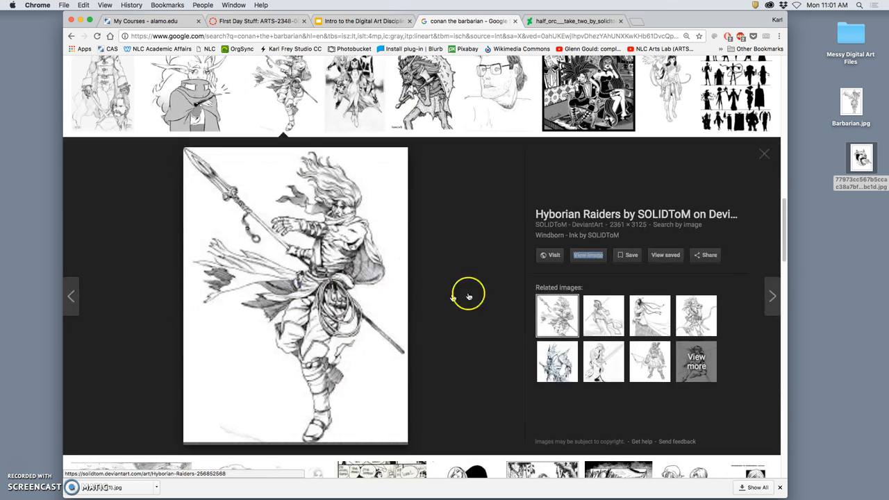
mouse_move(284, 84)
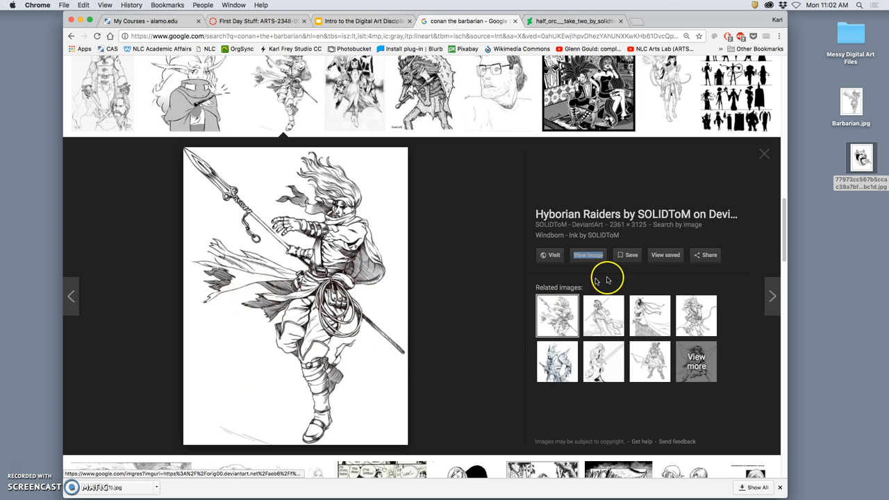
right_click(587, 255)
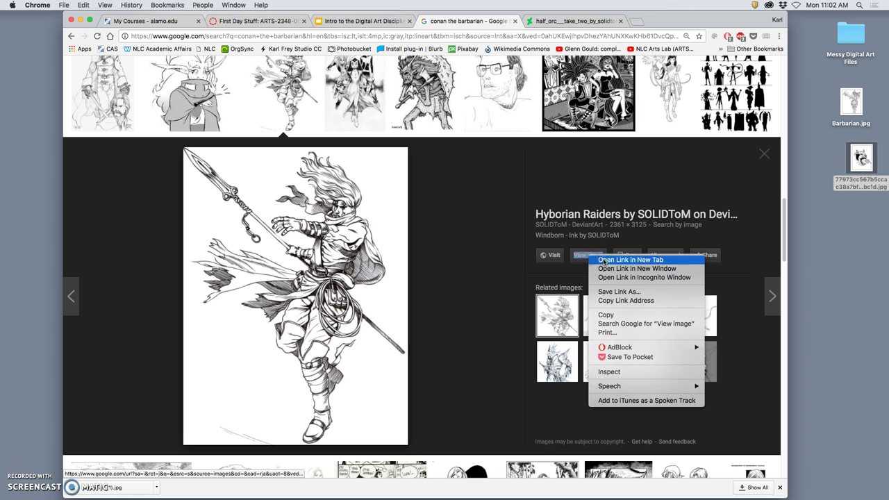
click(632, 259)
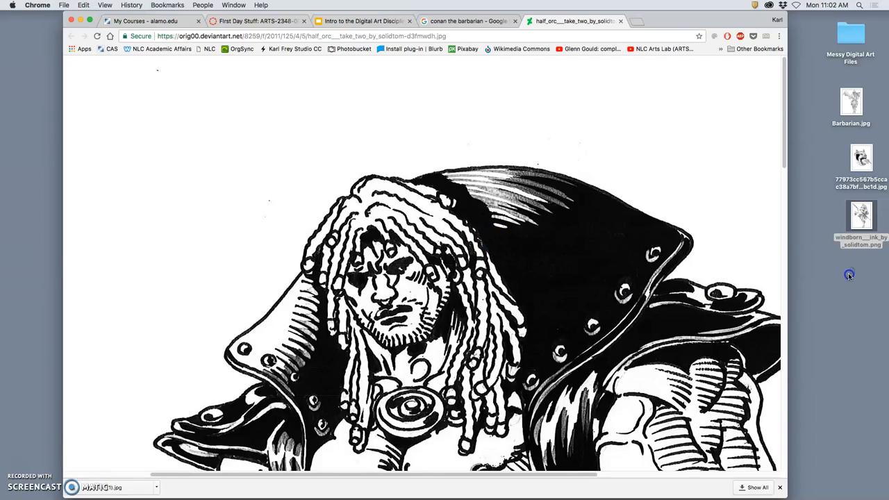
click(486, 21)
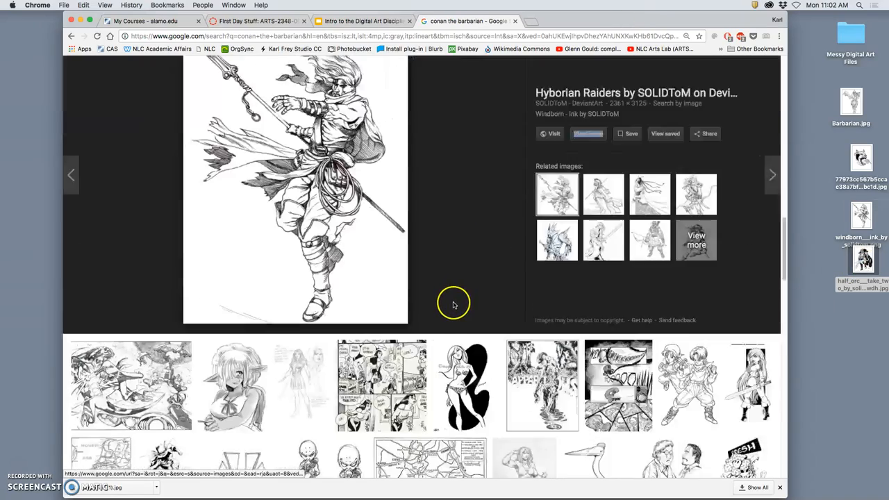
scroll(down, 3)
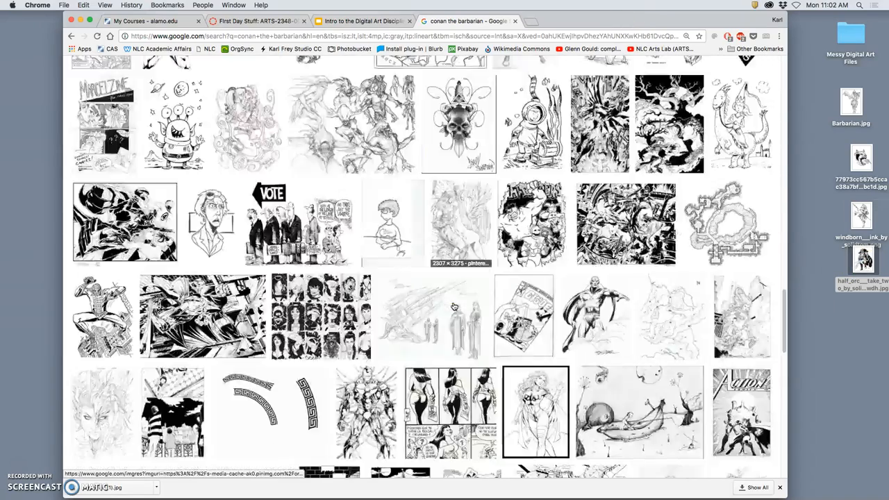
scroll(down, 3)
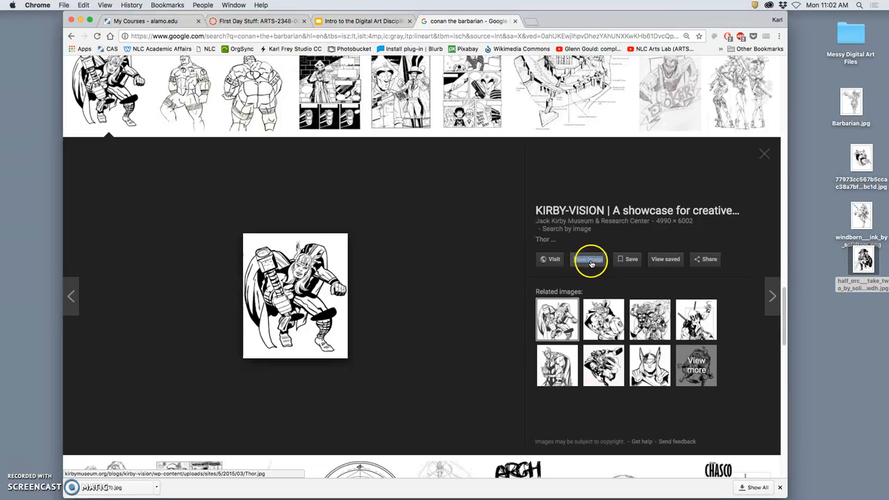
right_click(296, 295)
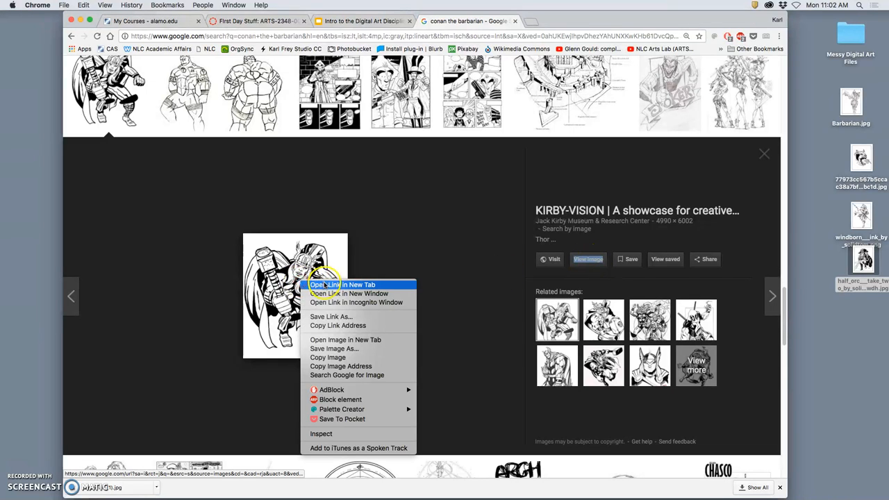
click(342, 284)
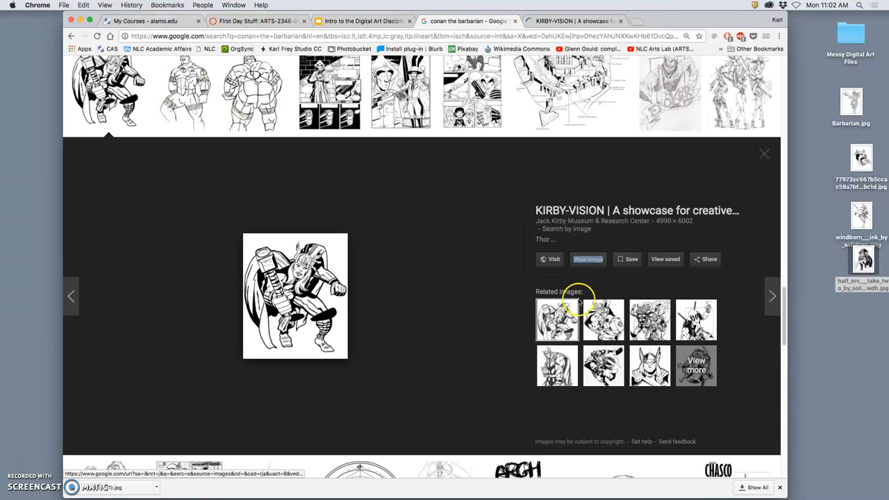
mouse_move(589, 259)
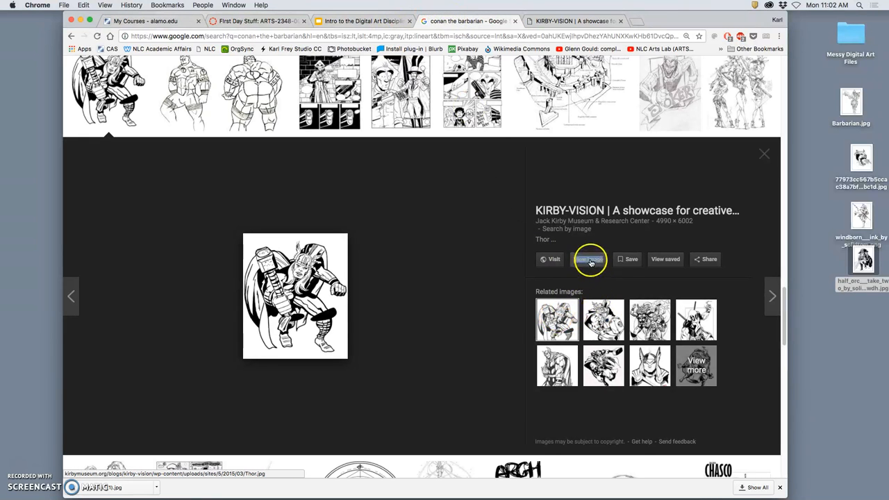
click(589, 259)
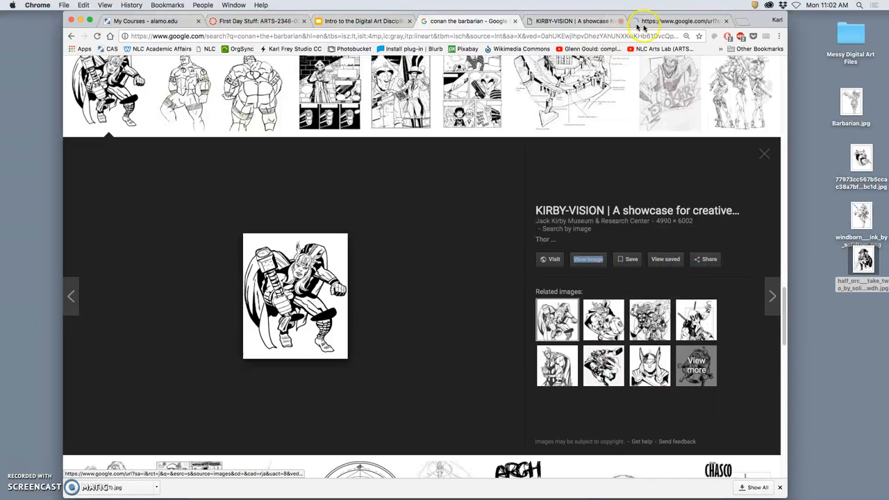
click(587, 259)
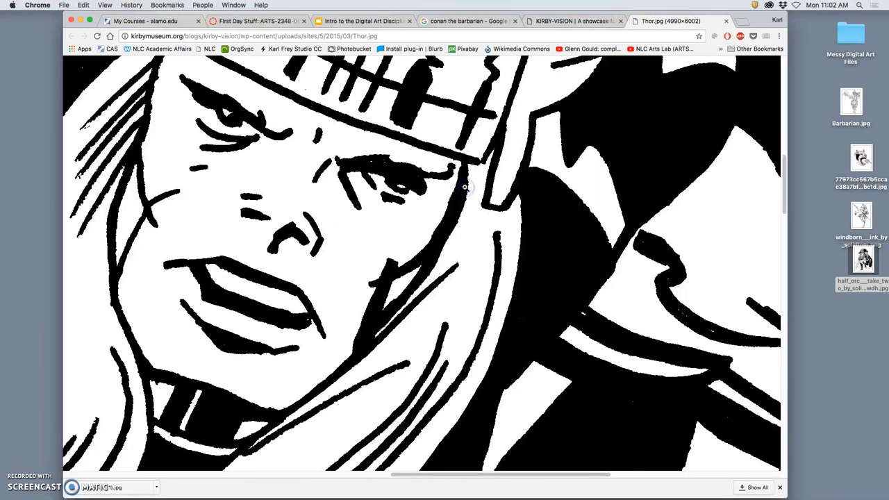
scroll(down, 3)
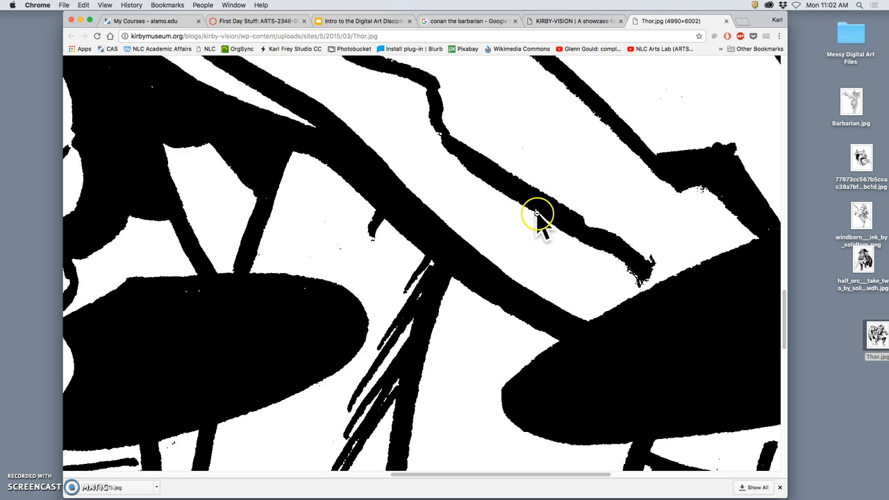
mouse_move(528, 214)
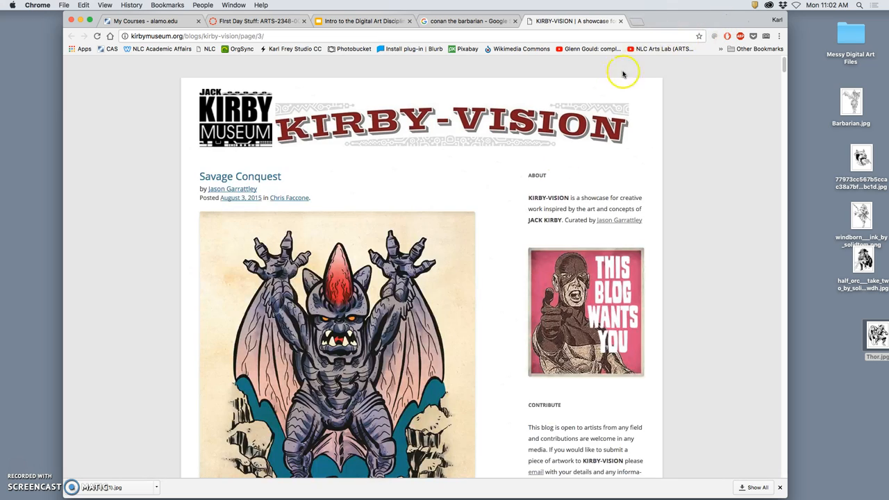
scroll(down, 3)
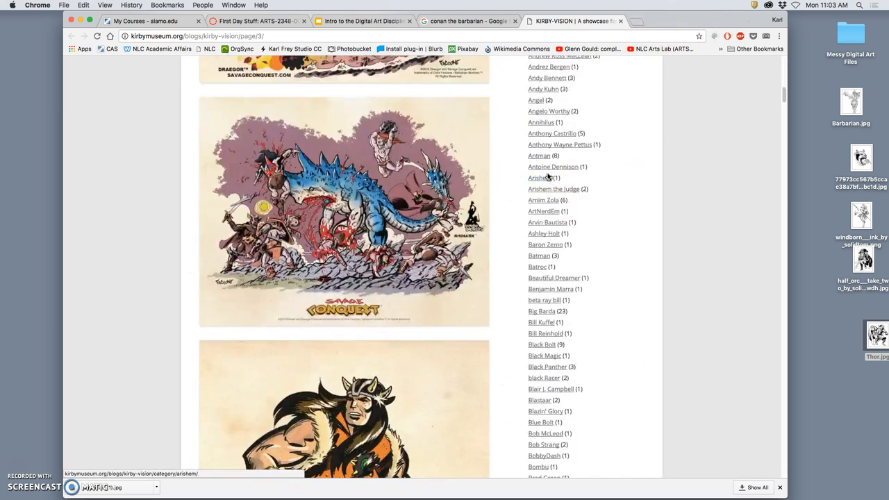
scroll(down, 3)
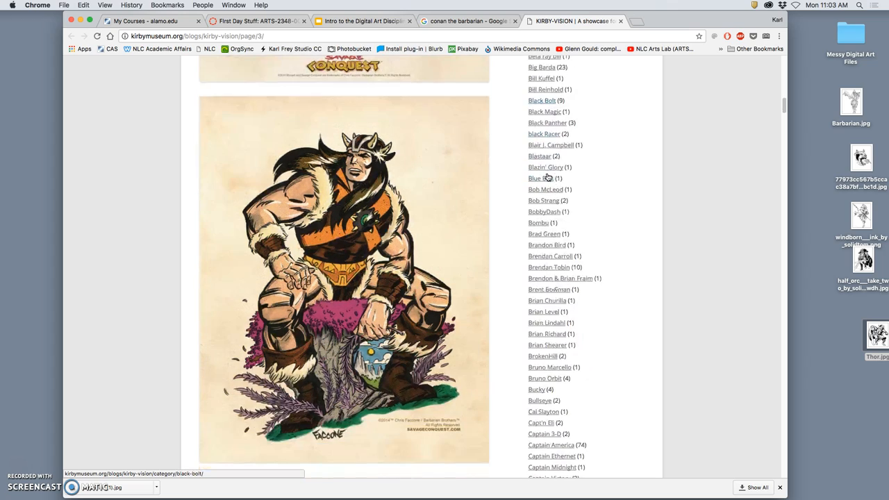
click(468, 20)
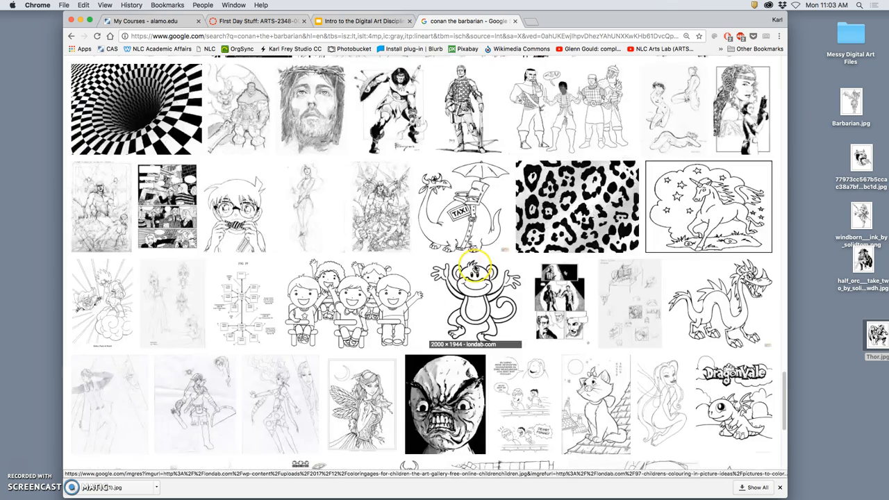
scroll(down, 3)
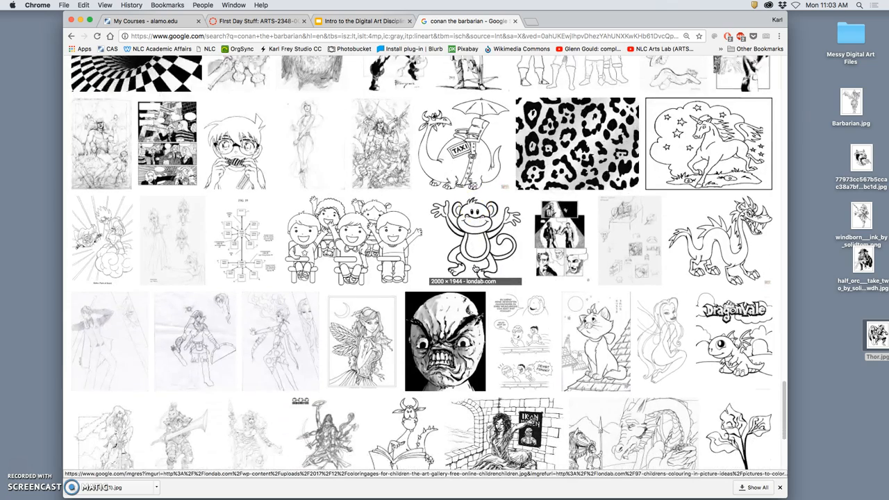
scroll(down, 3)
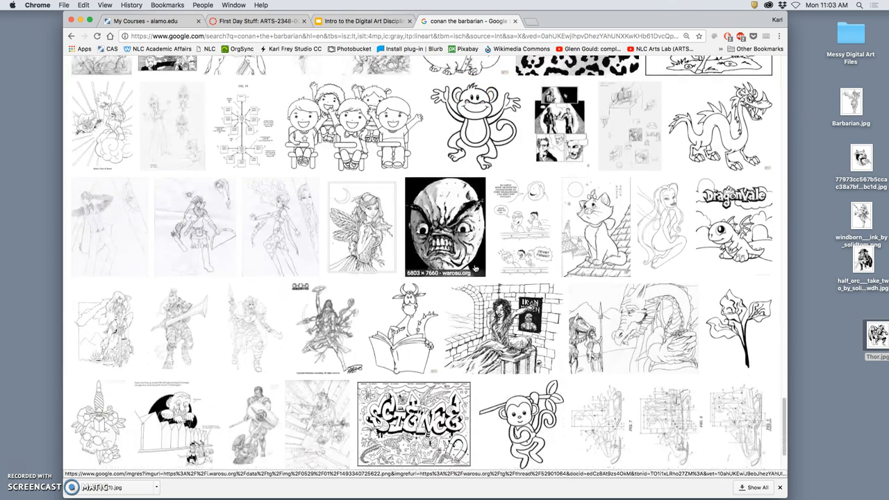
scroll(down, 3)
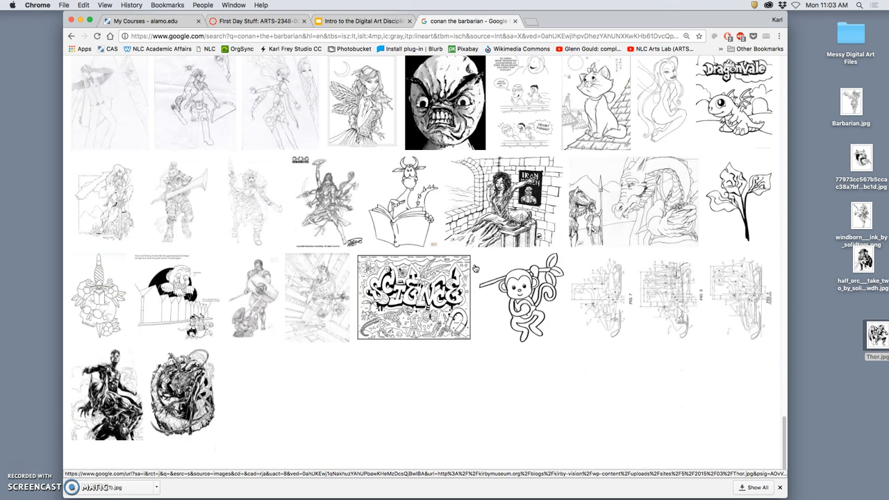
mouse_move(108, 295)
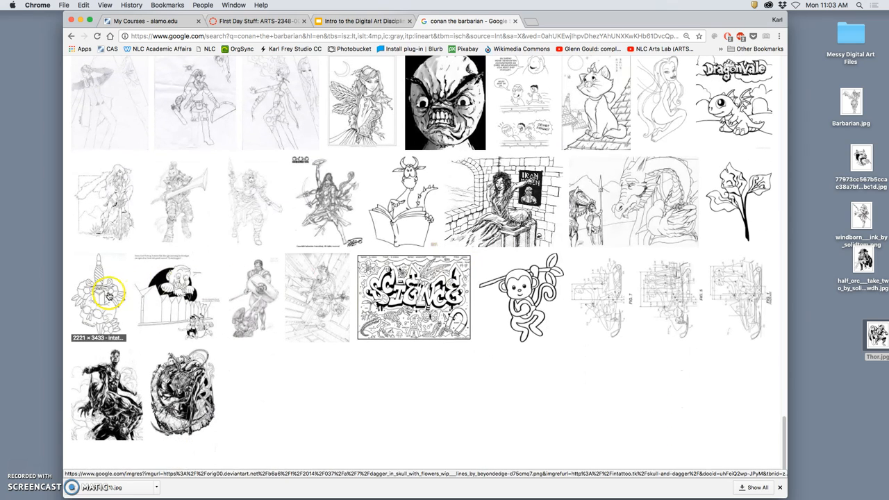
View the dagger-in-skull line art at full size, then close its tab.
click(103, 300)
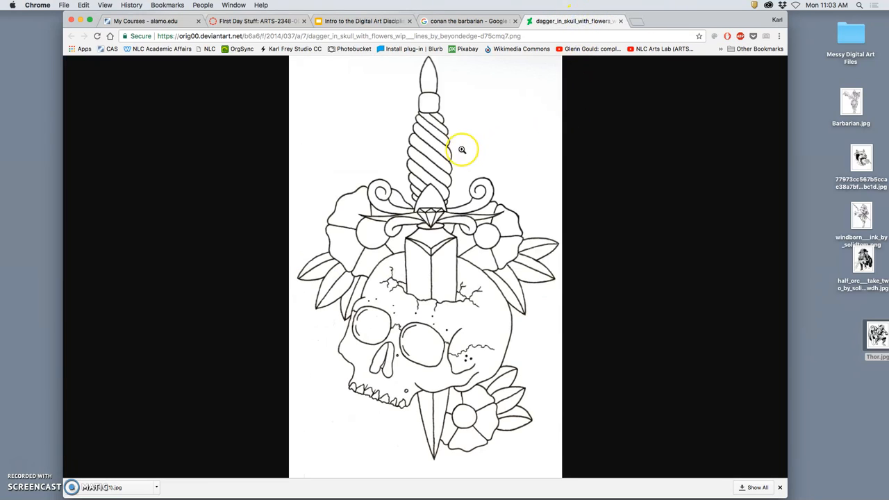
click(460, 150)
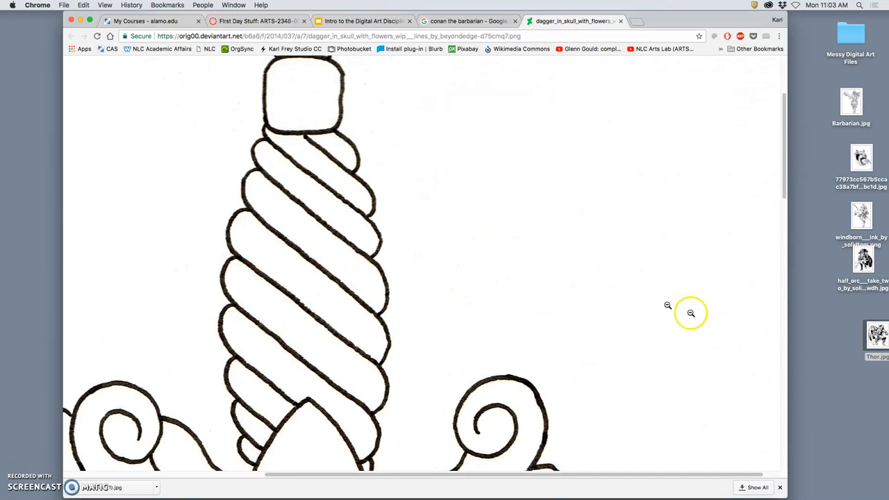
click(845, 335)
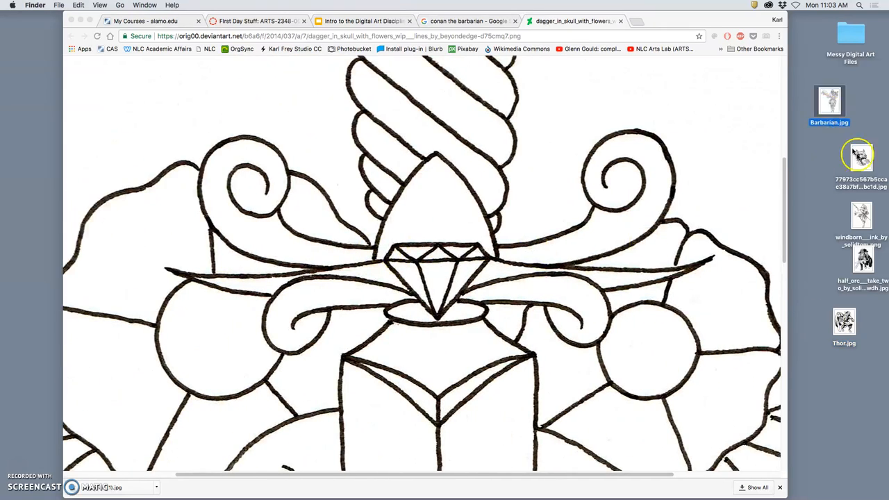
click(849, 216)
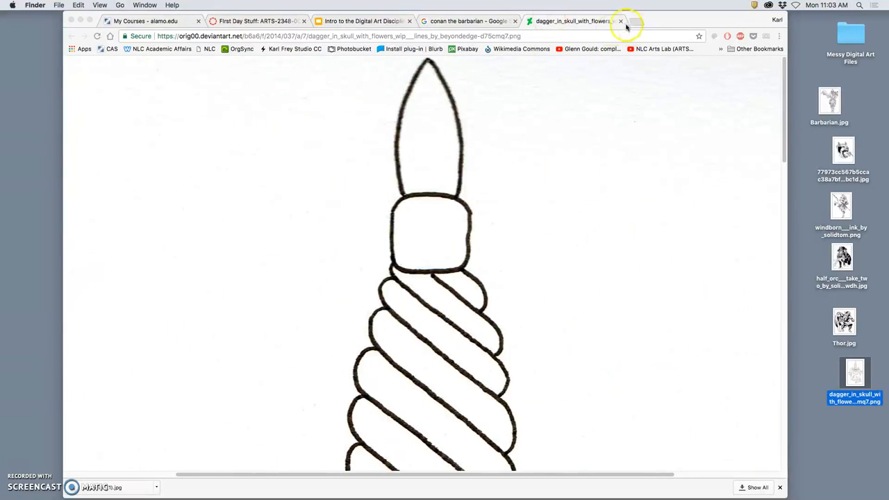
click(617, 22)
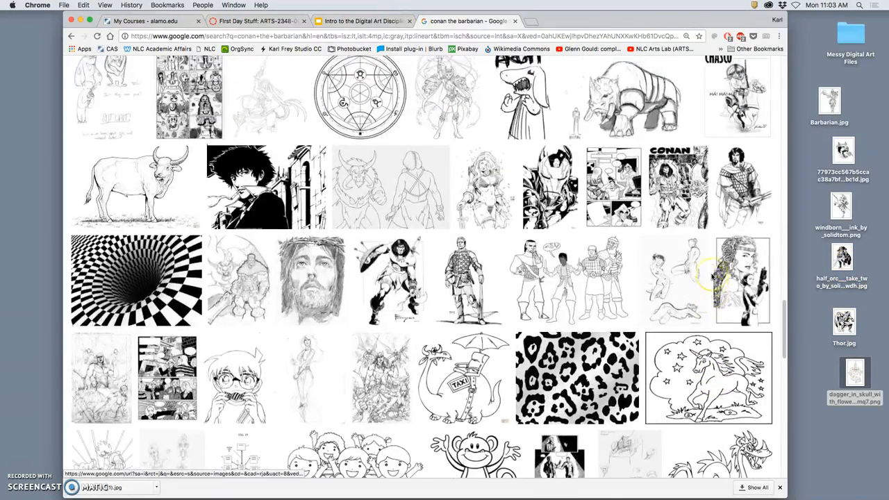
scroll(down, 3)
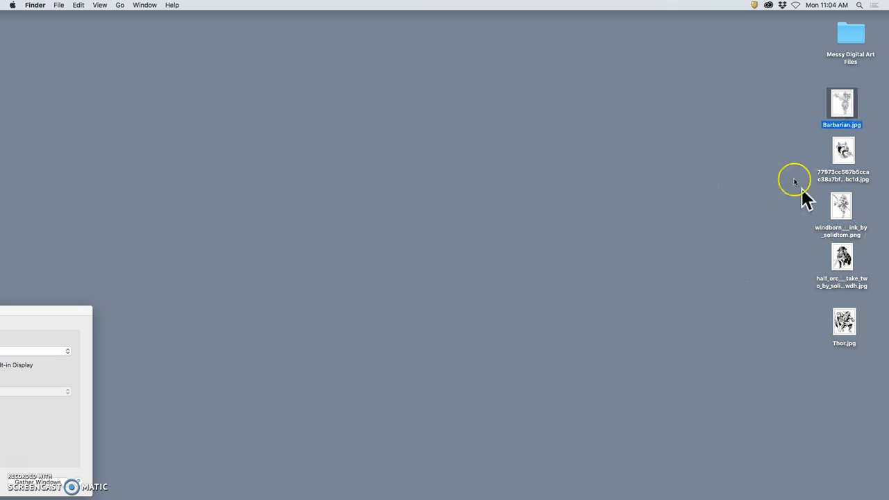
Create desktop folder 'Exercise 1 Cartoon Jumble', move the line-art images in, and position it.
right_click(798, 184)
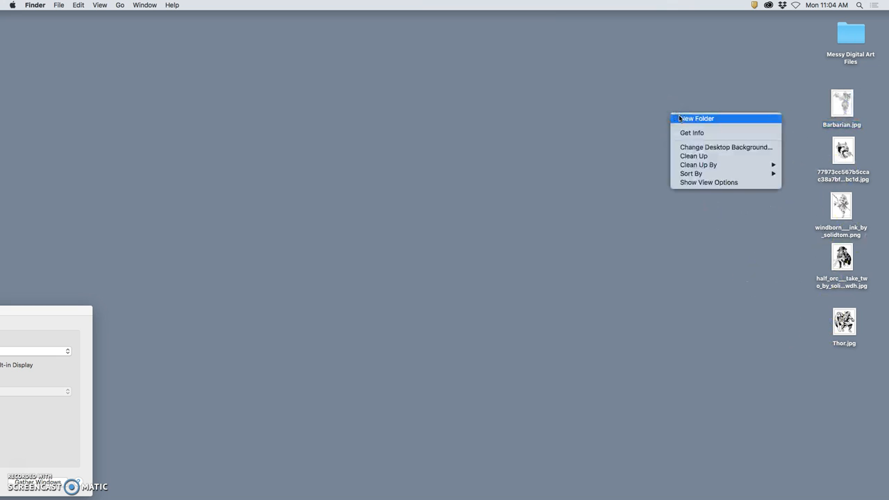
click(697, 118)
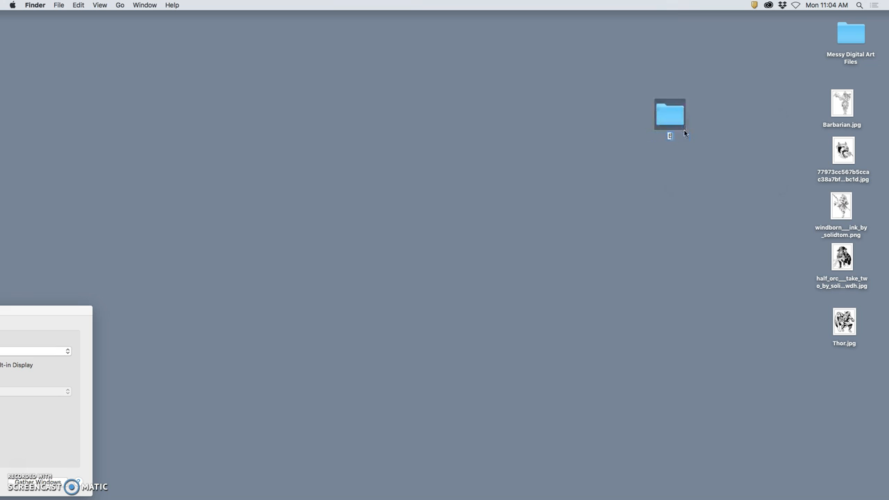
text(Exercise 1 Cartoon Jumble)
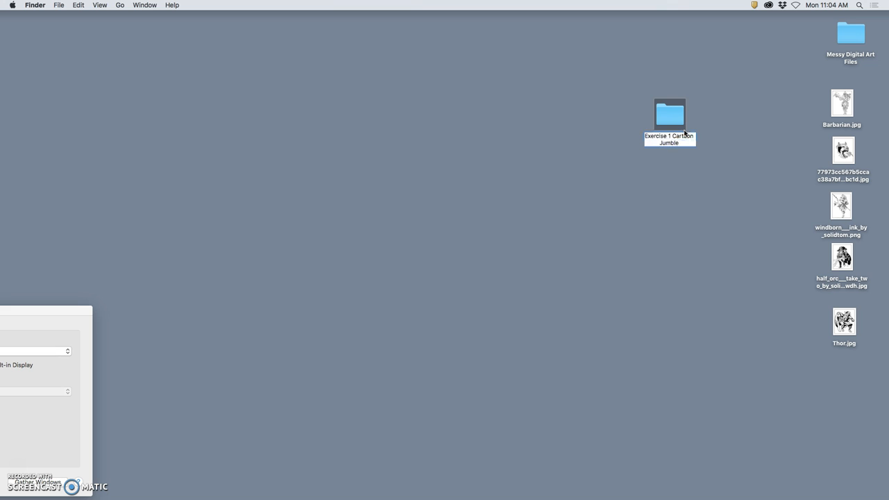
mouse_move(802, 115)
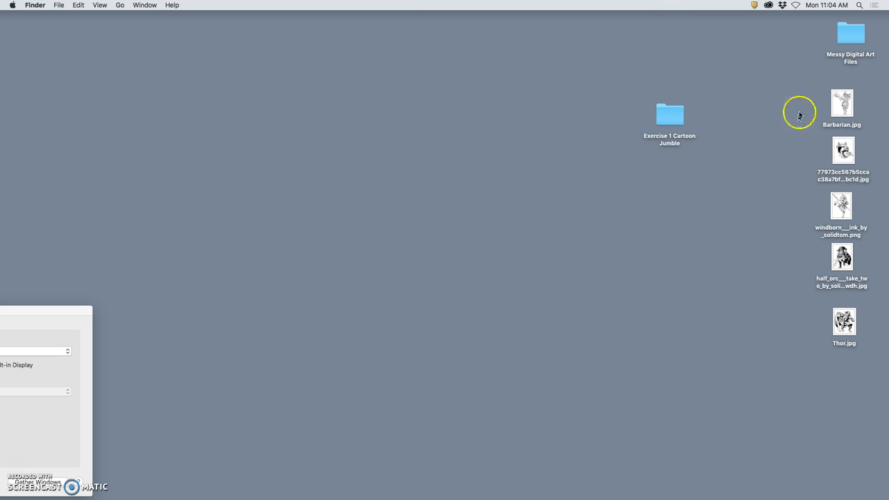
drag(799, 111, 870, 366)
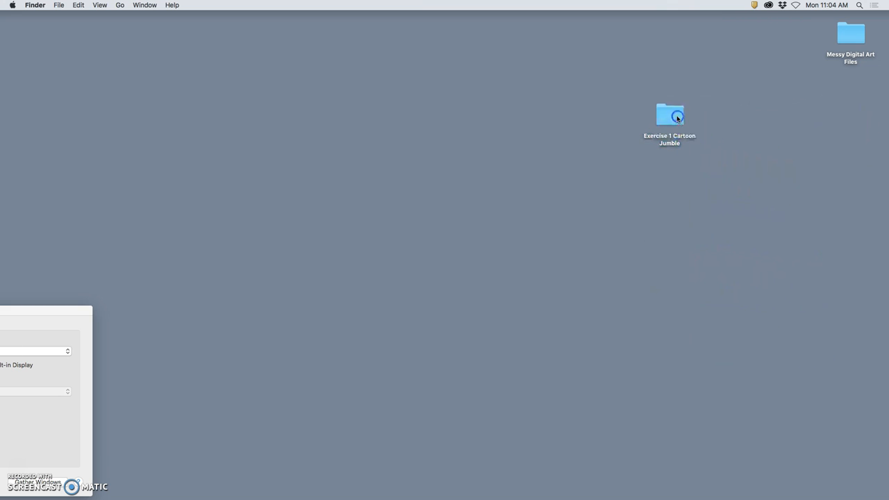
drag(670, 114, 847, 104)
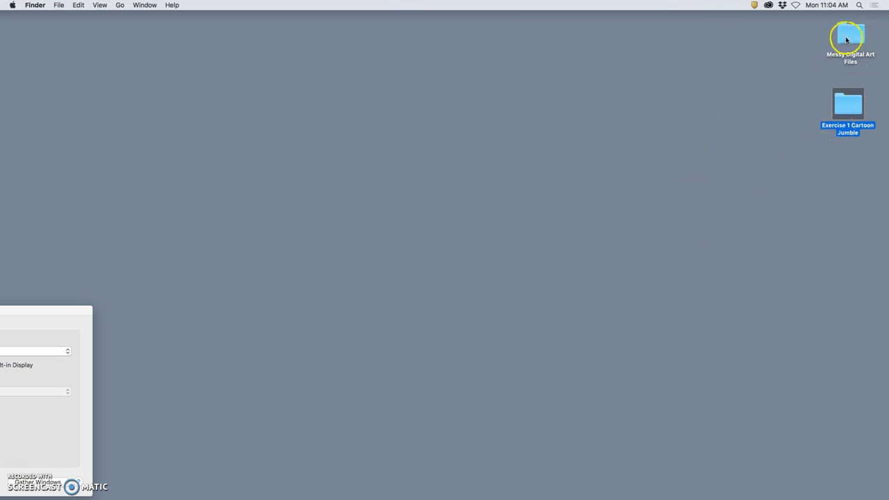
Open and close Messy Digital Art Files, then open Exercise 1 Cartoon Jumble and raise its window.
double_click(849, 41)
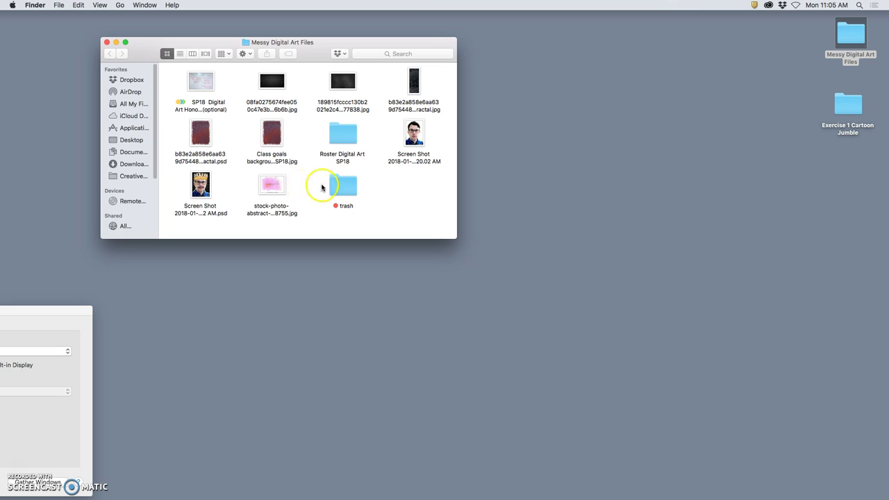
mouse_move(335, 183)
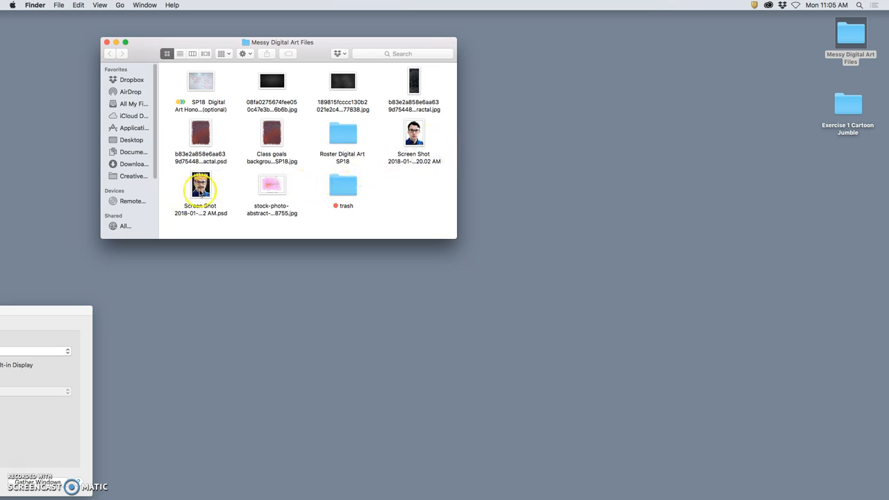
click(216, 191)
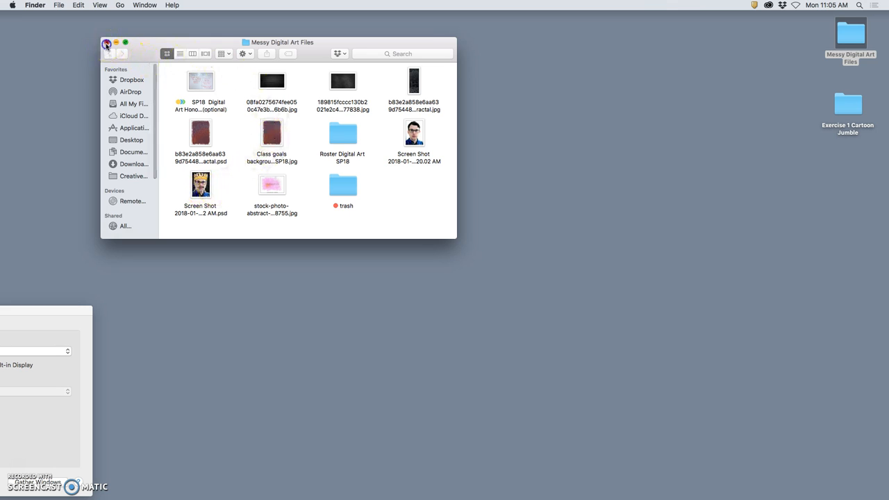
click(108, 43)
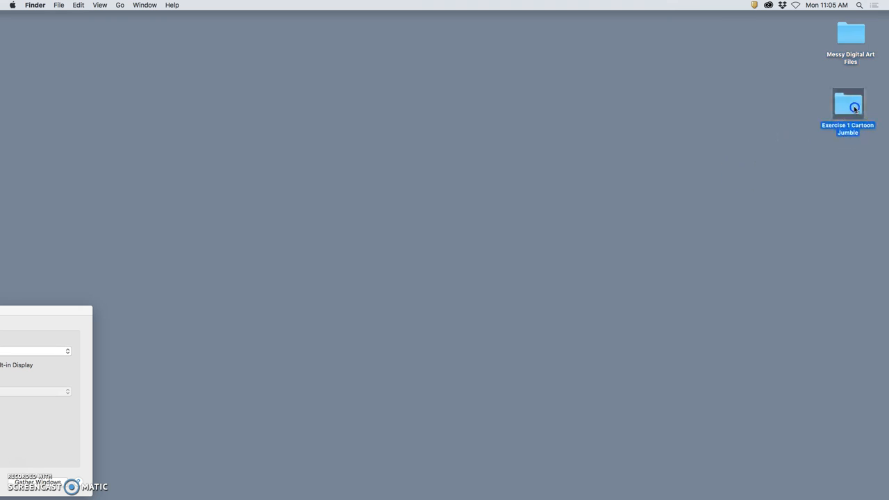
double_click(847, 104)
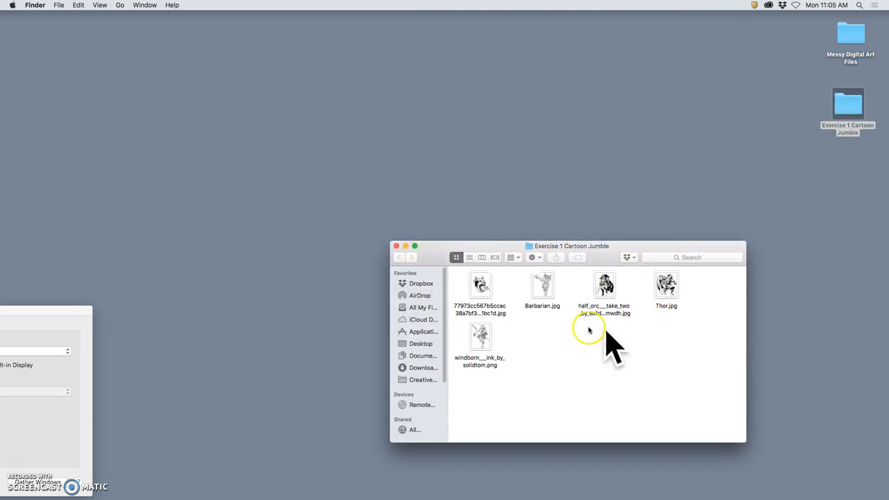
drag(571, 246, 709, 184)
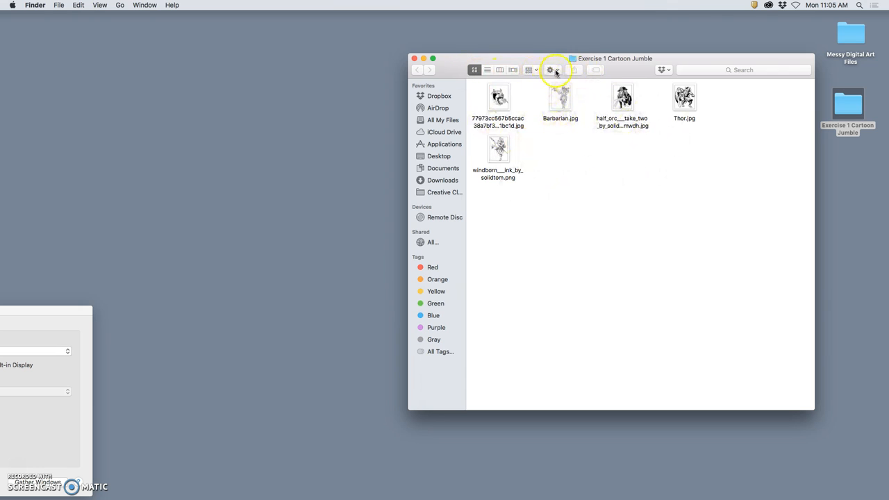
click(550, 69)
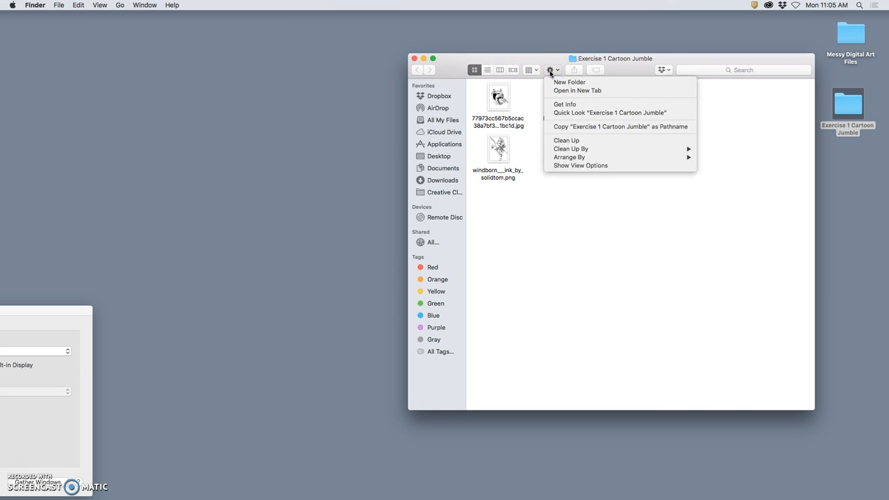
click(581, 165)
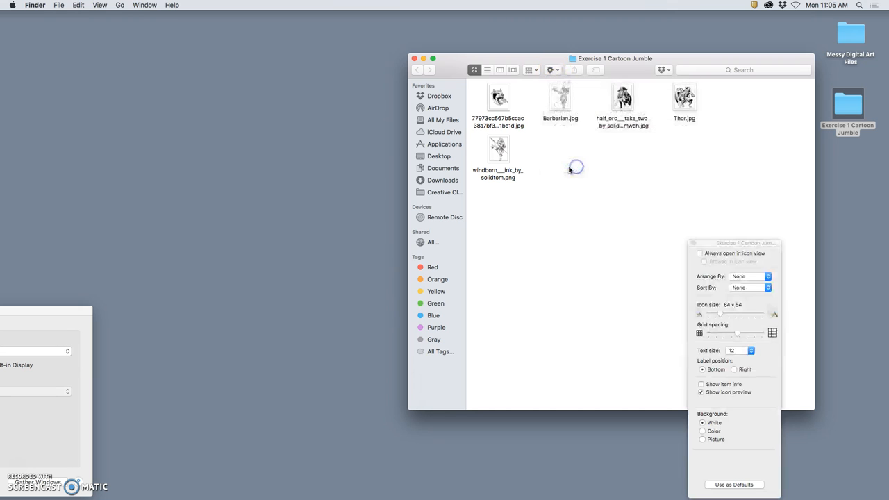
drag(712, 314, 731, 314)
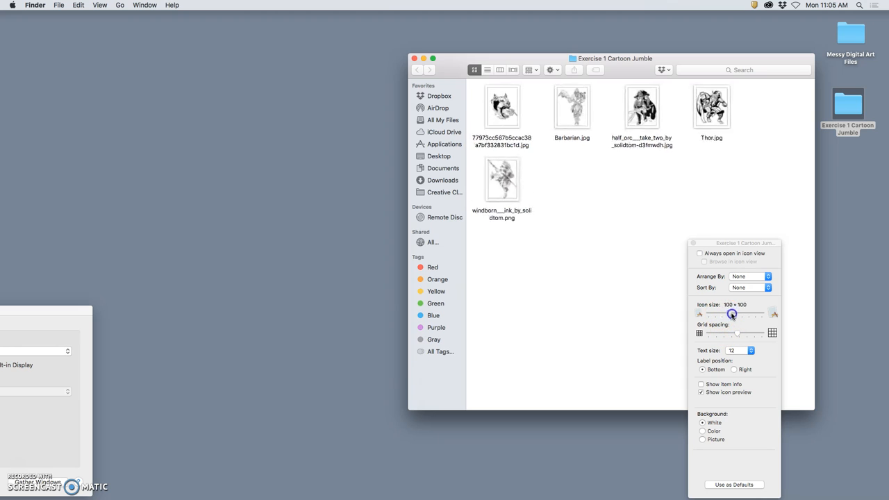
drag(731, 313, 749, 314)
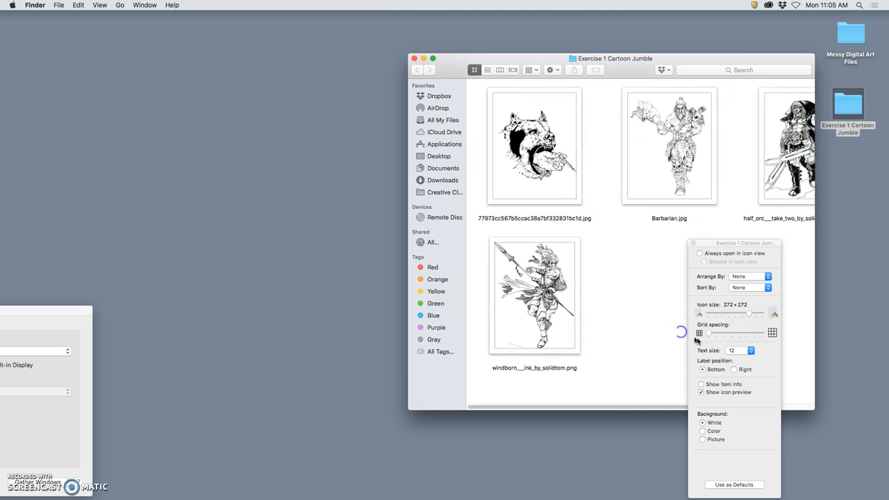
click(764, 277)
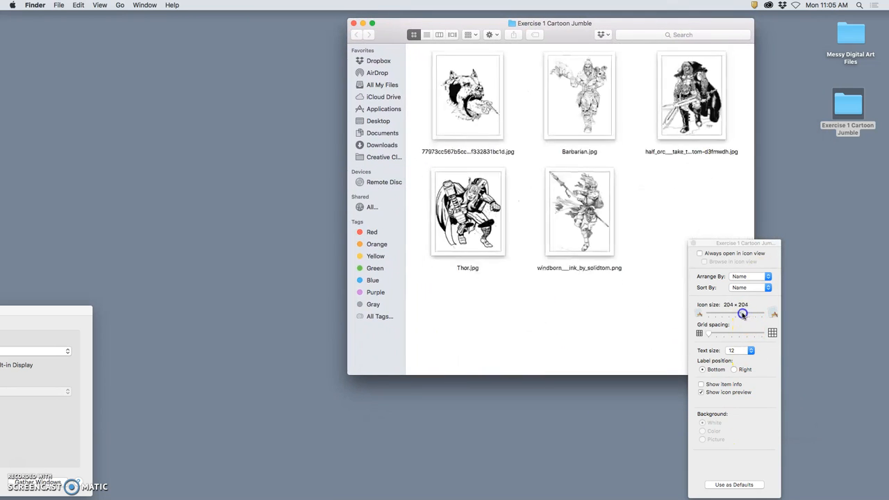
drag(743, 314, 749, 314)
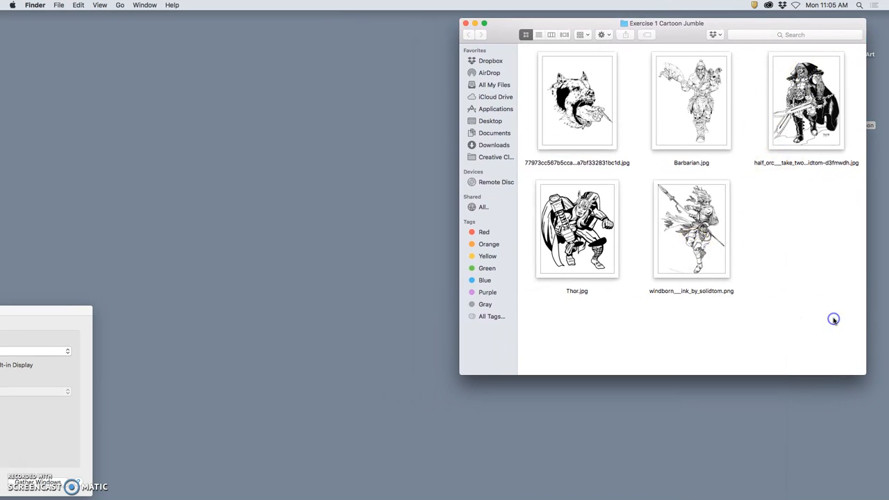
mouse_move(835, 321)
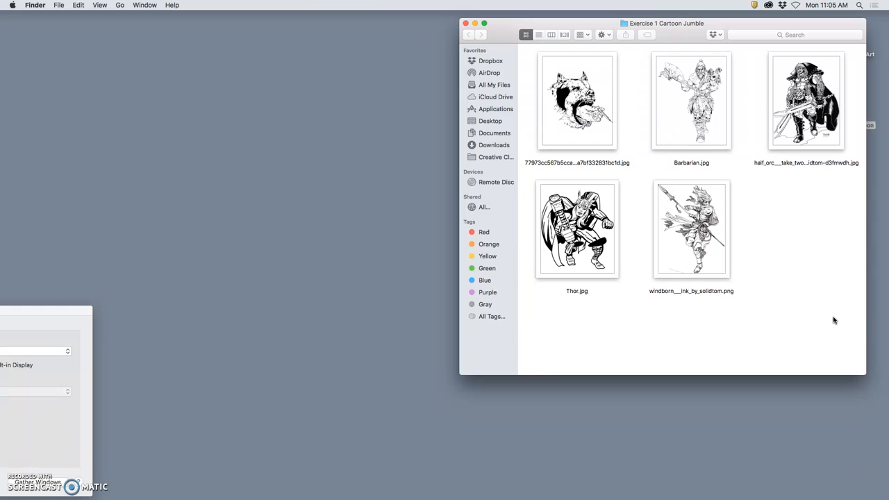
mouse_move(829, 316)
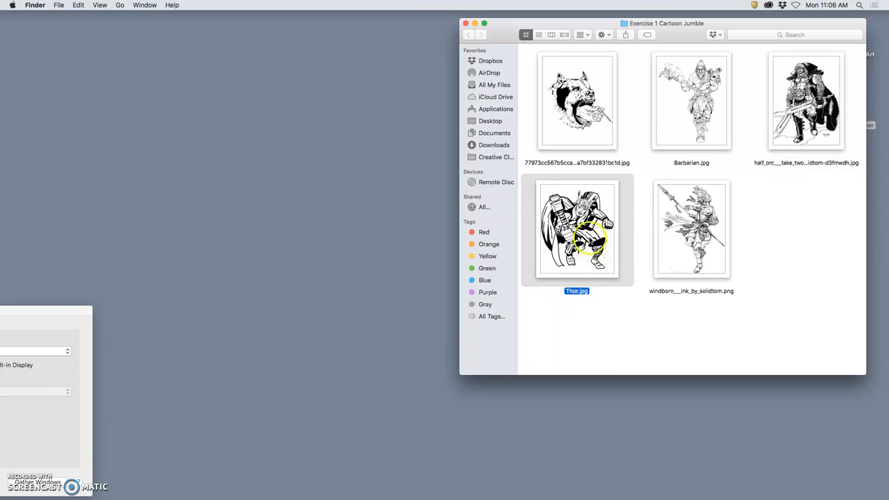
Bring up Thor.jpg's context menu and dismiss it, leaving Thor.jpg selected.
right_click(589, 239)
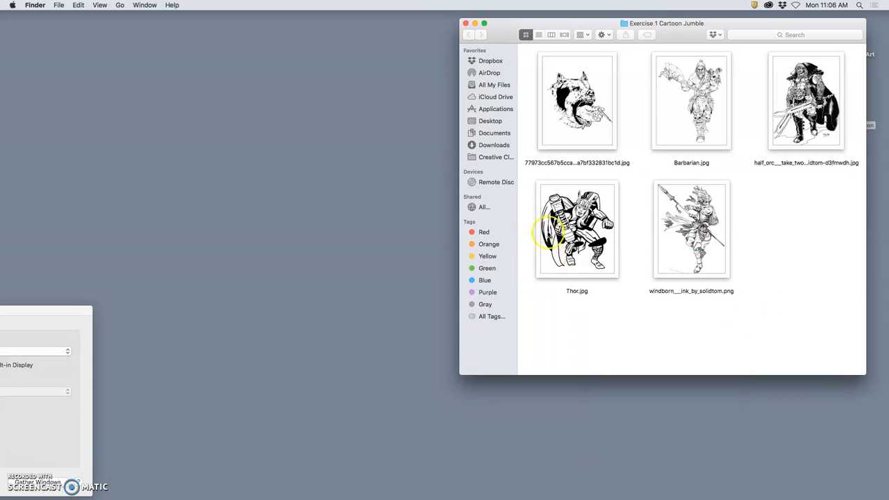
click(578, 229)
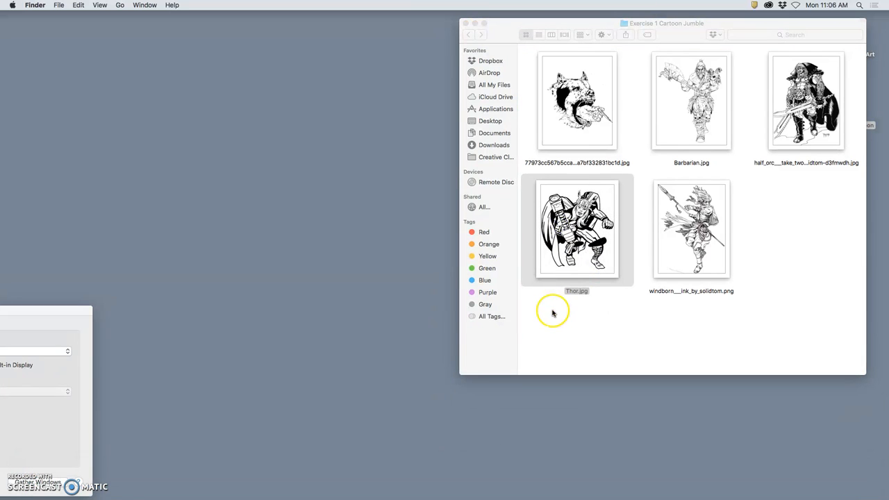
mouse_move(422, 301)
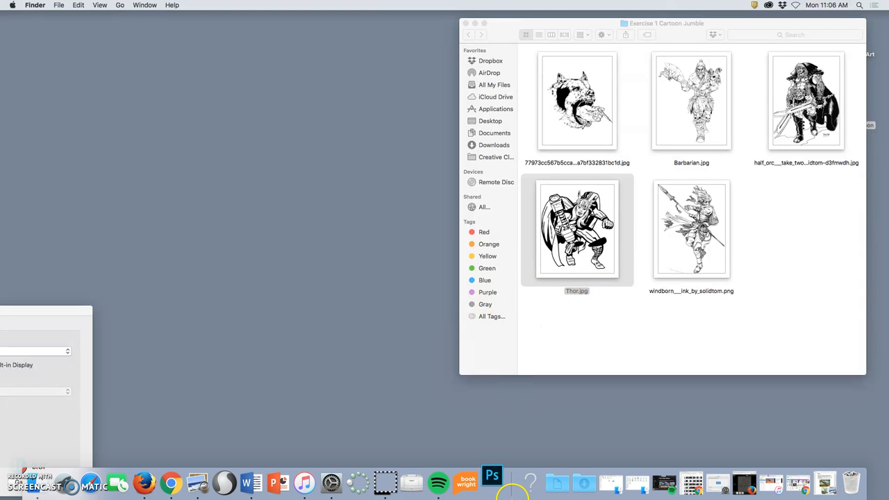
mouse_move(492, 482)
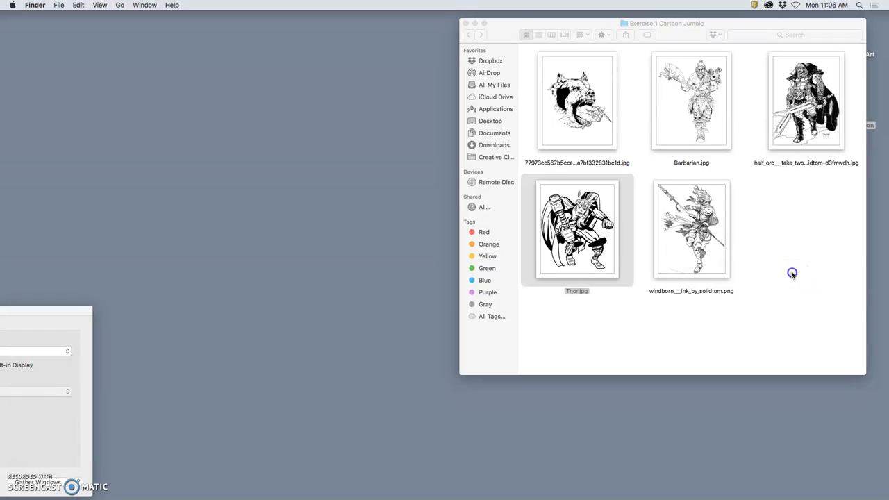
Launch Photoshop from the Dock and nudge its empty window to the right.
click(492, 480)
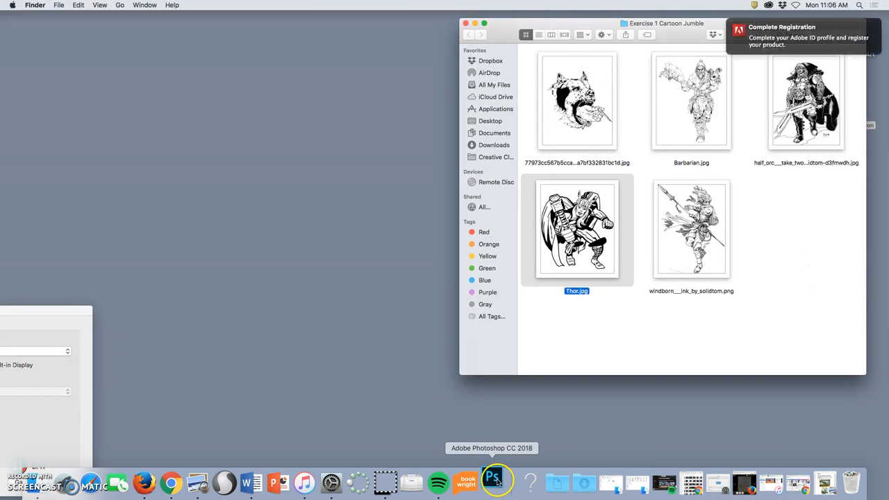
click(496, 479)
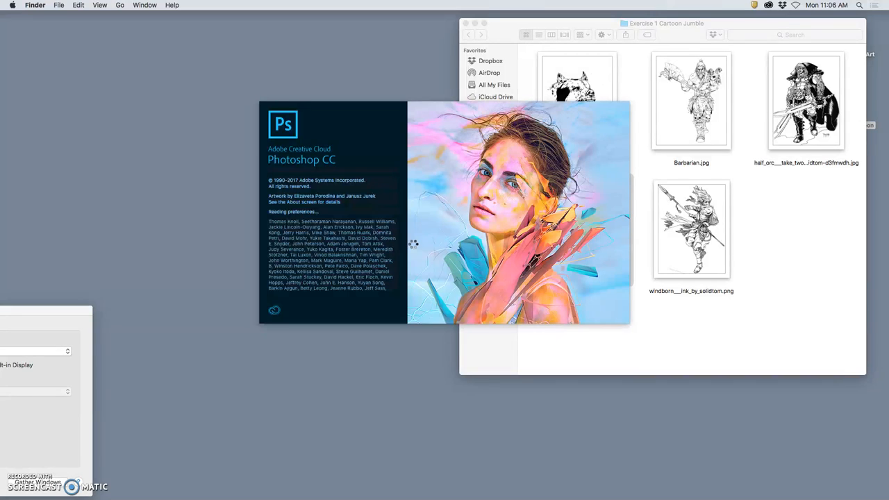
mouse_move(465, 218)
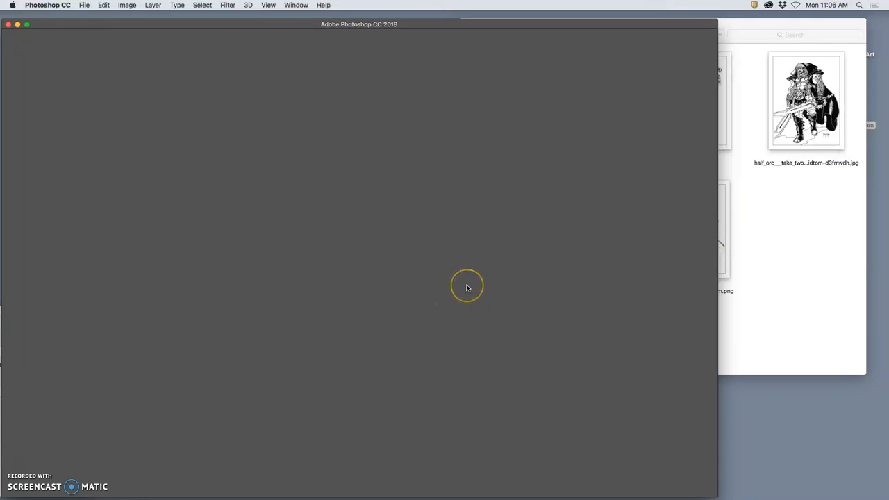
mouse_move(270, 25)
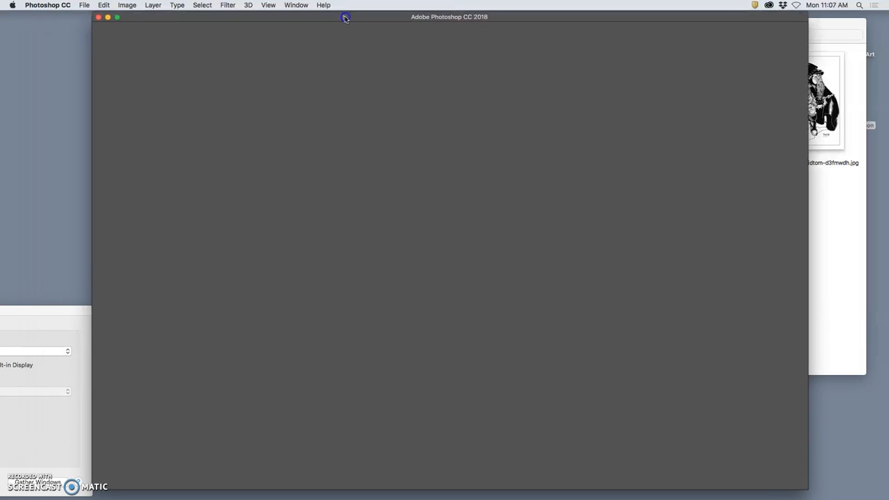
drag(346, 16, 367, 18)
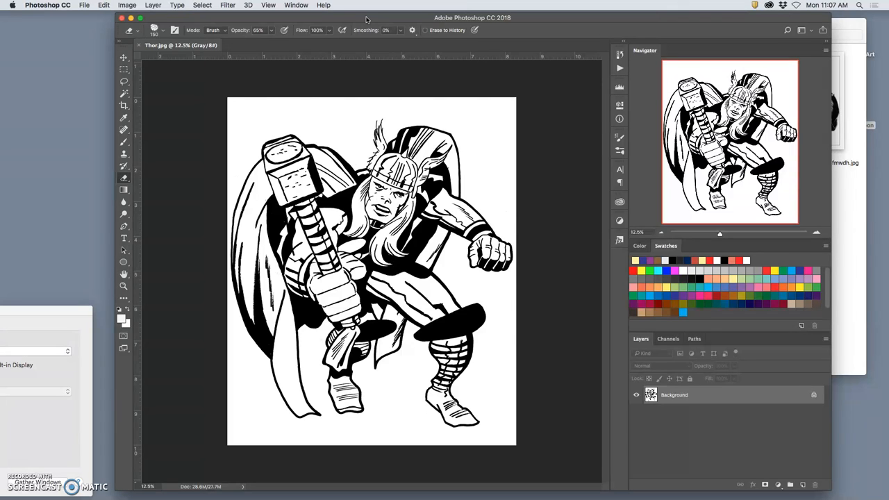
mouse_move(417, 241)
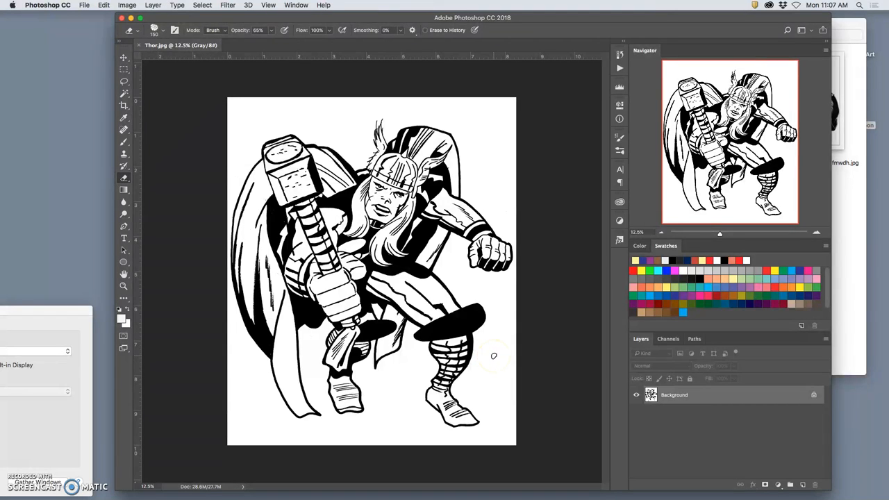
mouse_move(541, 343)
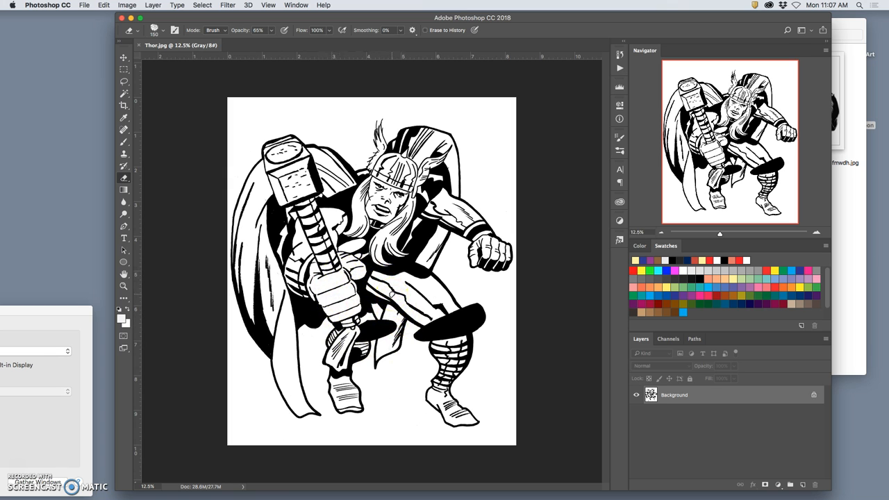
mouse_move(234, 98)
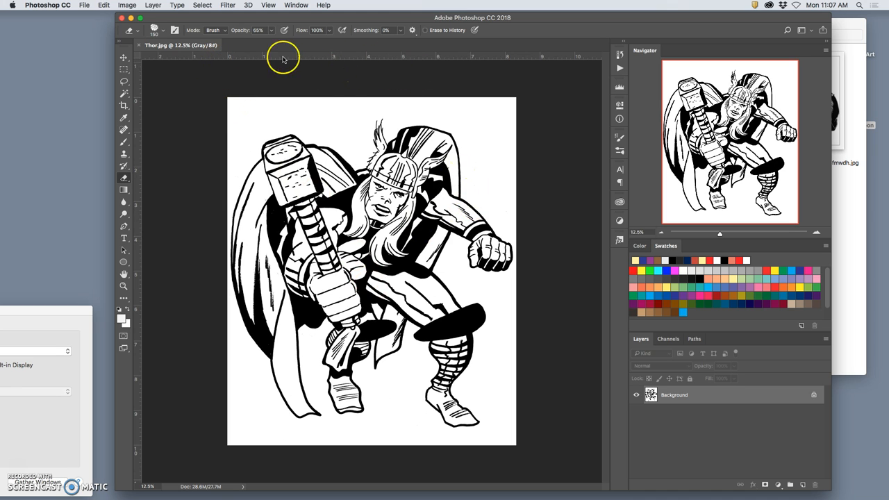
mouse_move(360, 121)
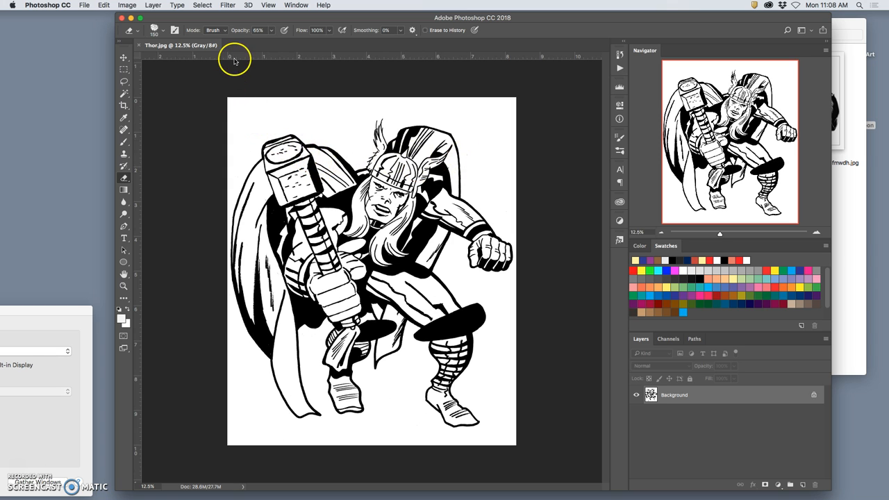
mouse_move(234, 57)
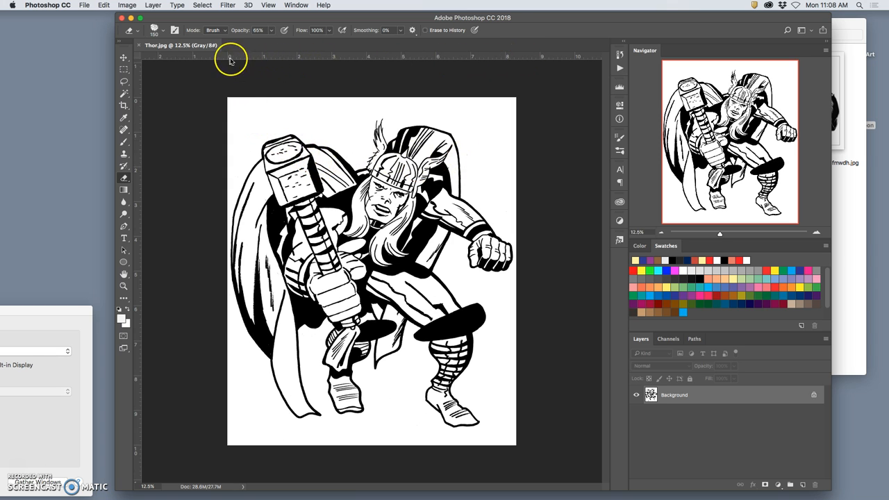
mouse_move(527, 61)
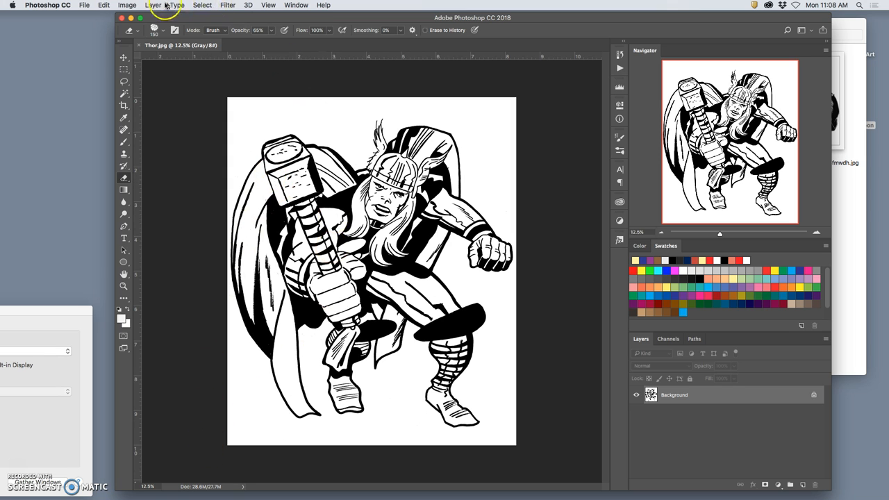
In Image Size, turn off Resample and set Thor's height to 12 inches.
click(120, 5)
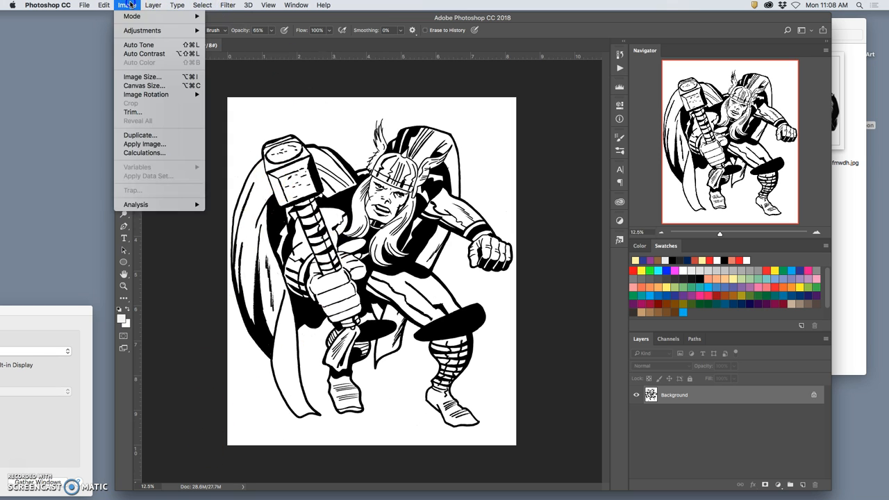
click(137, 76)
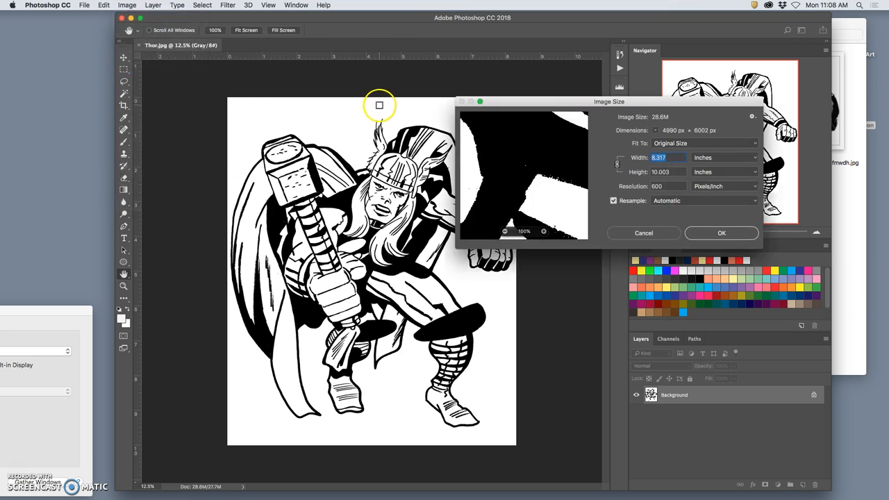
click(130, 5)
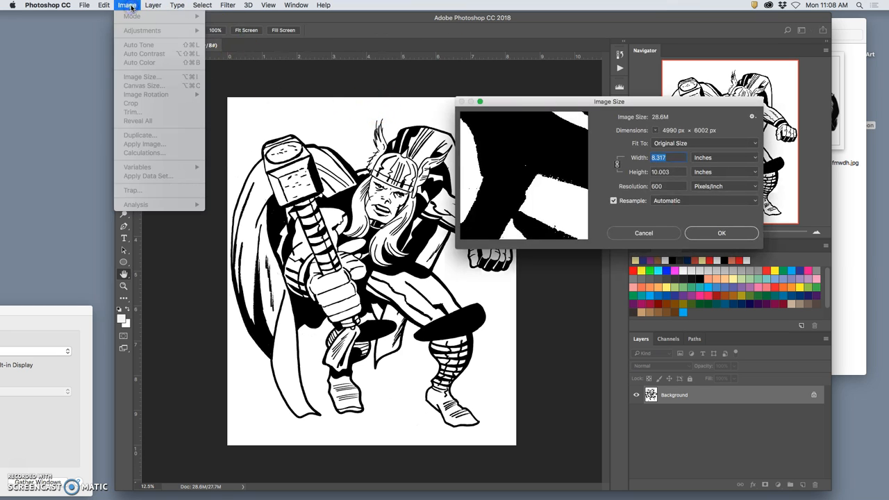
mouse_move(636, 103)
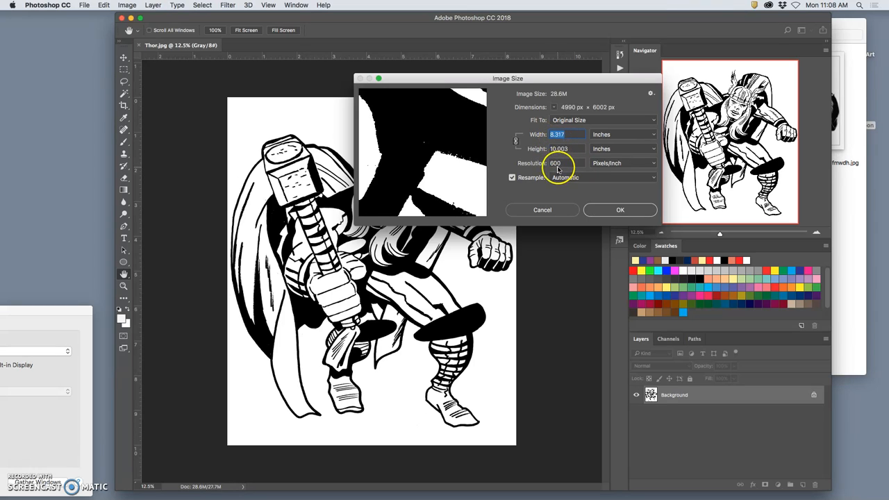
mouse_move(554, 170)
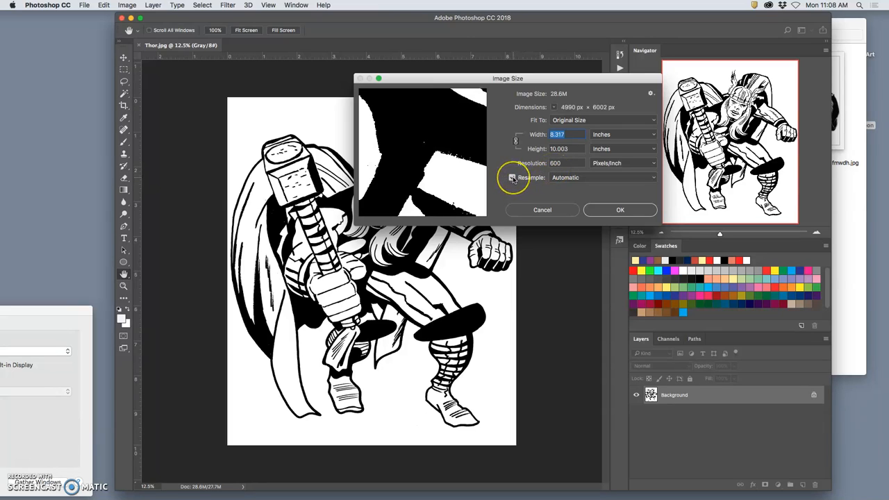
click(513, 177)
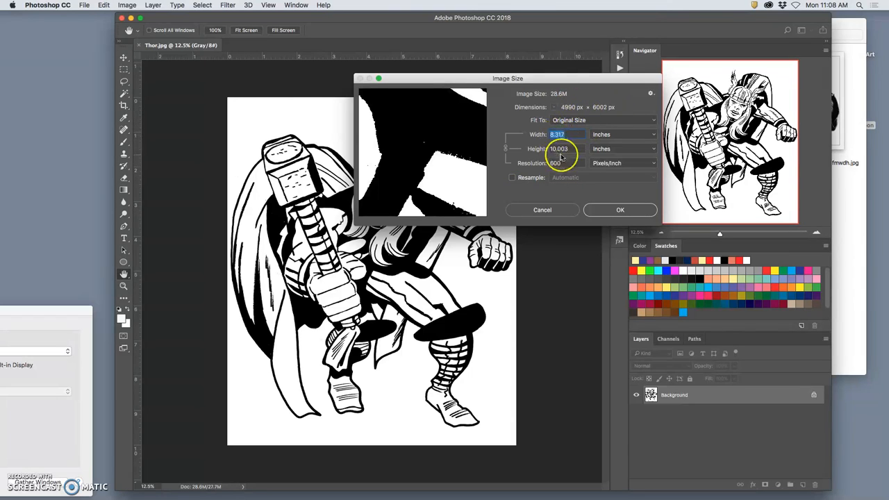
click(557, 134)
text(12)
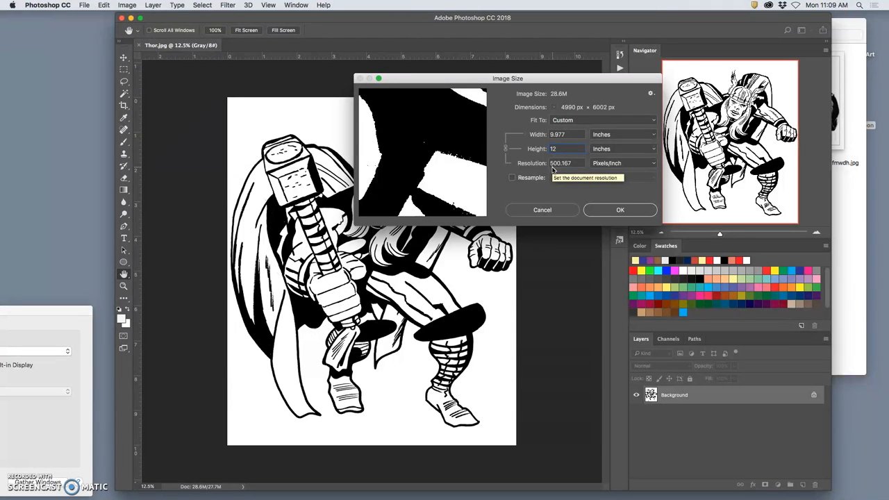
click(512, 177)
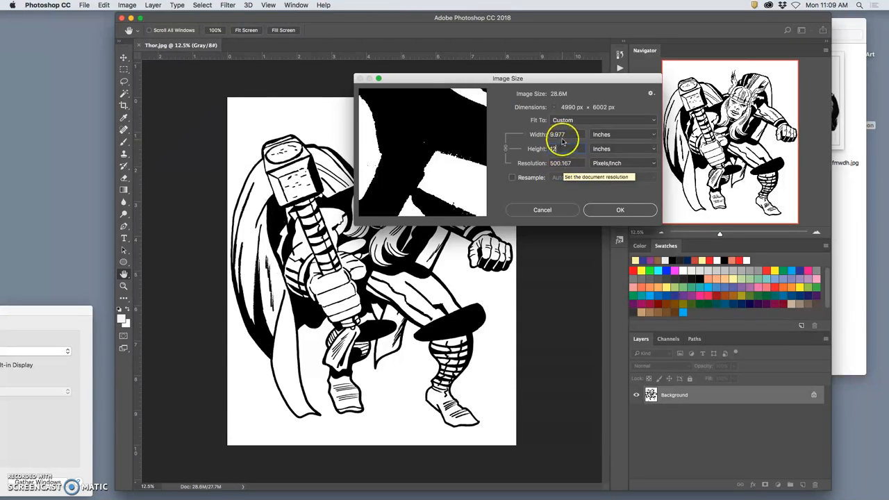
click(561, 148)
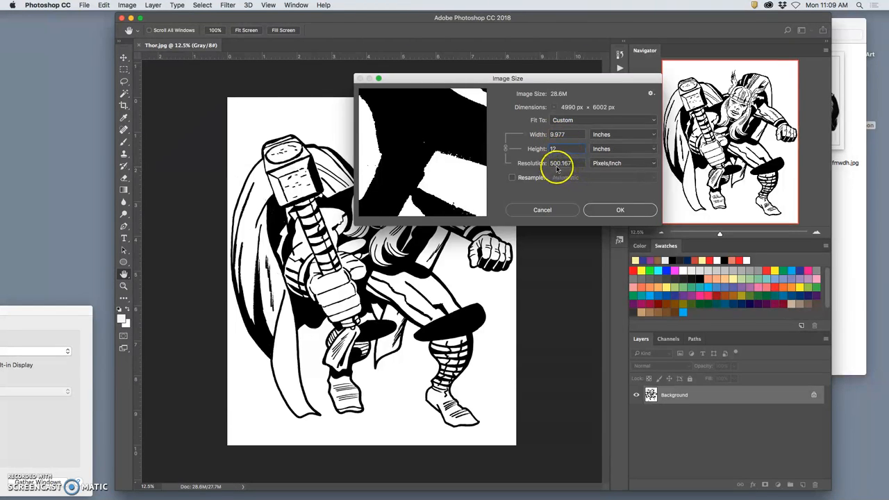
mouse_move(561, 171)
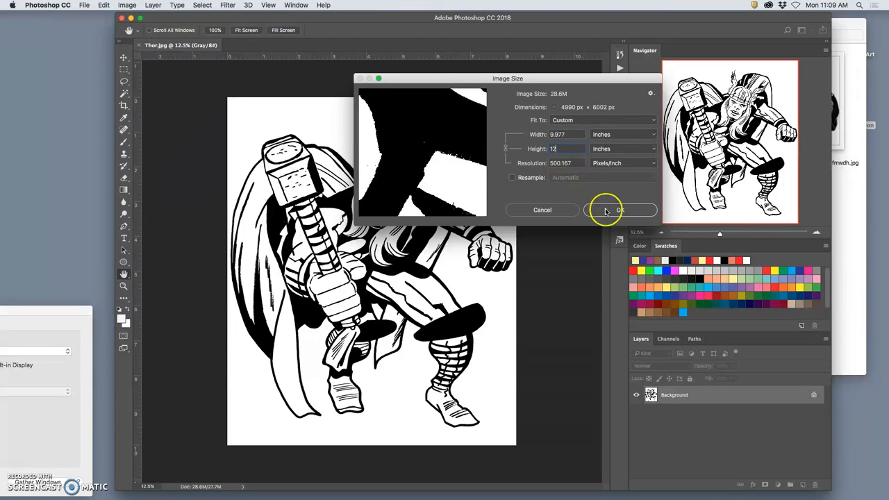
click(620, 210)
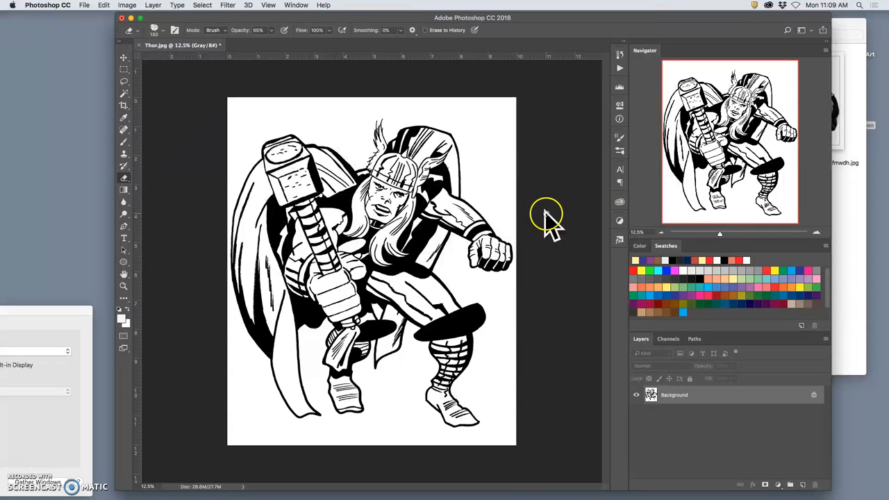
mouse_move(546, 213)
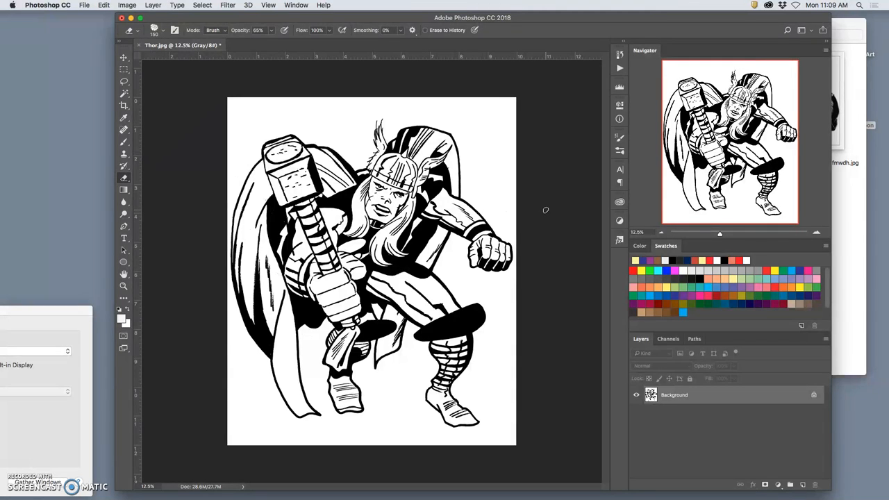
mouse_move(515, 201)
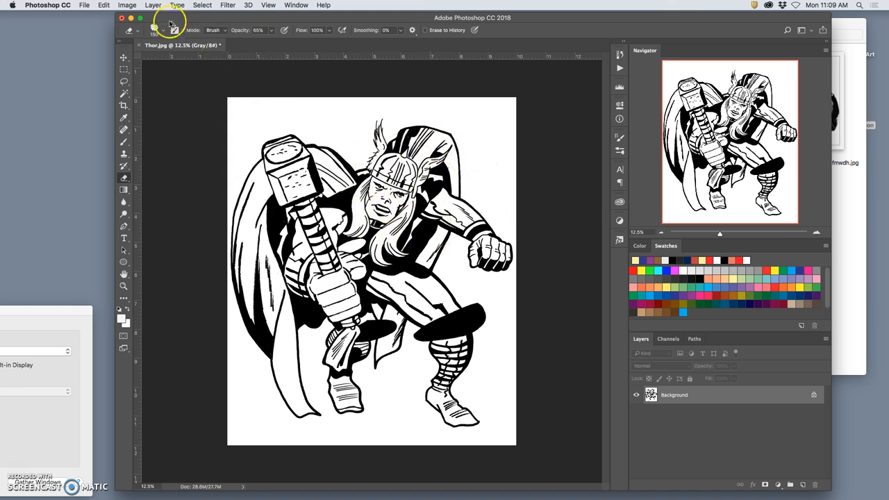
mouse_move(248, 133)
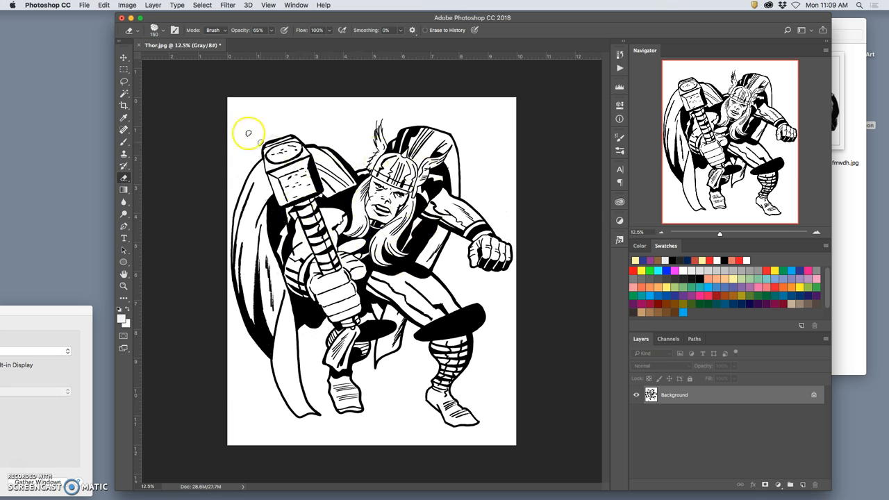
Set Thor's canvas size to 11 x 14 inches with white extension.
click(114, 5)
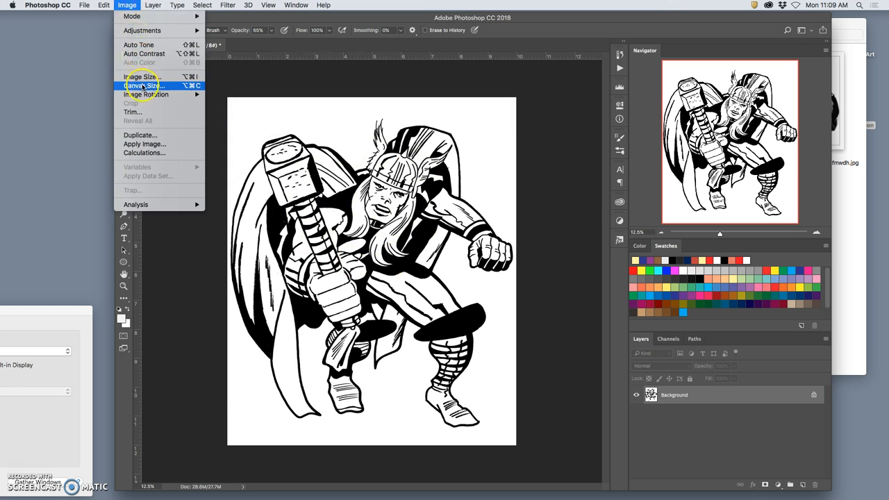
click(139, 85)
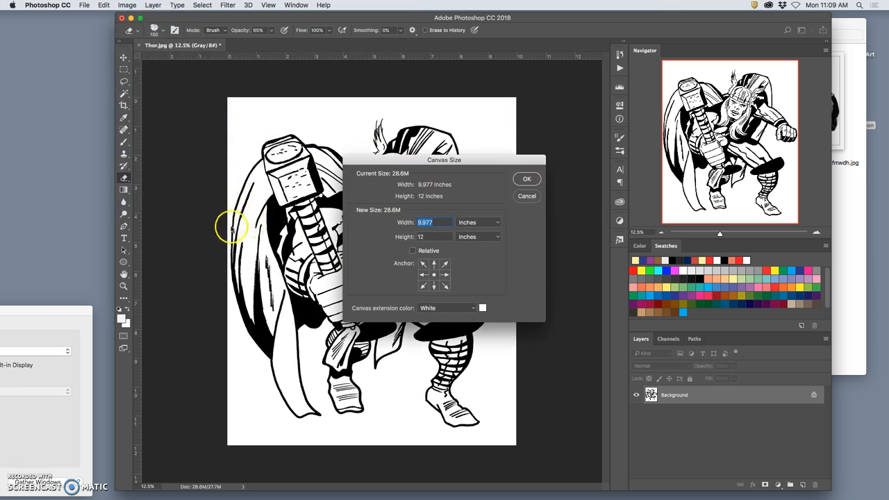
mouse_move(526, 195)
text(14)
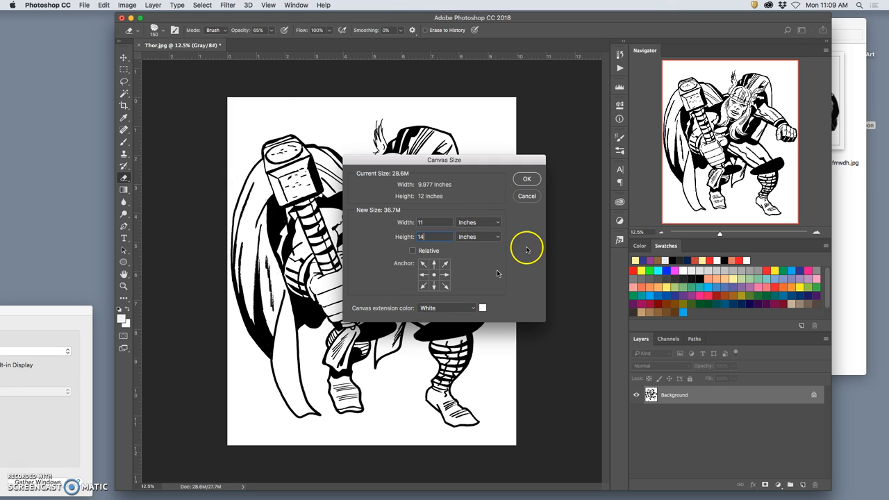
click(526, 179)
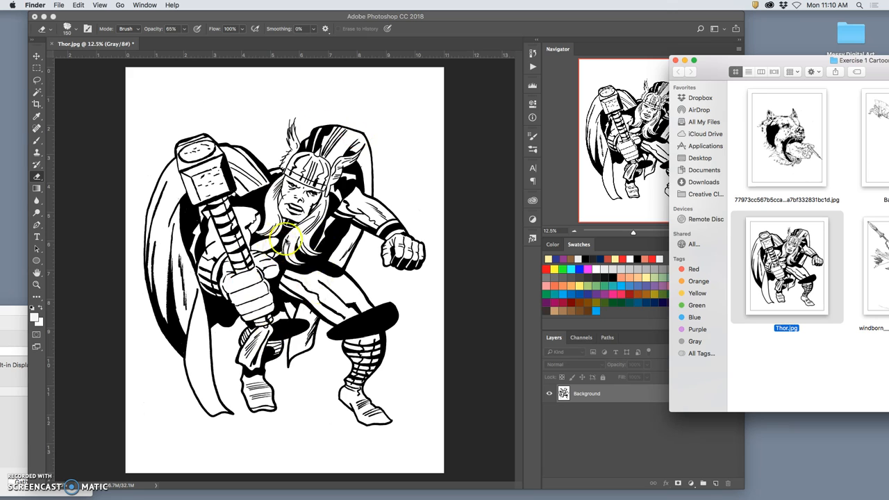
Review Image Size showing 11 x 13.999 inches at 500.167 ppi, then close it.
click(119, 5)
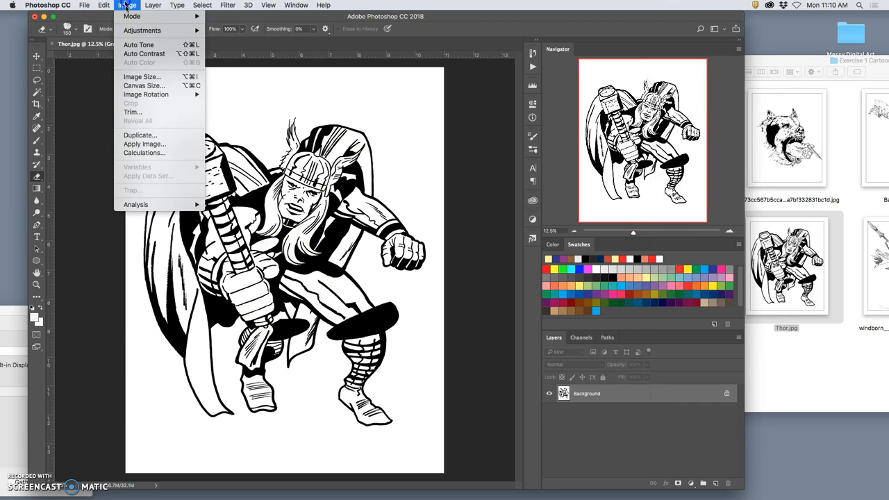
click(158, 77)
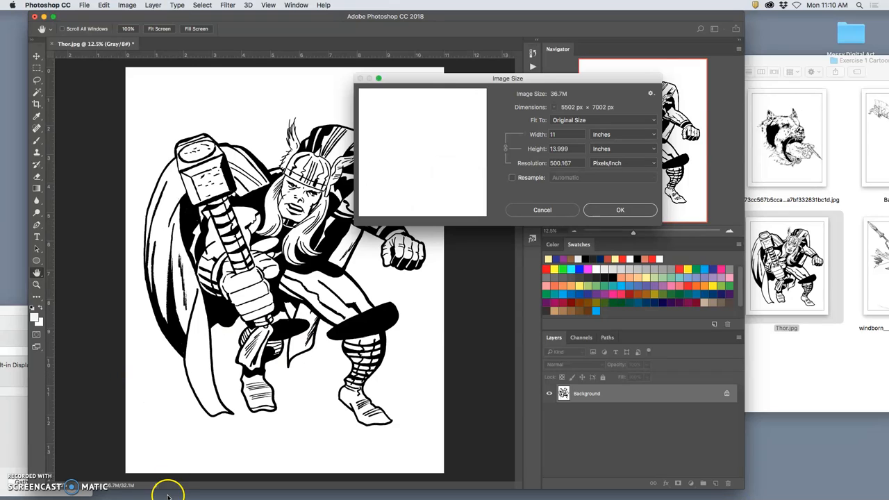
mouse_move(97, 476)
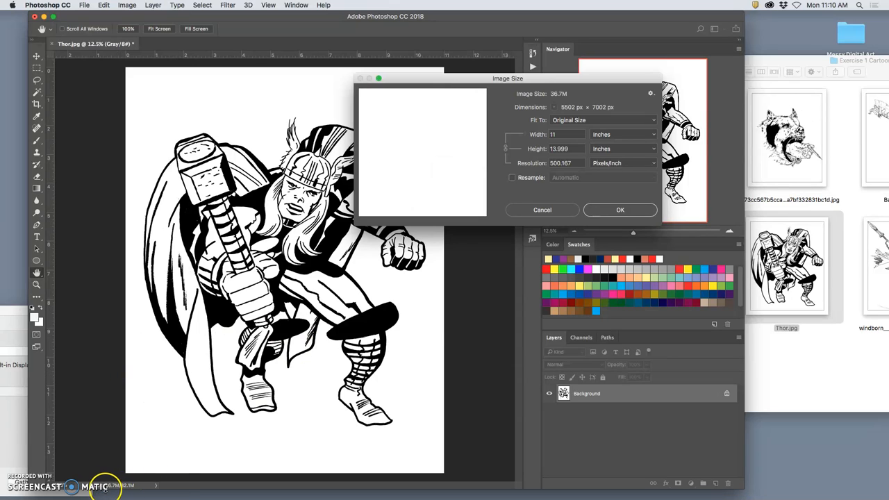
mouse_move(434, 238)
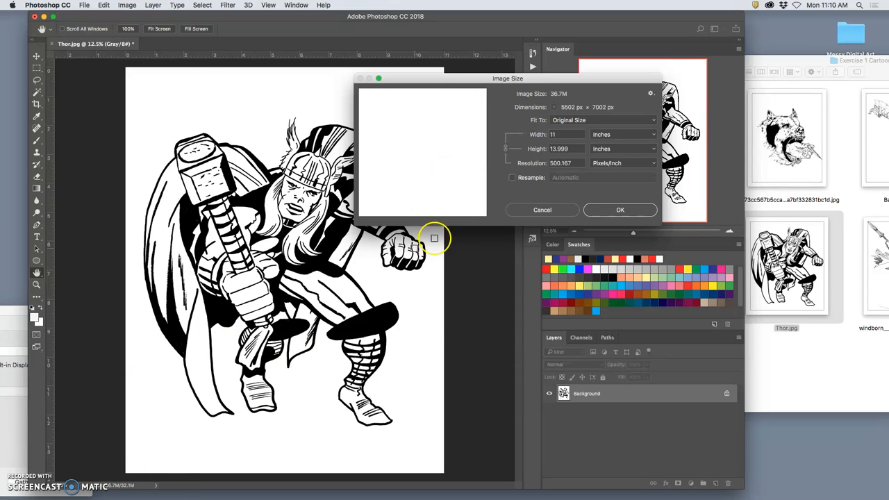
click(619, 210)
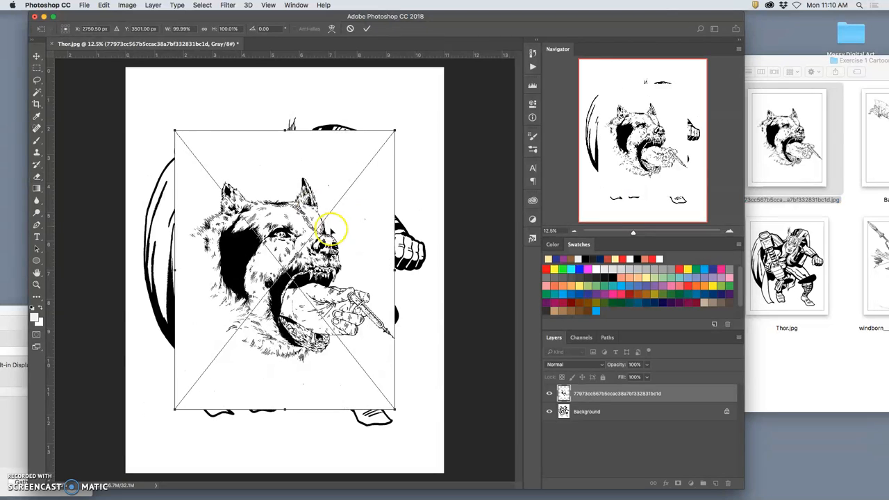
mouse_move(340, 309)
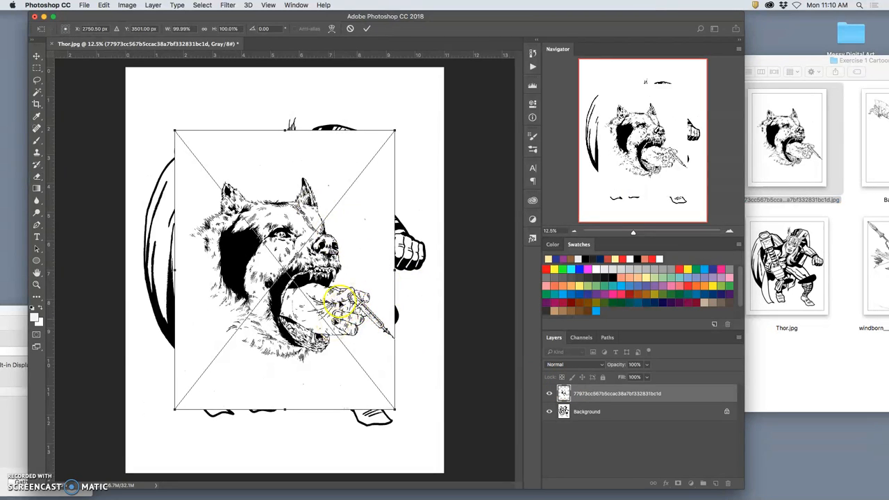
mouse_move(392, 143)
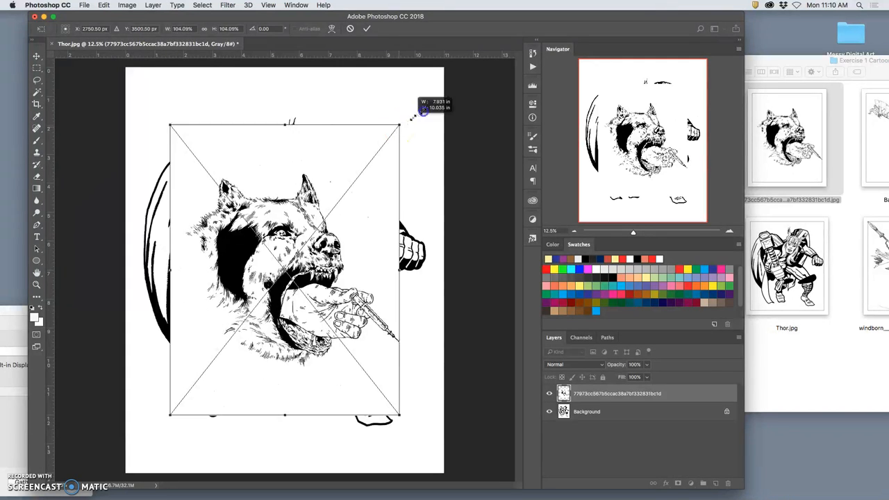
Scale the dog drawing up slightly, commit it, and set its layer to Multiply.
drag(398, 126, 437, 76)
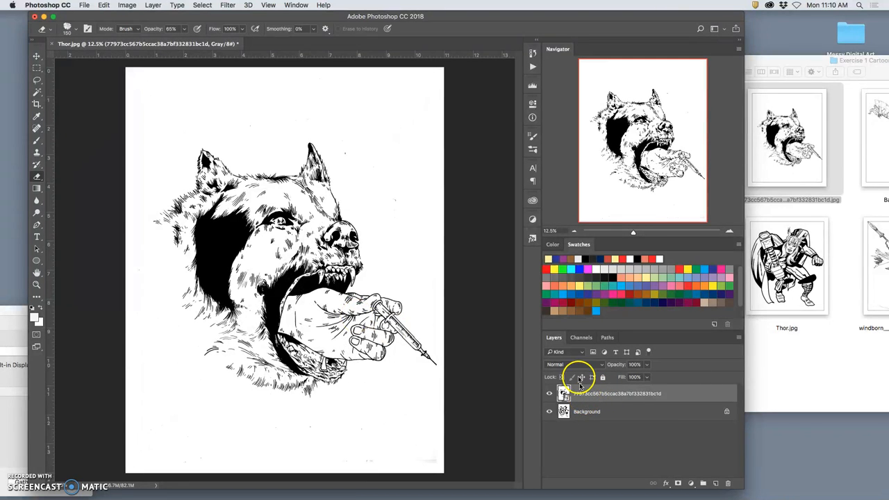
click(573, 364)
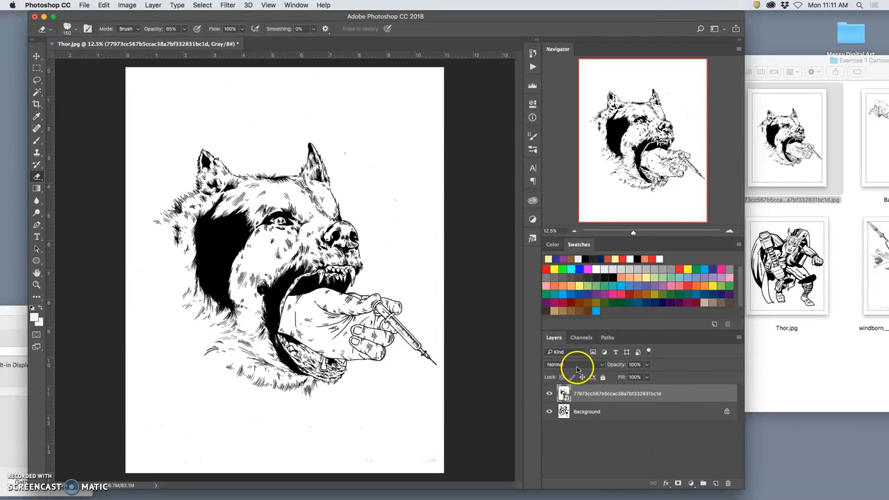
click(570, 364)
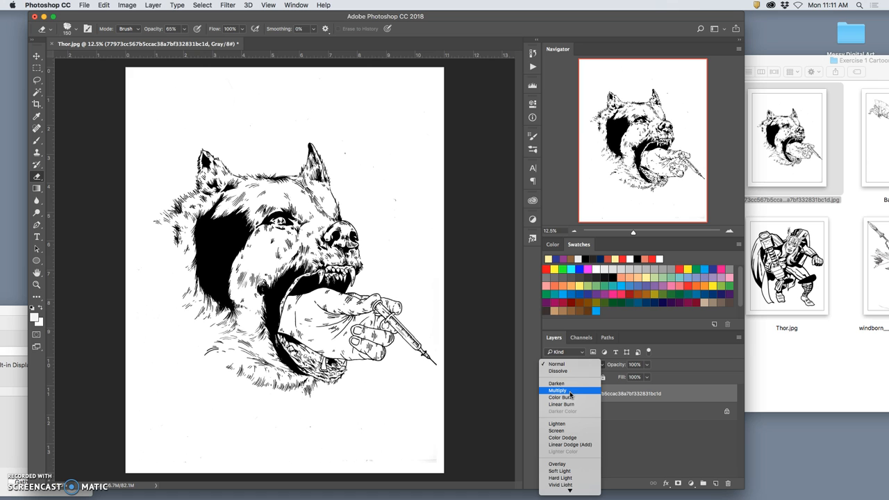
click(558, 390)
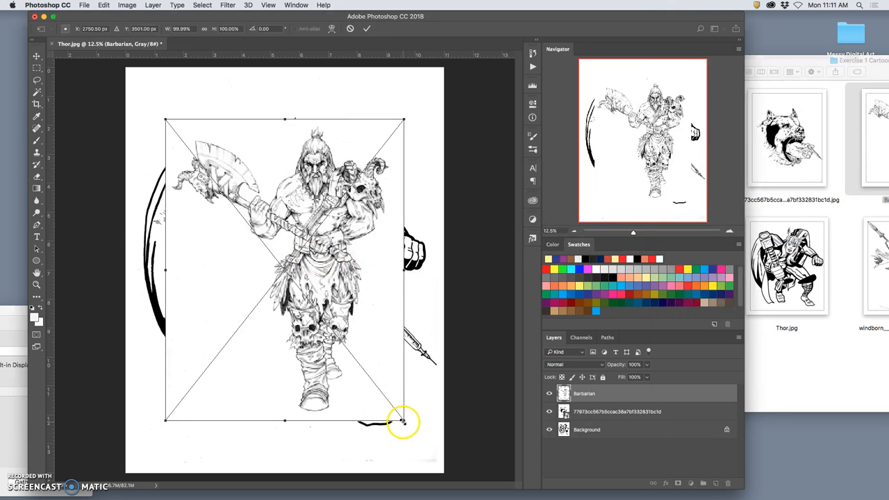
Enlarge the Barbarian layer, then enlarge and rotate the windborn figure layer.
drag(404, 421, 455, 469)
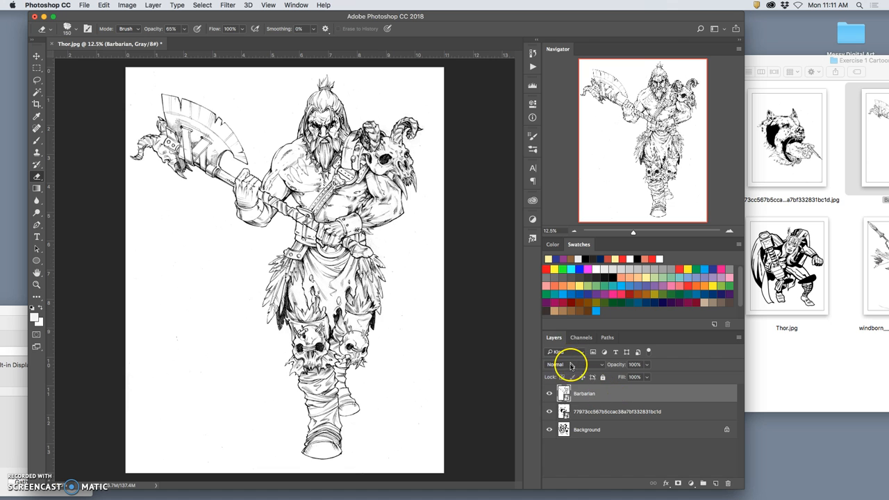
click(567, 364)
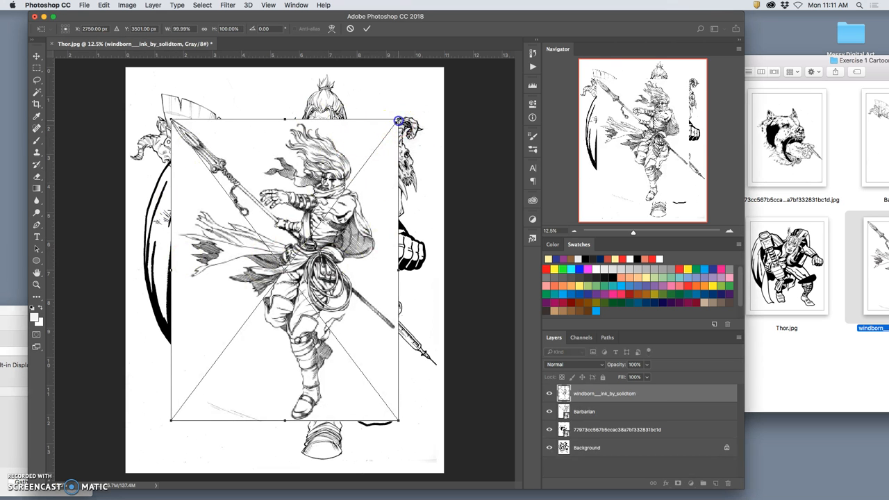
drag(398, 121, 440, 93)
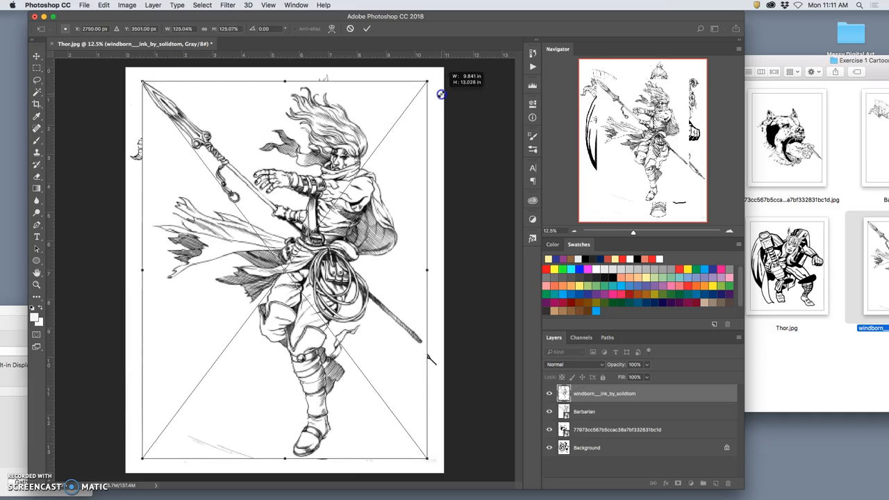
drag(440, 94, 357, 405)
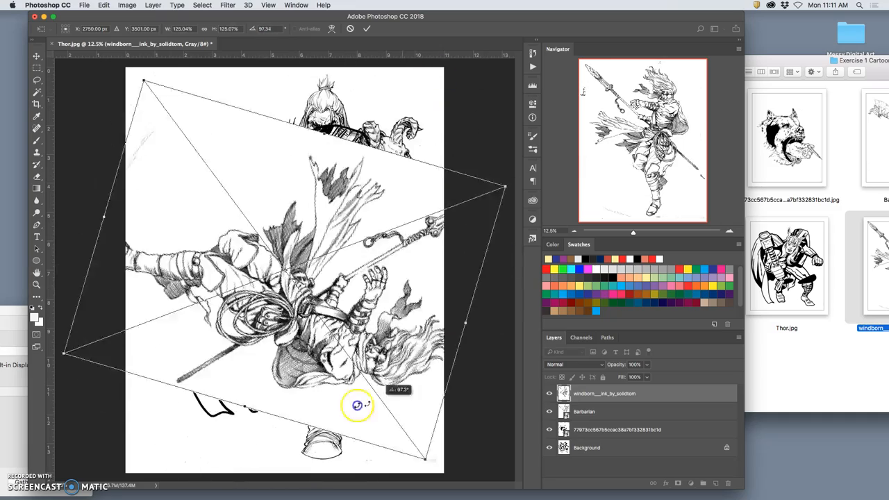
drag(357, 405, 222, 380)
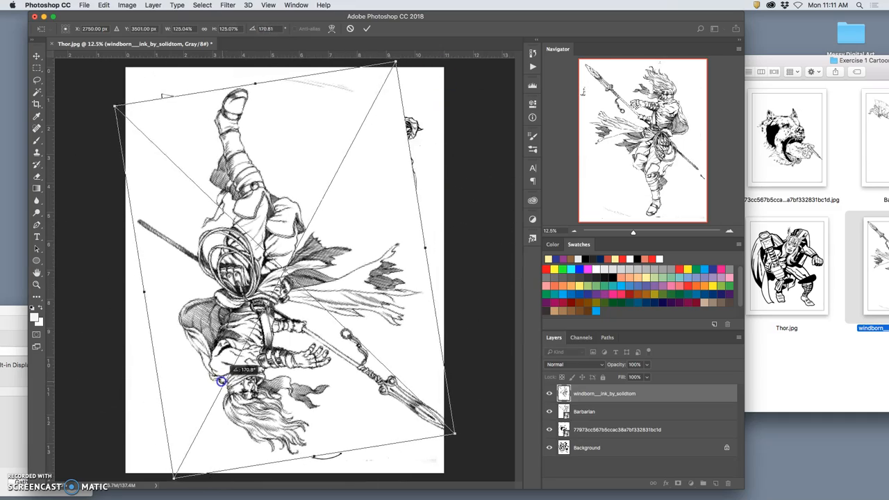